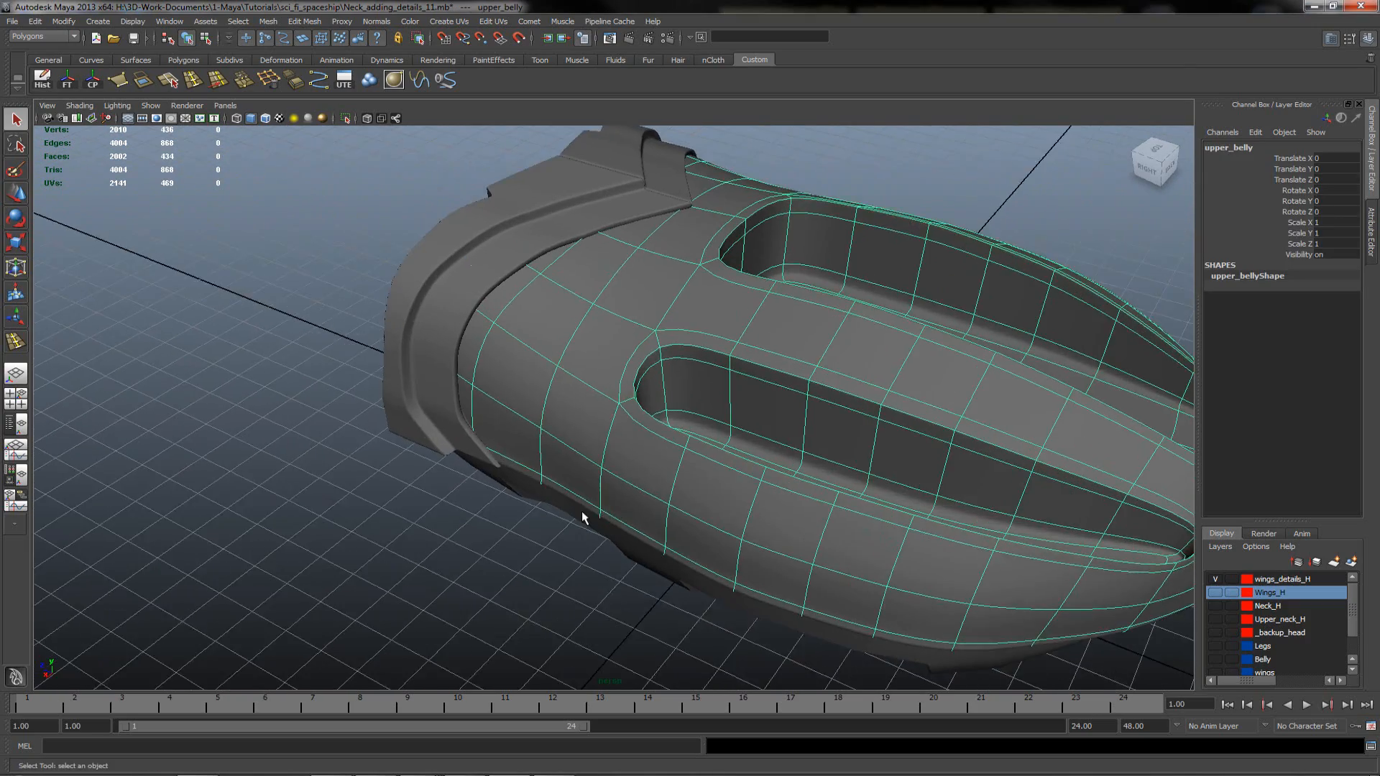
# - Extract the raised band of faces around the belly recesses and name it belly_t01
pyautogui.moveTo(581, 517); pyautogui.dragTo(621, 515)
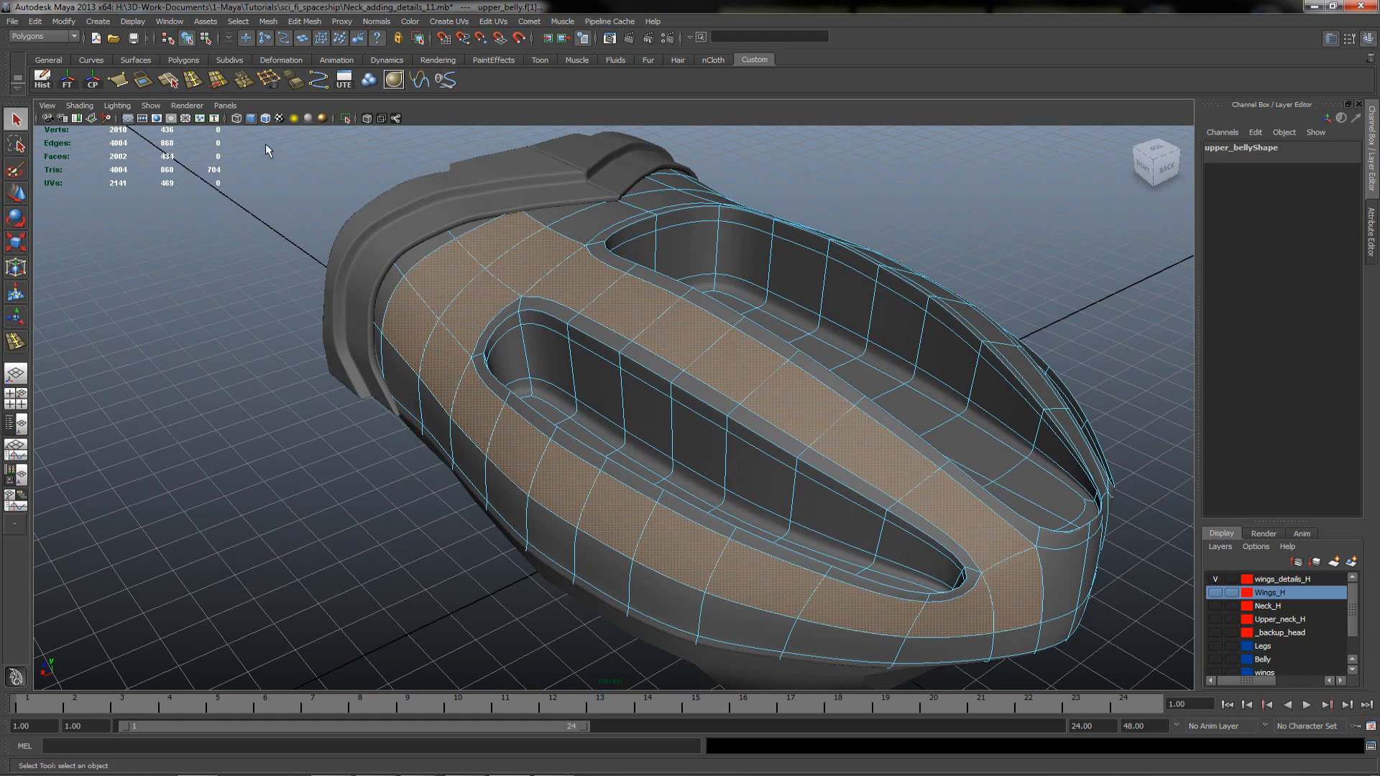
pyautogui.click(303, 22)
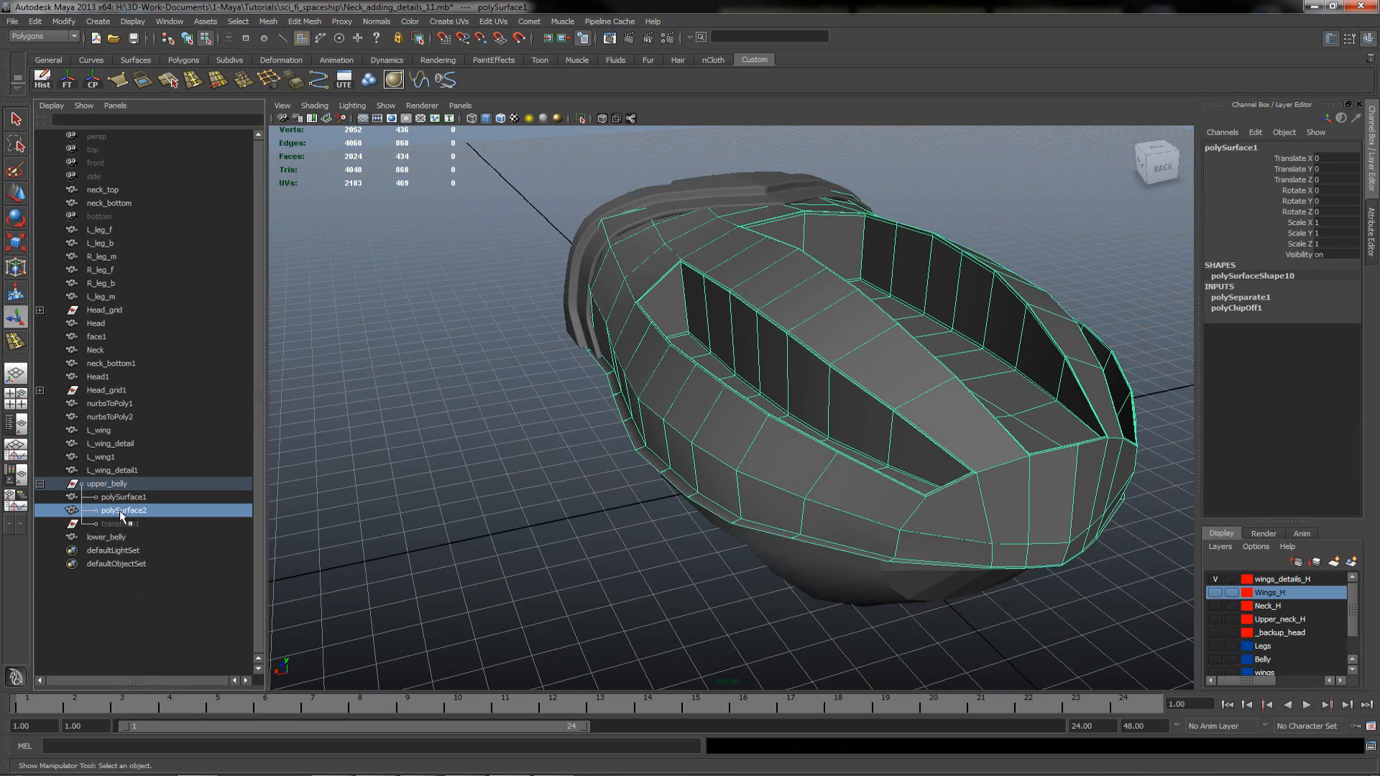
pyautogui.click(124, 498)
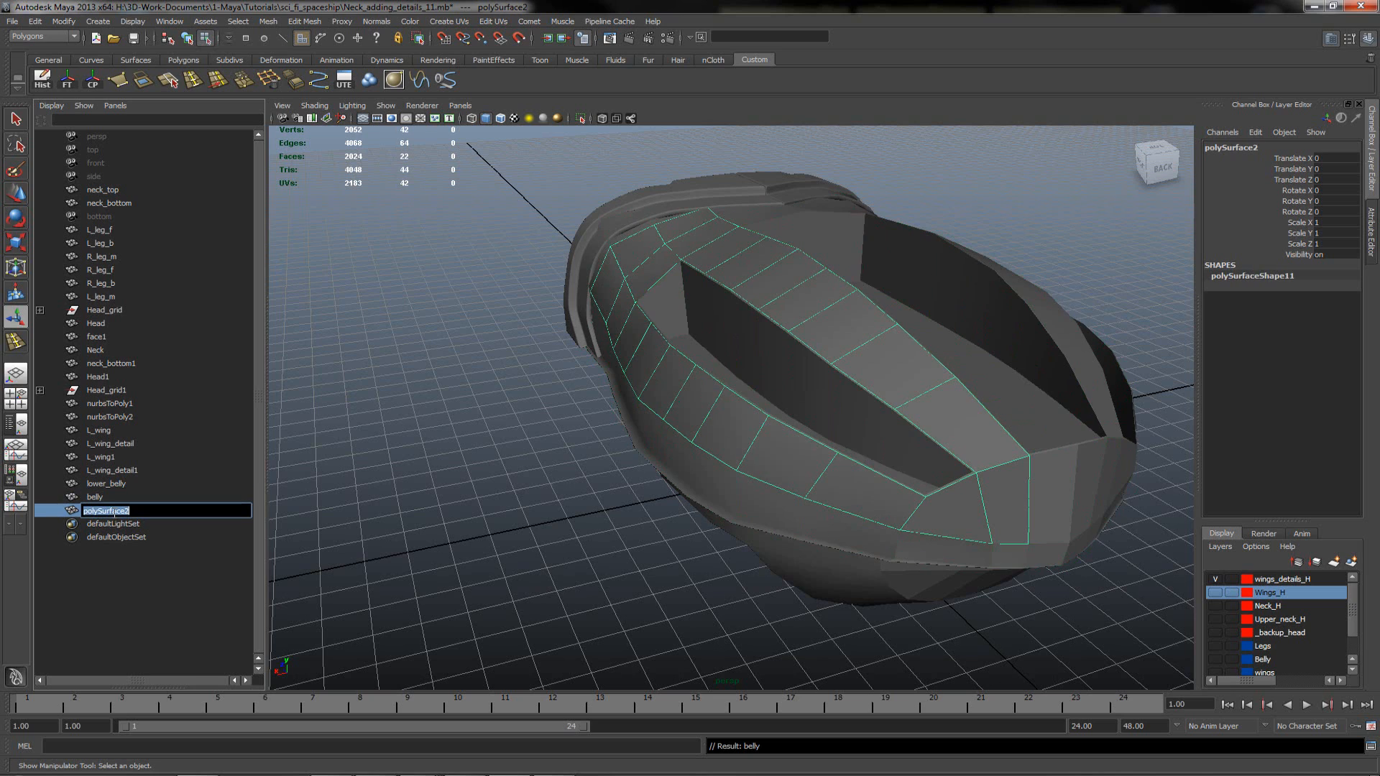
pyautogui.write('belly_')
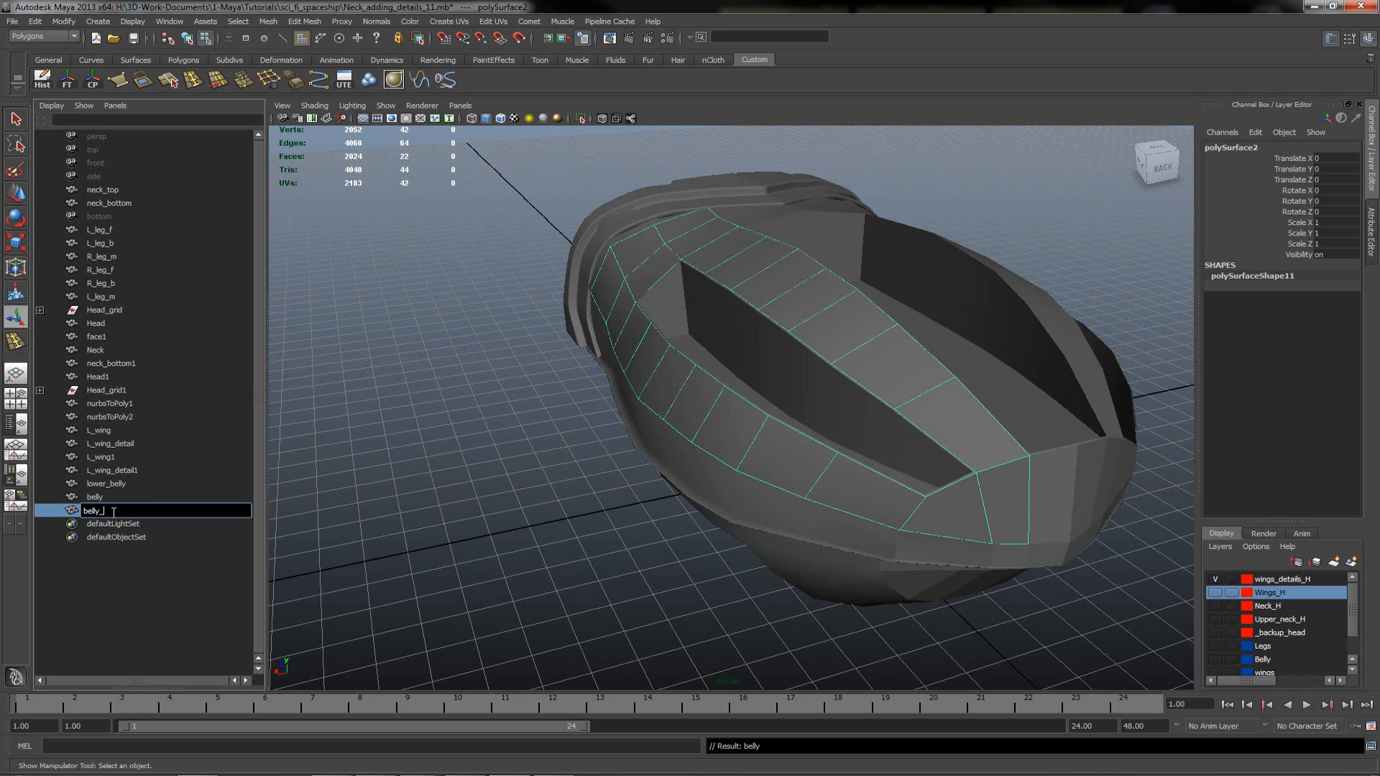
pyautogui.write('t01')
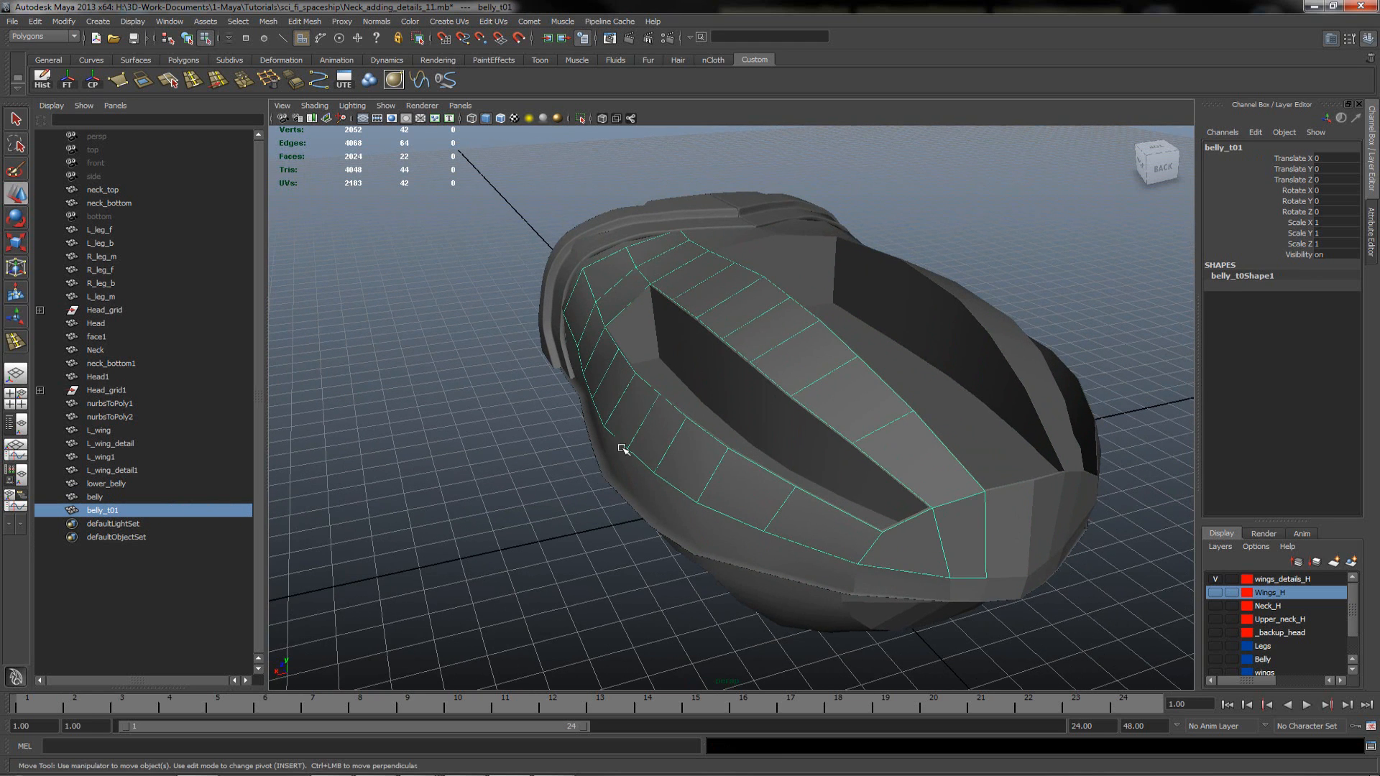
# - Extrude a belly_t01 strip face twice, translating -.5 and 0.5 locally into a recessed panel
pyautogui.moveTo(622, 449); pyautogui.dragTo(777, 449)
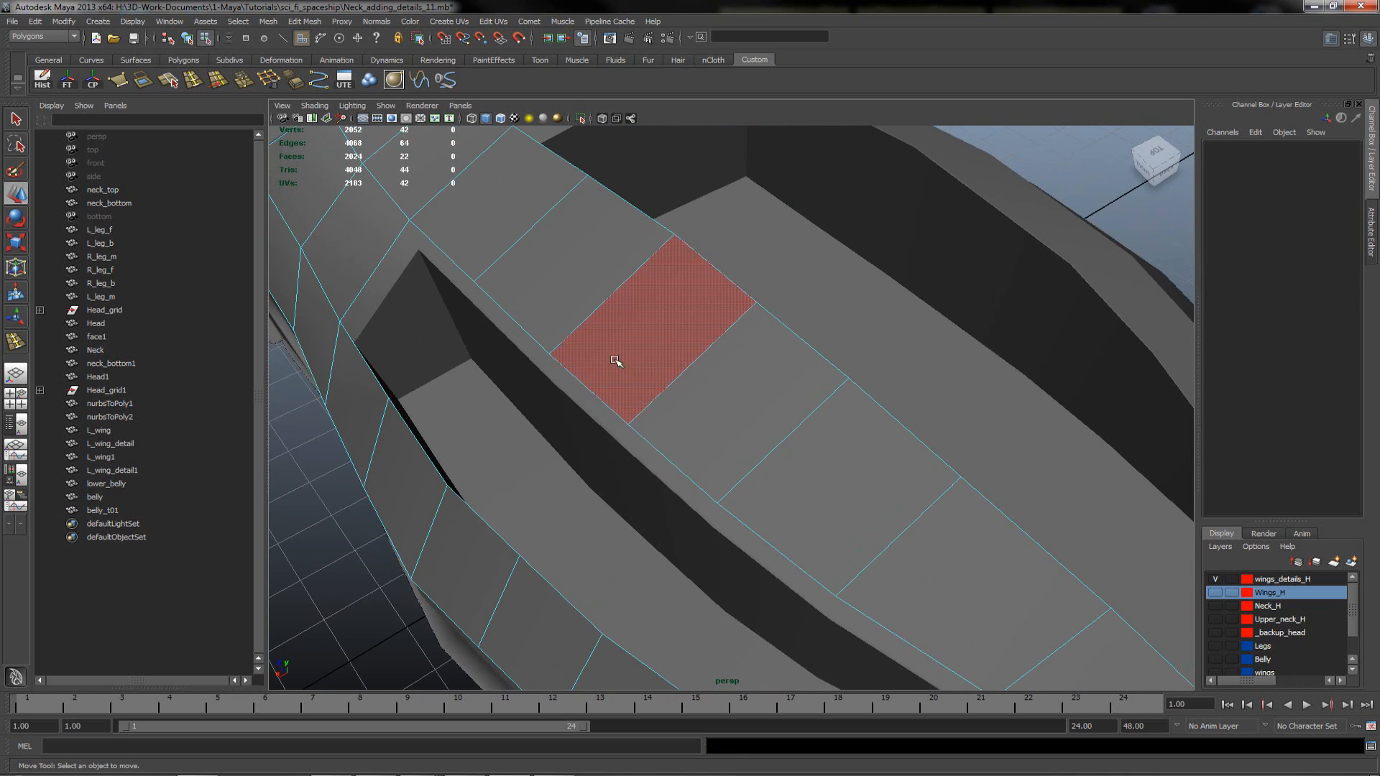
pyautogui.click(643, 357)
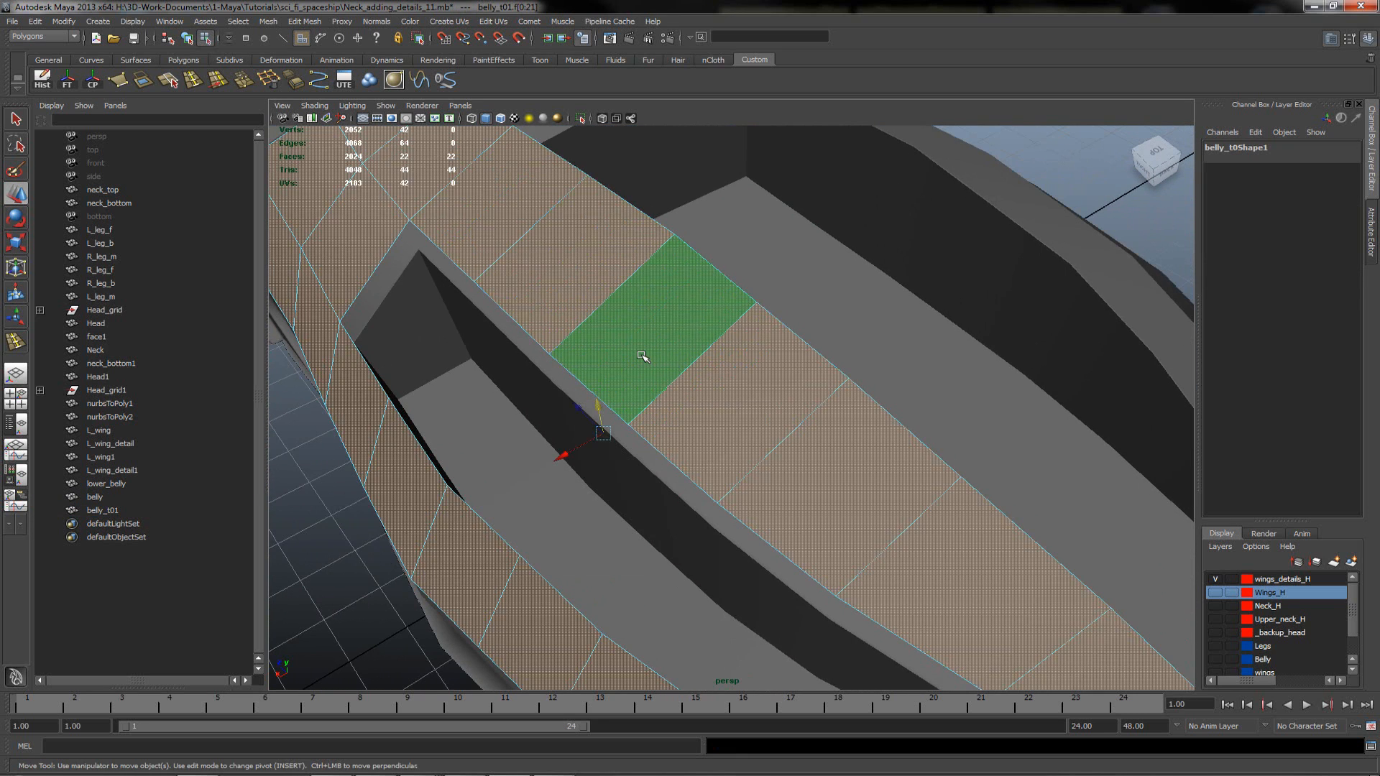
pyautogui.rightClick(641, 355)
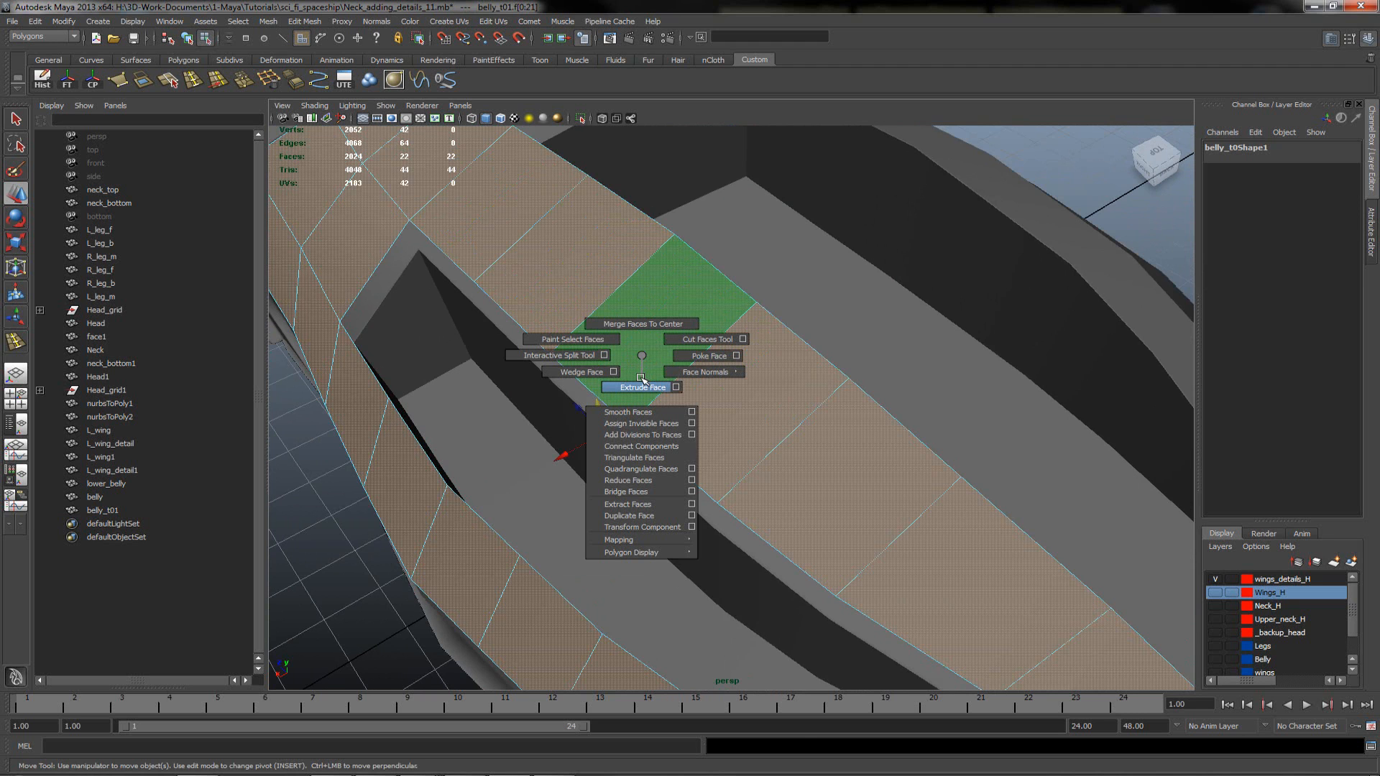
pyautogui.click(634, 387)
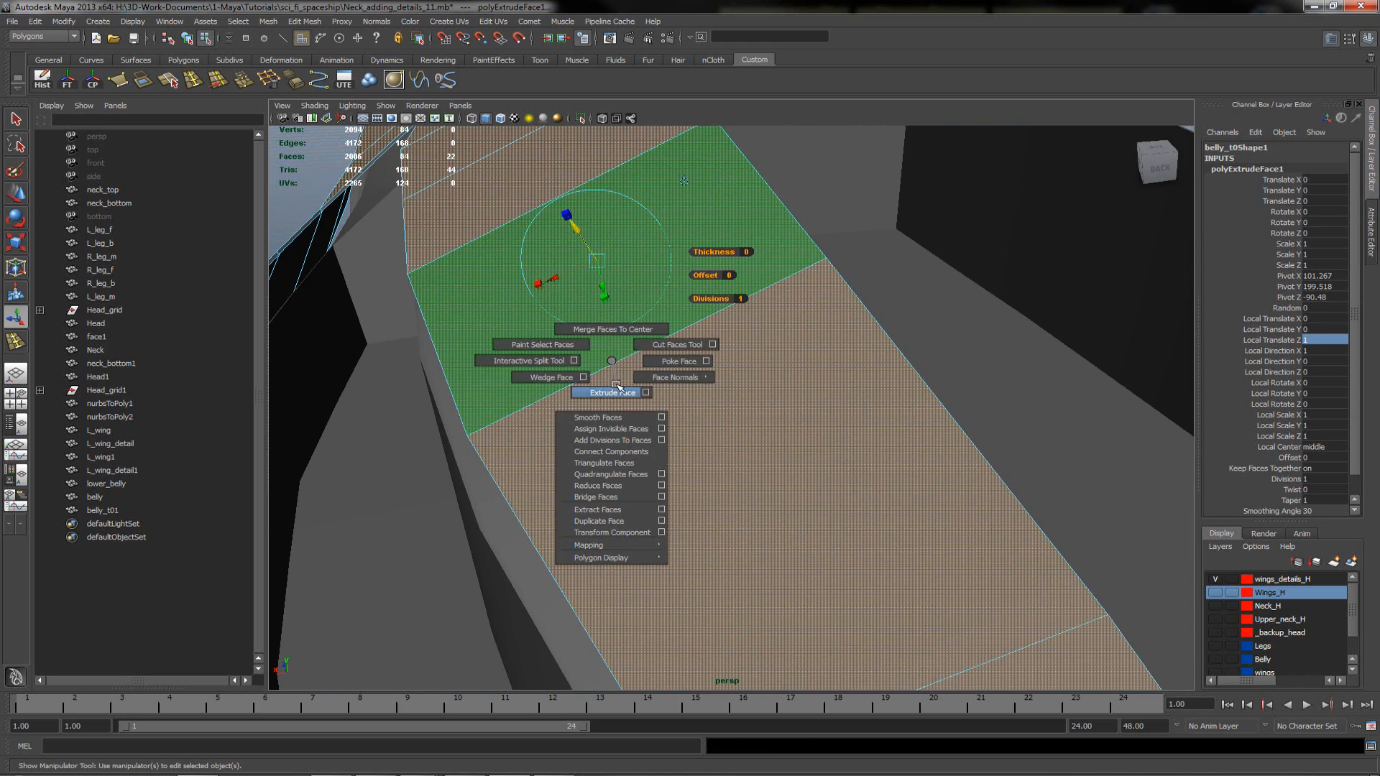
pyautogui.click(608, 393)
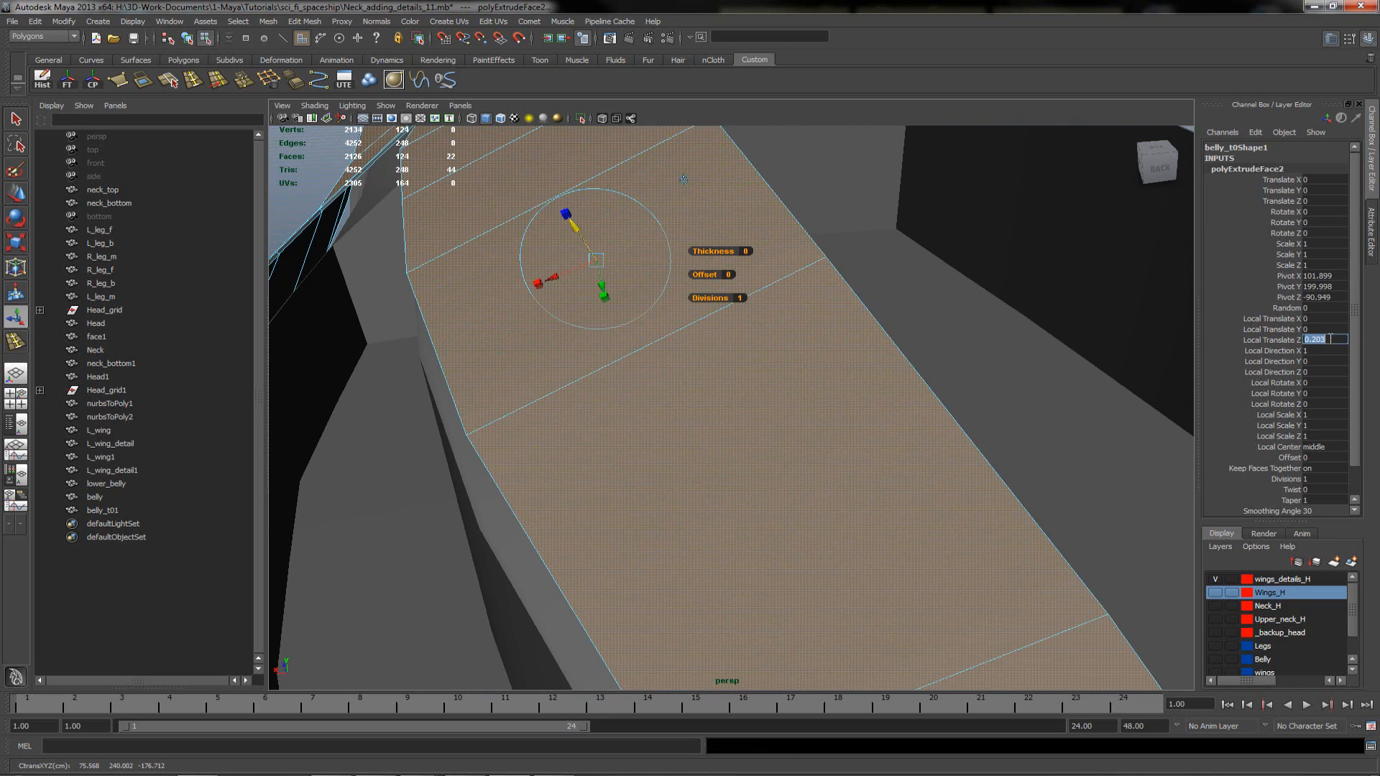
pyautogui.write('-.5')
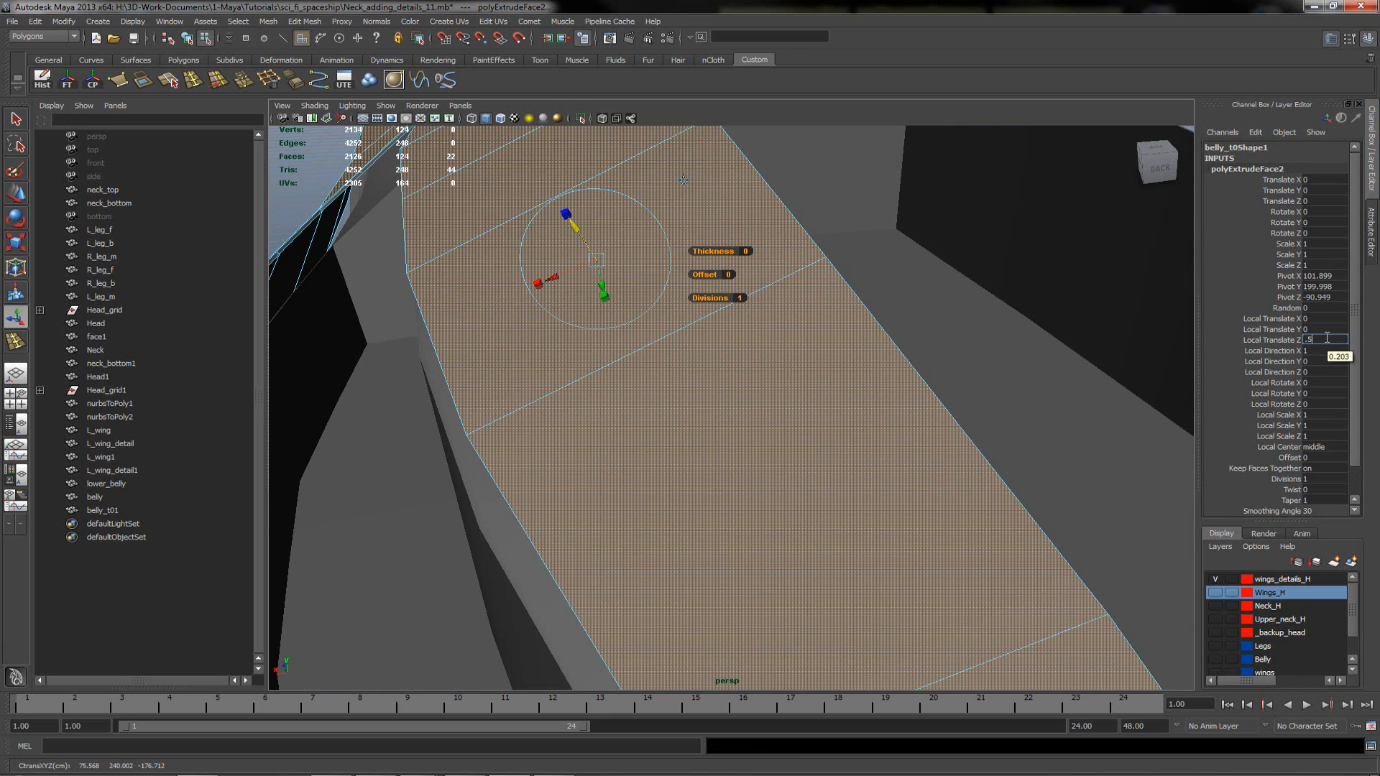
pyautogui.write('0.5')
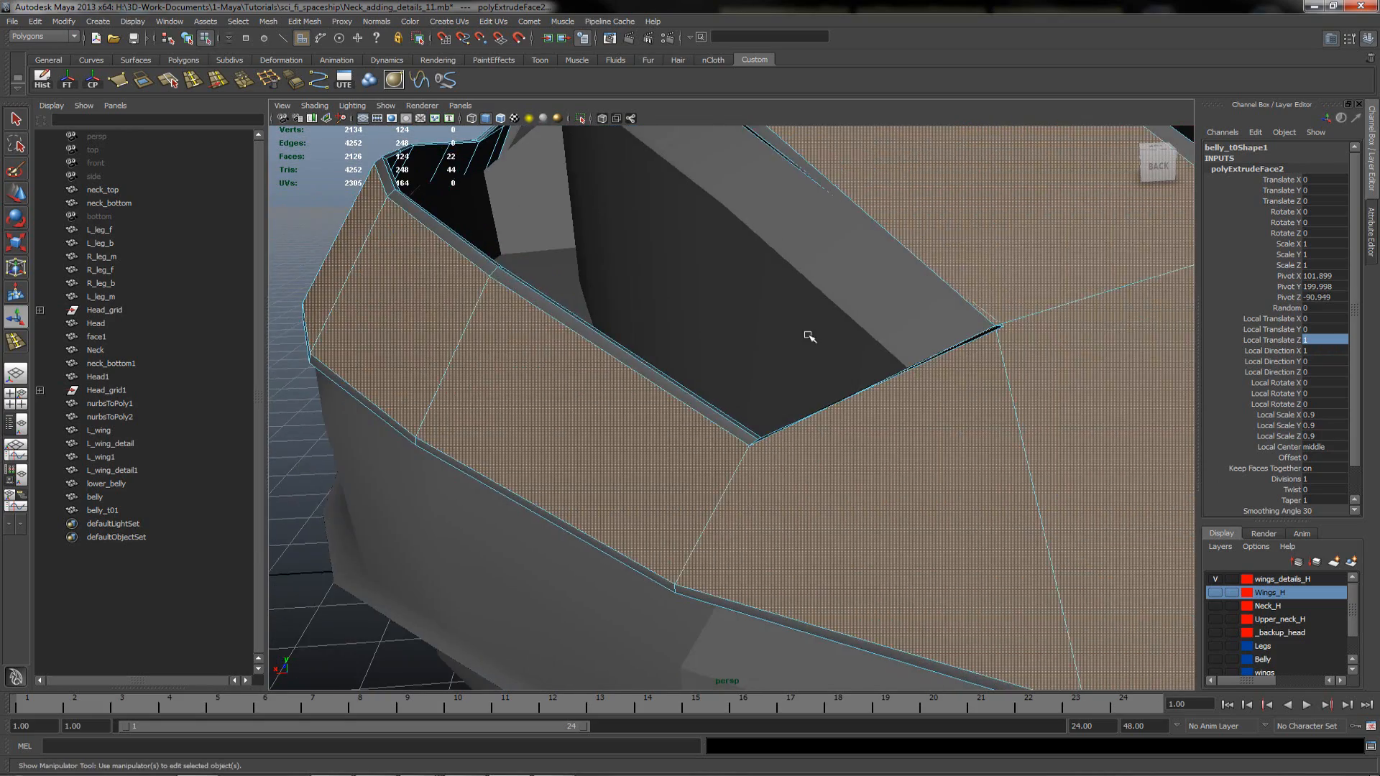
pyautogui.moveTo(809, 336); pyautogui.dragTo(779, 364)
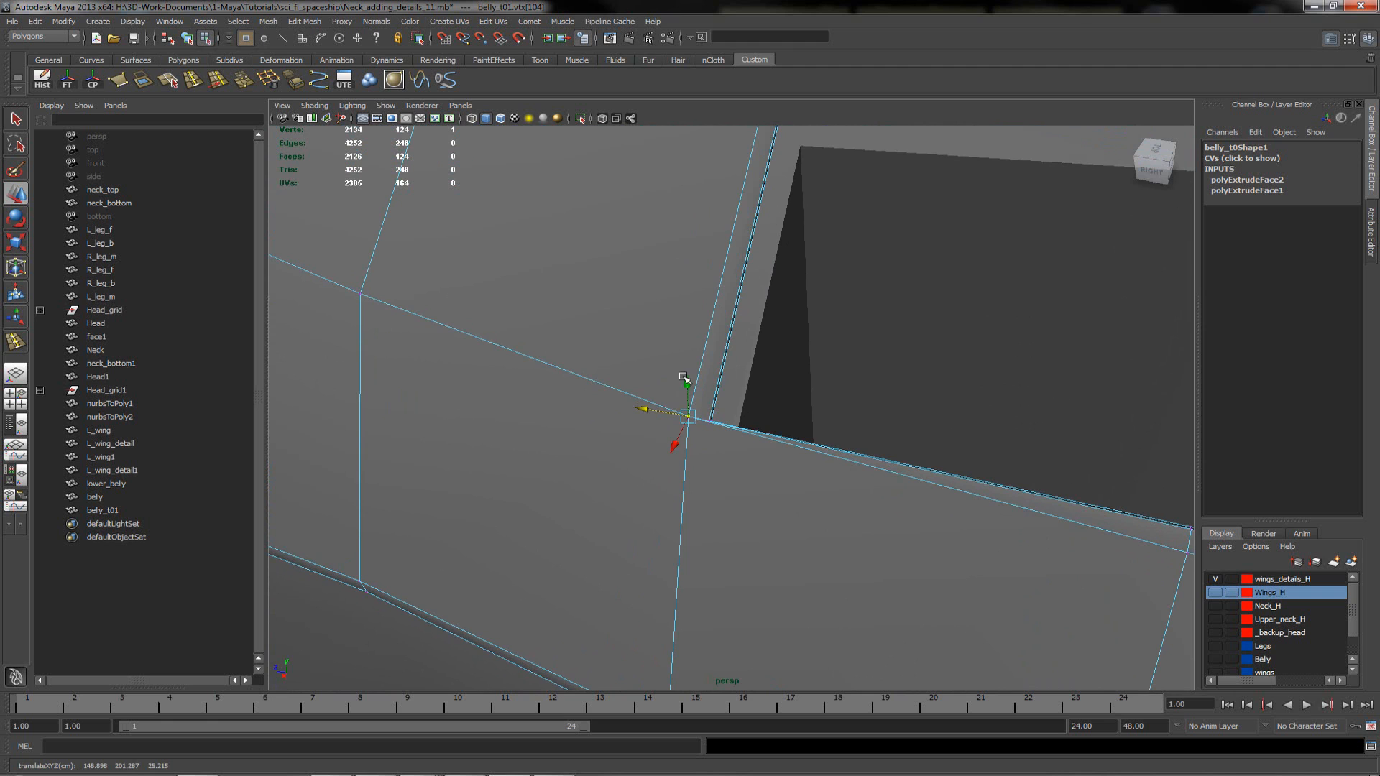
# - Pull the panel corner vertex into place and smooth-preview the strip with 3
pyautogui.moveTo(684, 414); pyautogui.dragTo(690, 431)
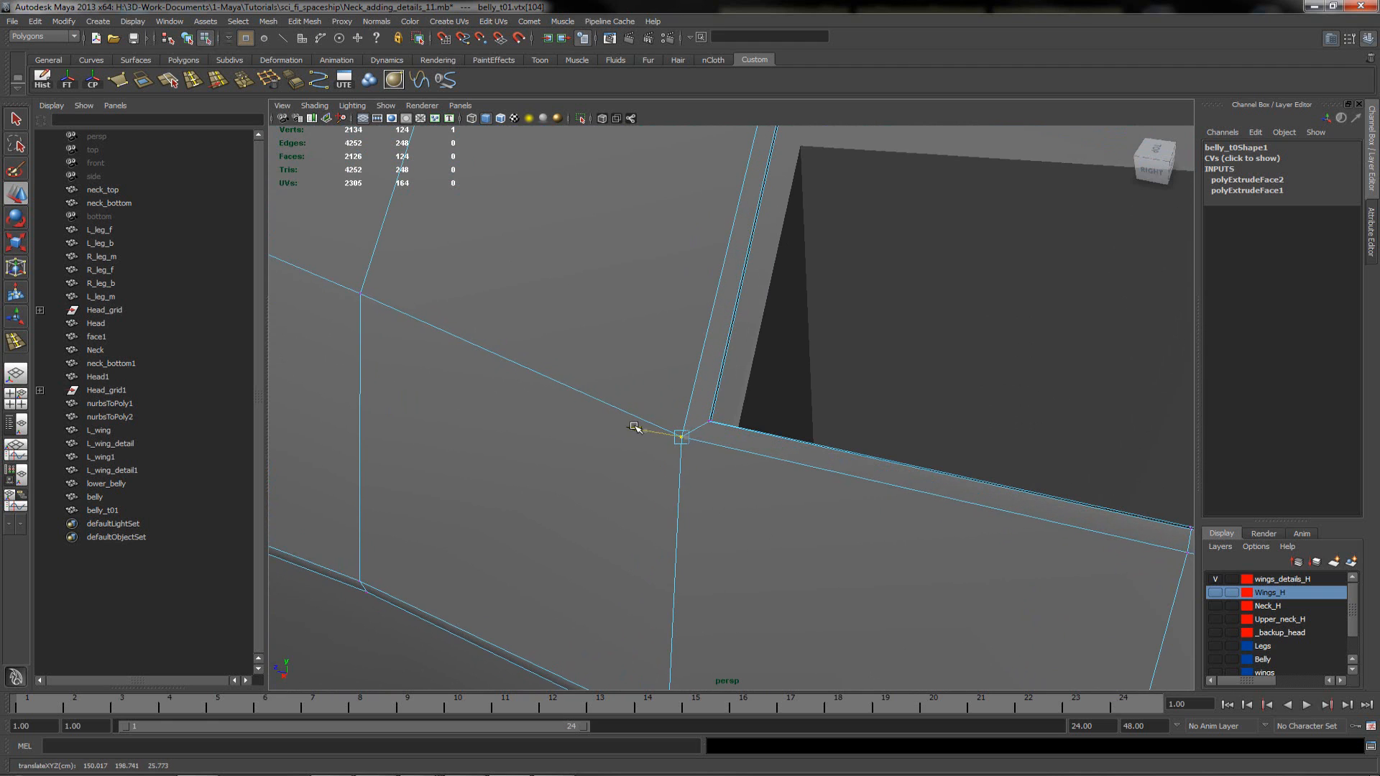
pyautogui.rightClick(682, 443)
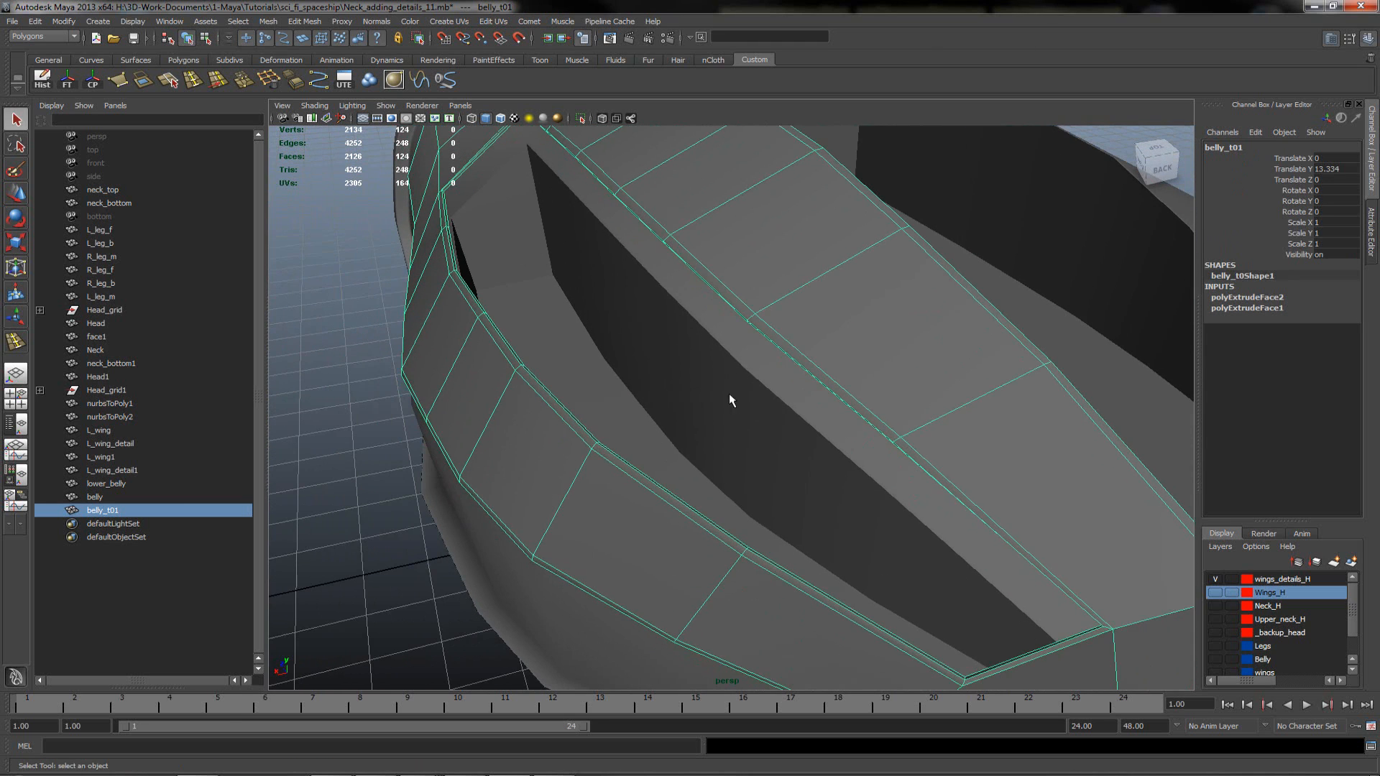
pyautogui.press('3')
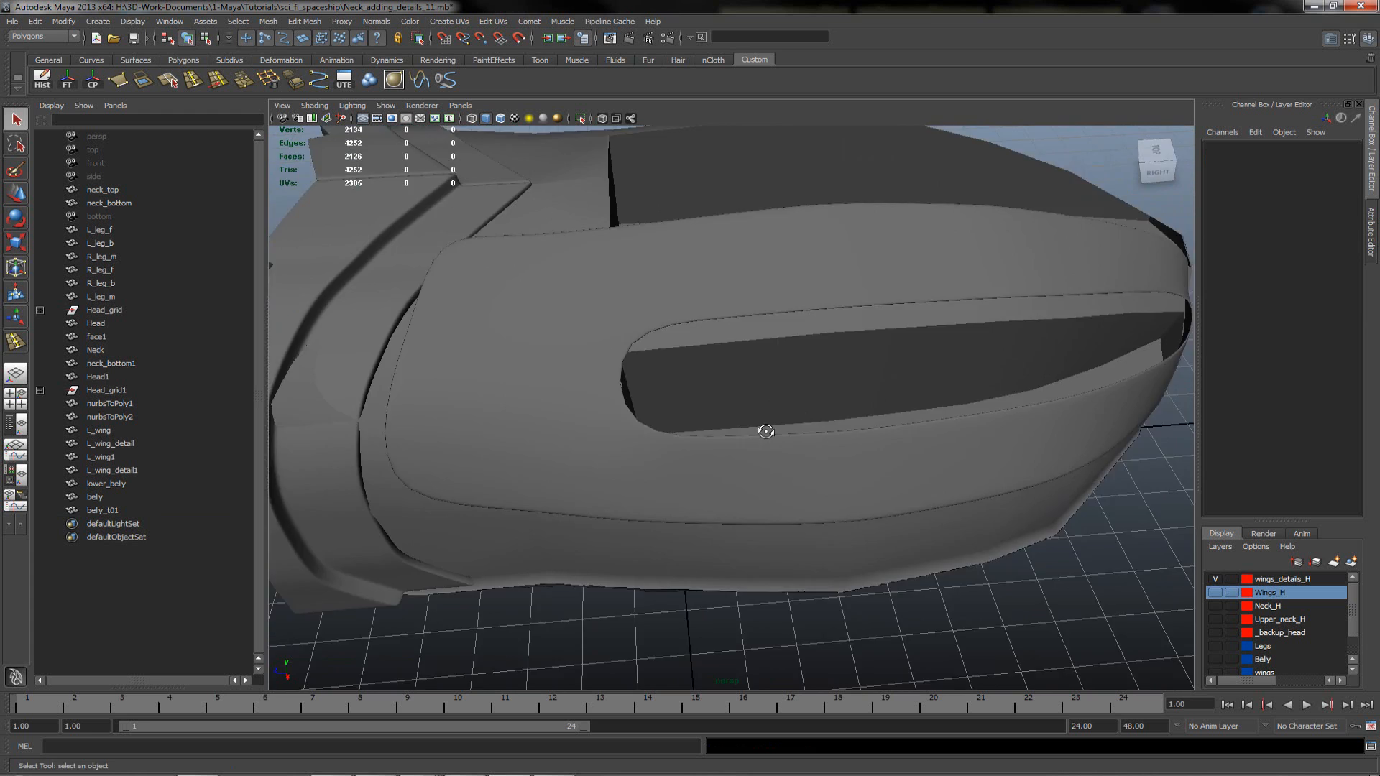
pyautogui.click(104, 509)
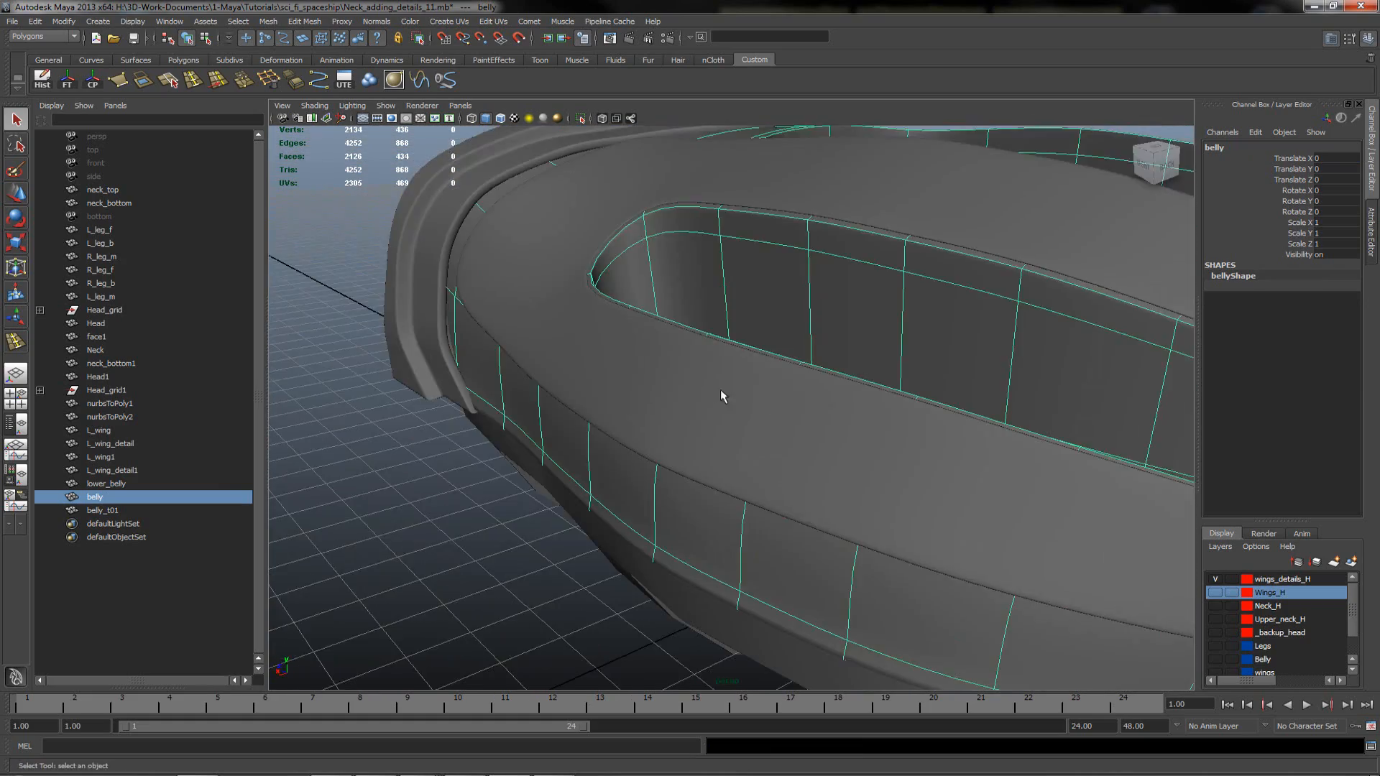
# - Adjust a recess-edge vertex so the smoothed band hugs the belly surface, reviewing from below
pyautogui.moveTo(721, 397); pyautogui.dragTo(572, 432)
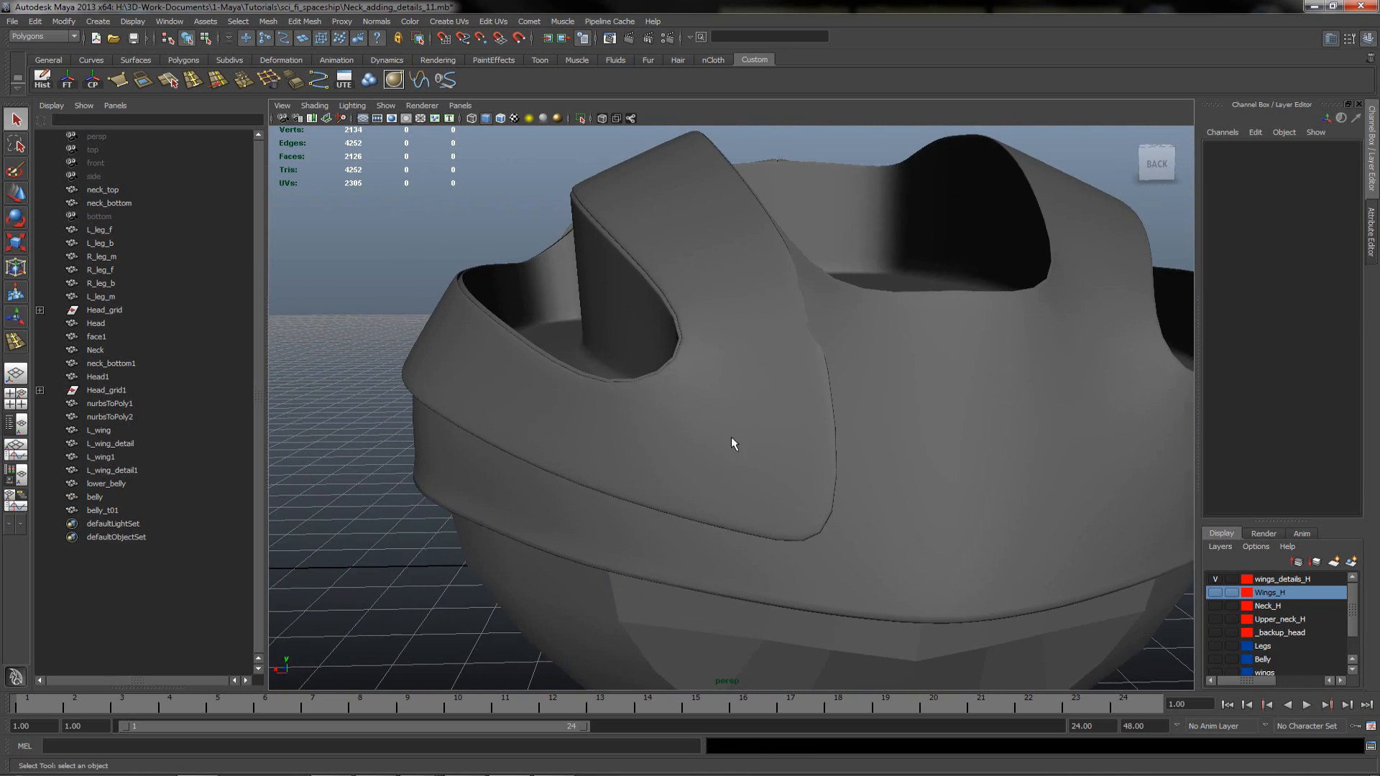
pyautogui.click(102, 509)
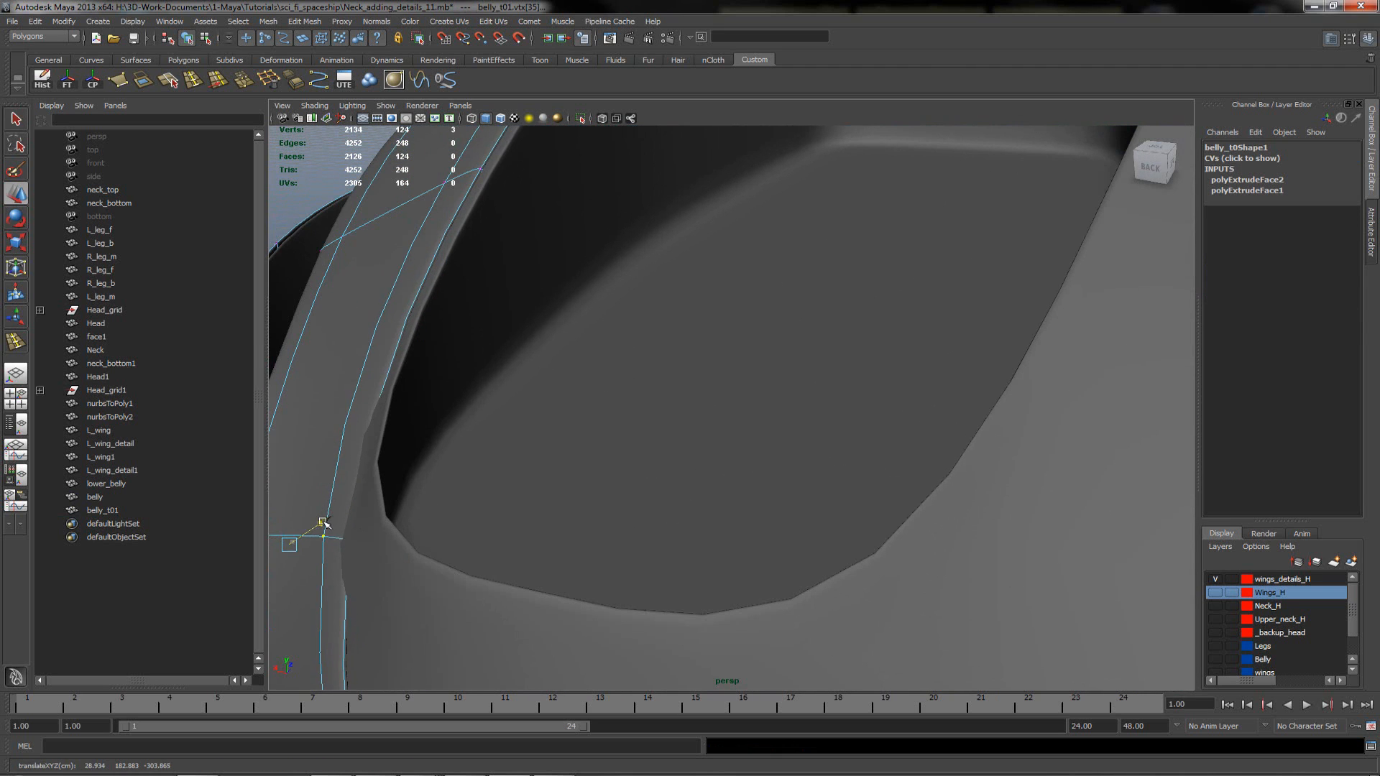
pyautogui.moveTo(323, 520); pyautogui.dragTo(316, 527)
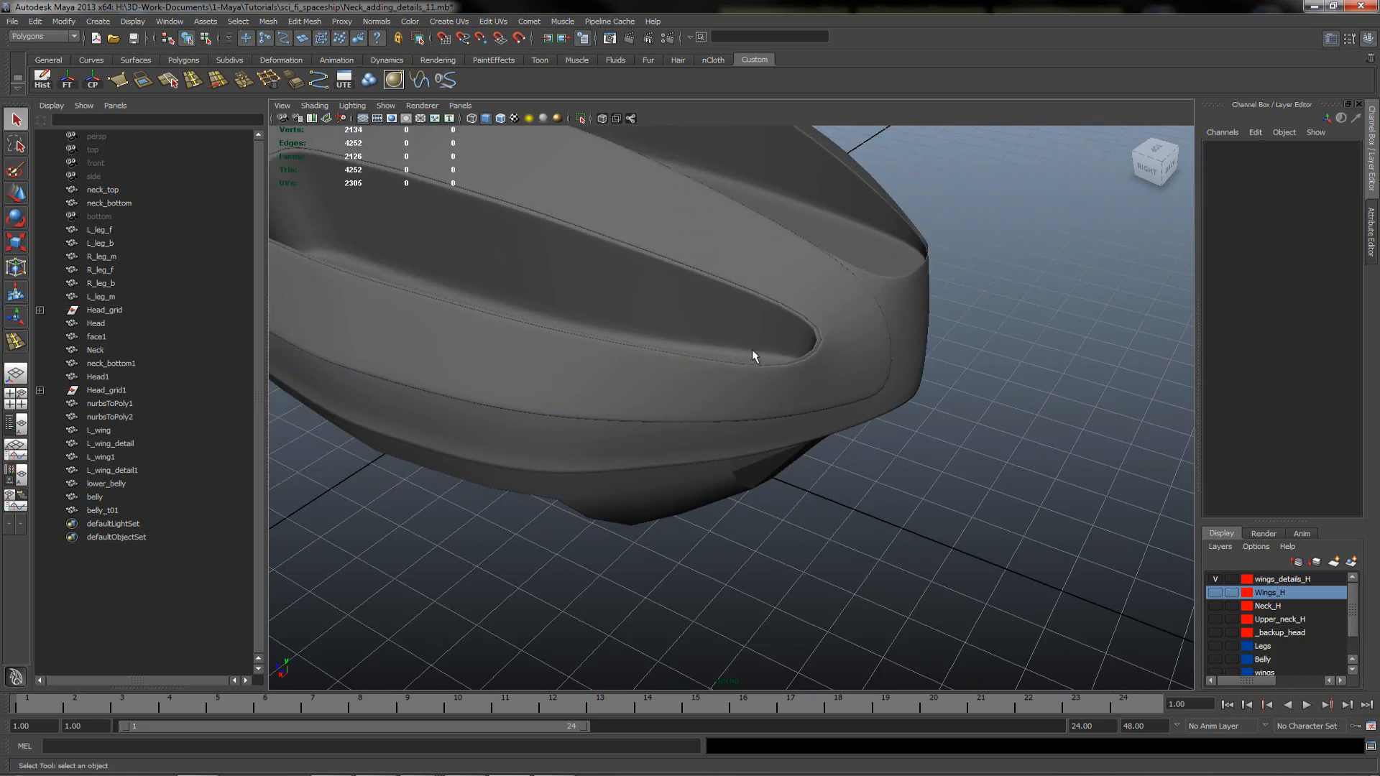
pyautogui.moveTo(752, 357); pyautogui.dragTo(659, 425)
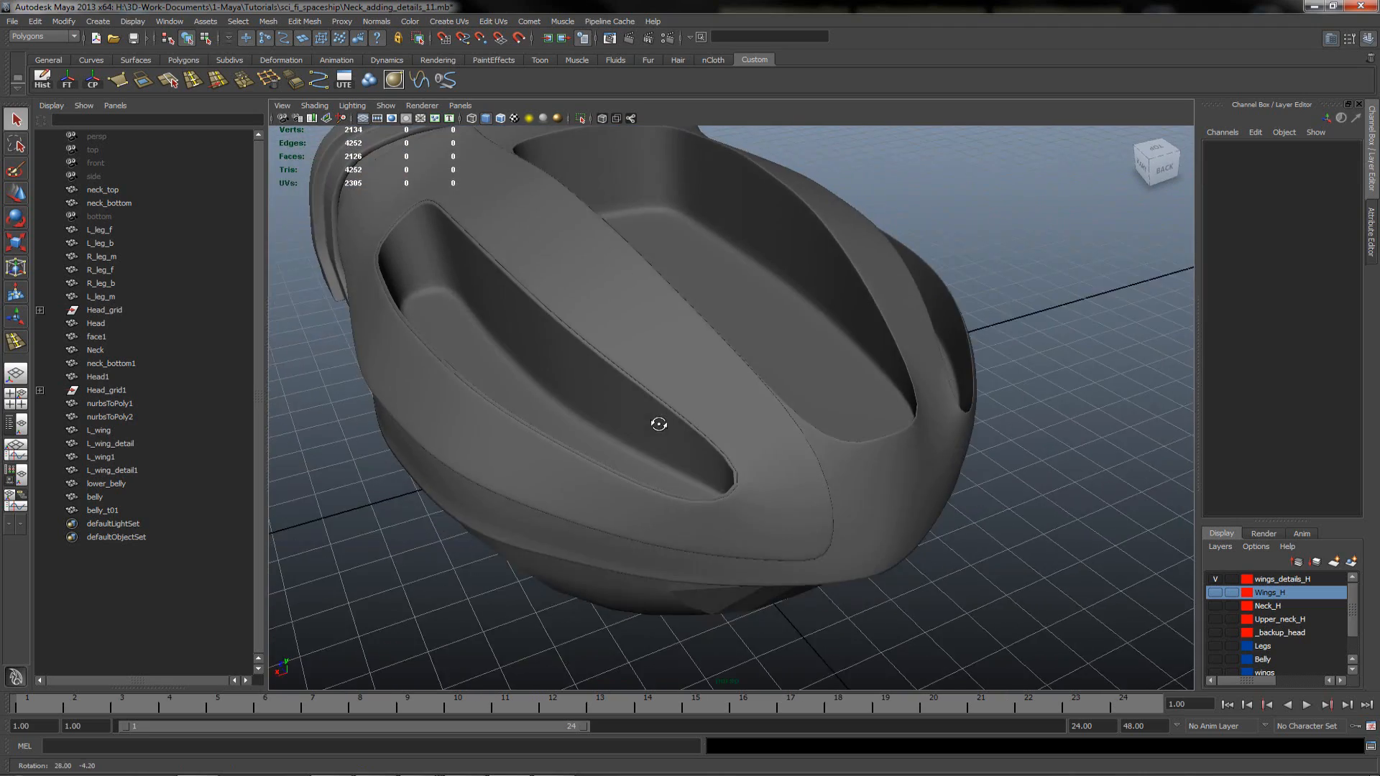
pyautogui.moveTo(659, 425); pyautogui.dragTo(687, 413)
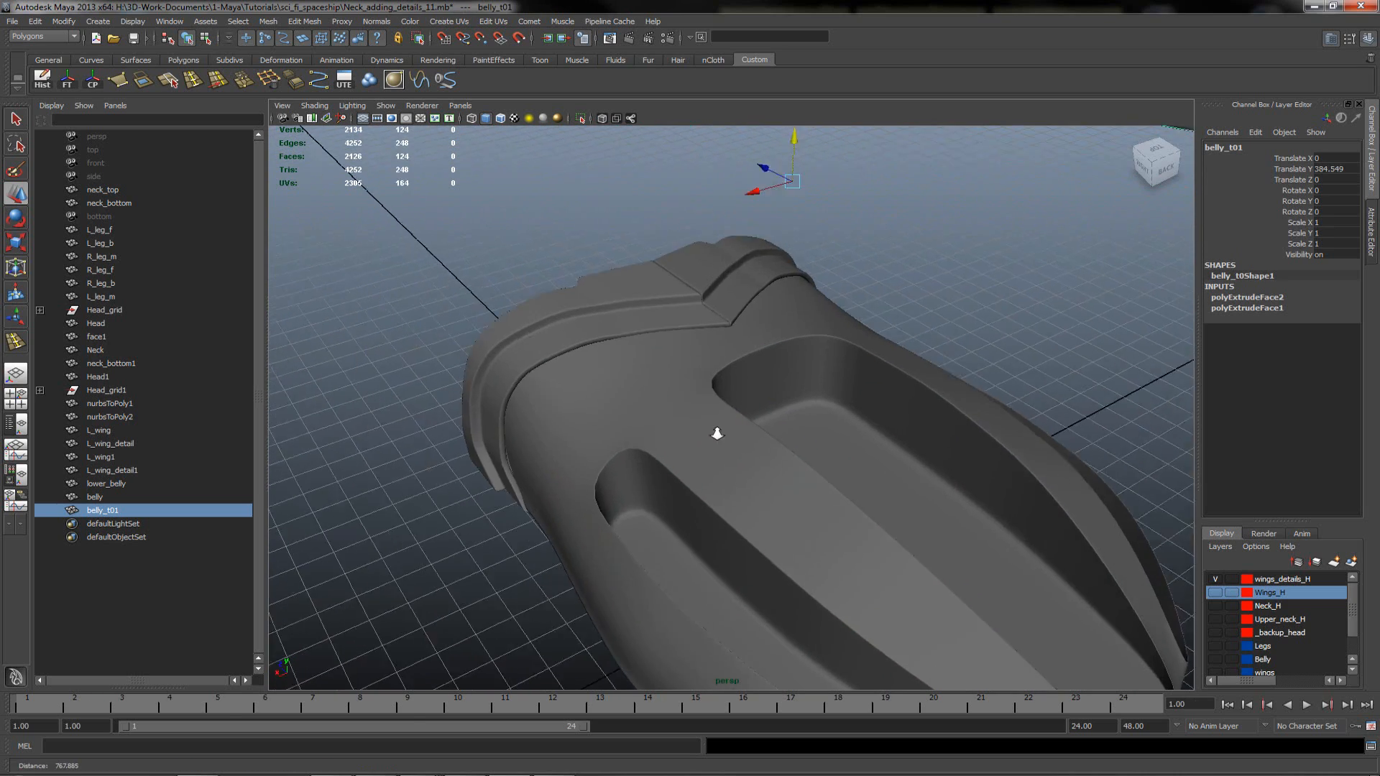
# - Duplicate surface curves from the edge loop running across the belly hull
pyautogui.click(95, 496)
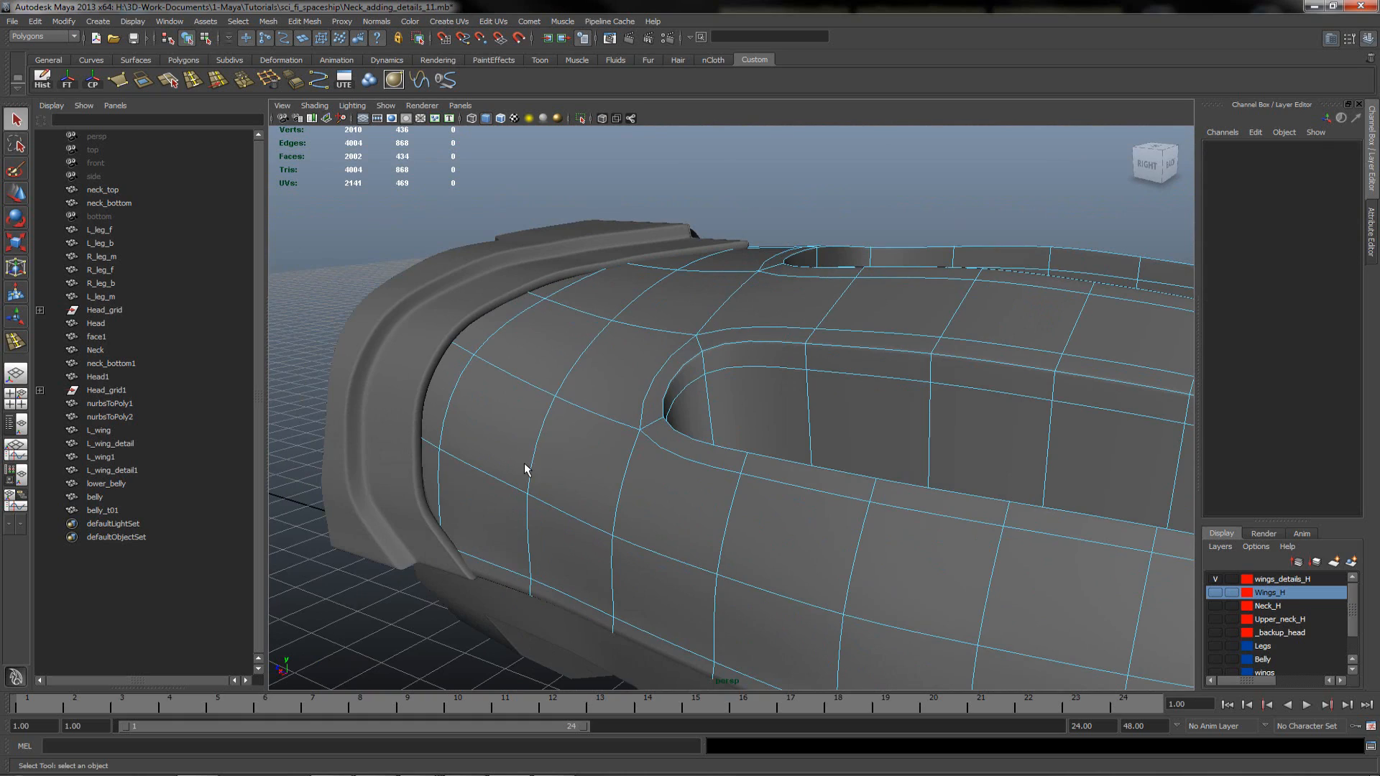
pyautogui.moveTo(526, 468); pyautogui.dragTo(696, 488)
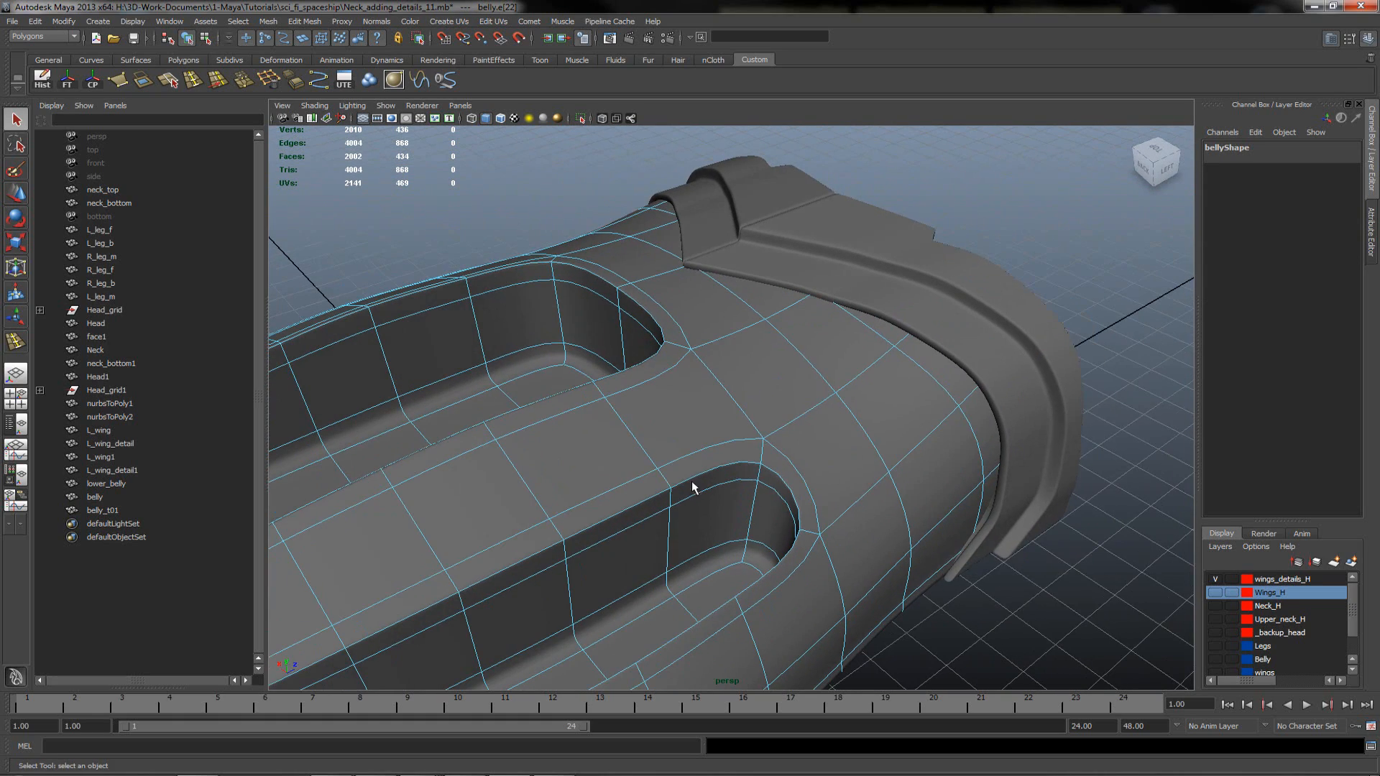
pyautogui.moveTo(696, 488); pyautogui.dragTo(576, 461)
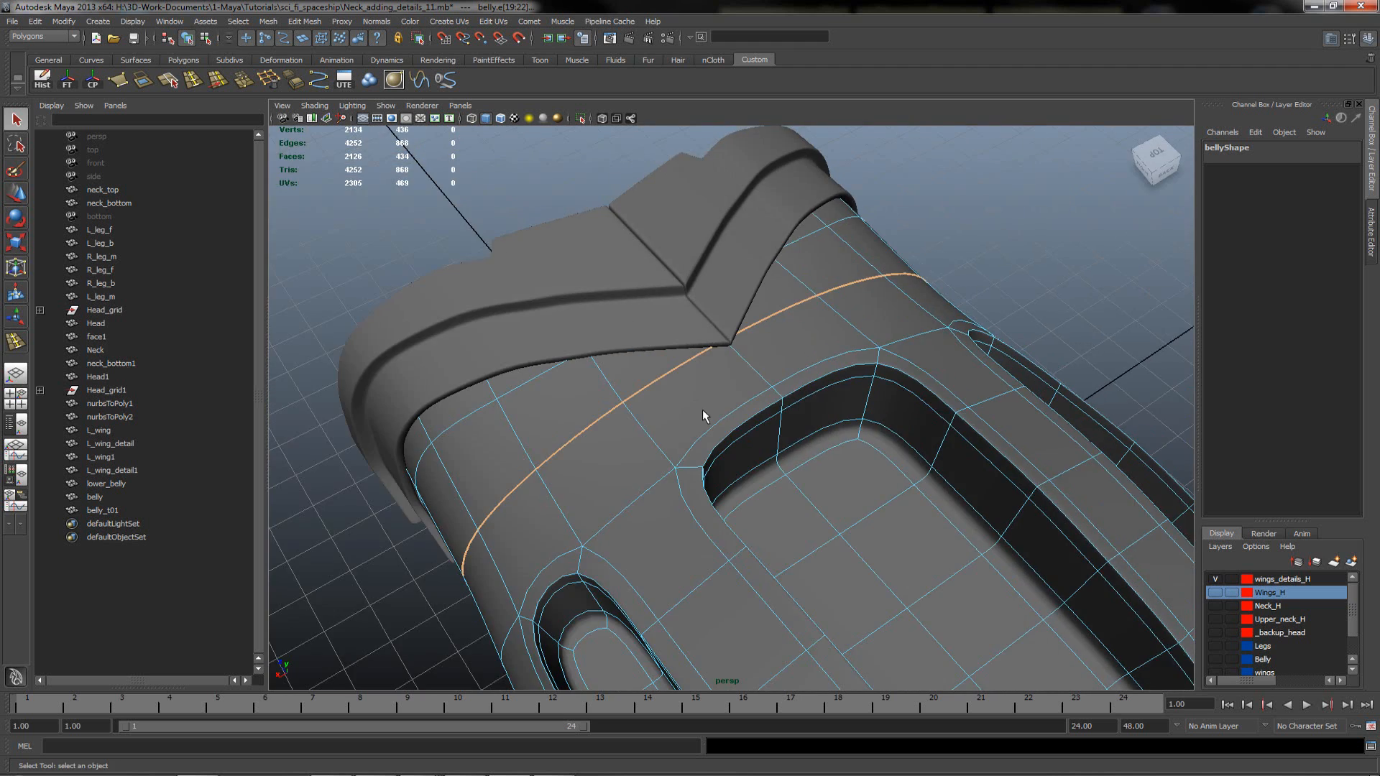
pyautogui.click(42, 36)
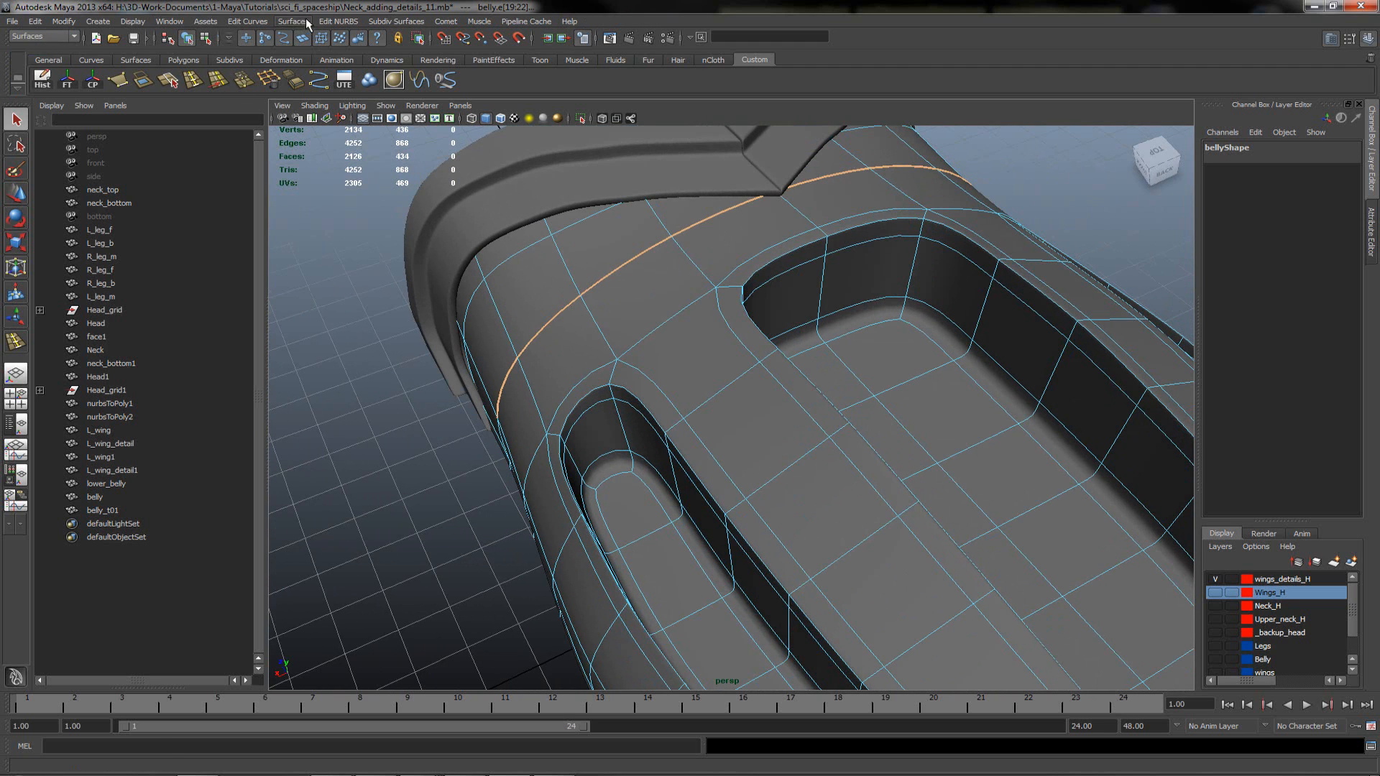
pyautogui.click(247, 20)
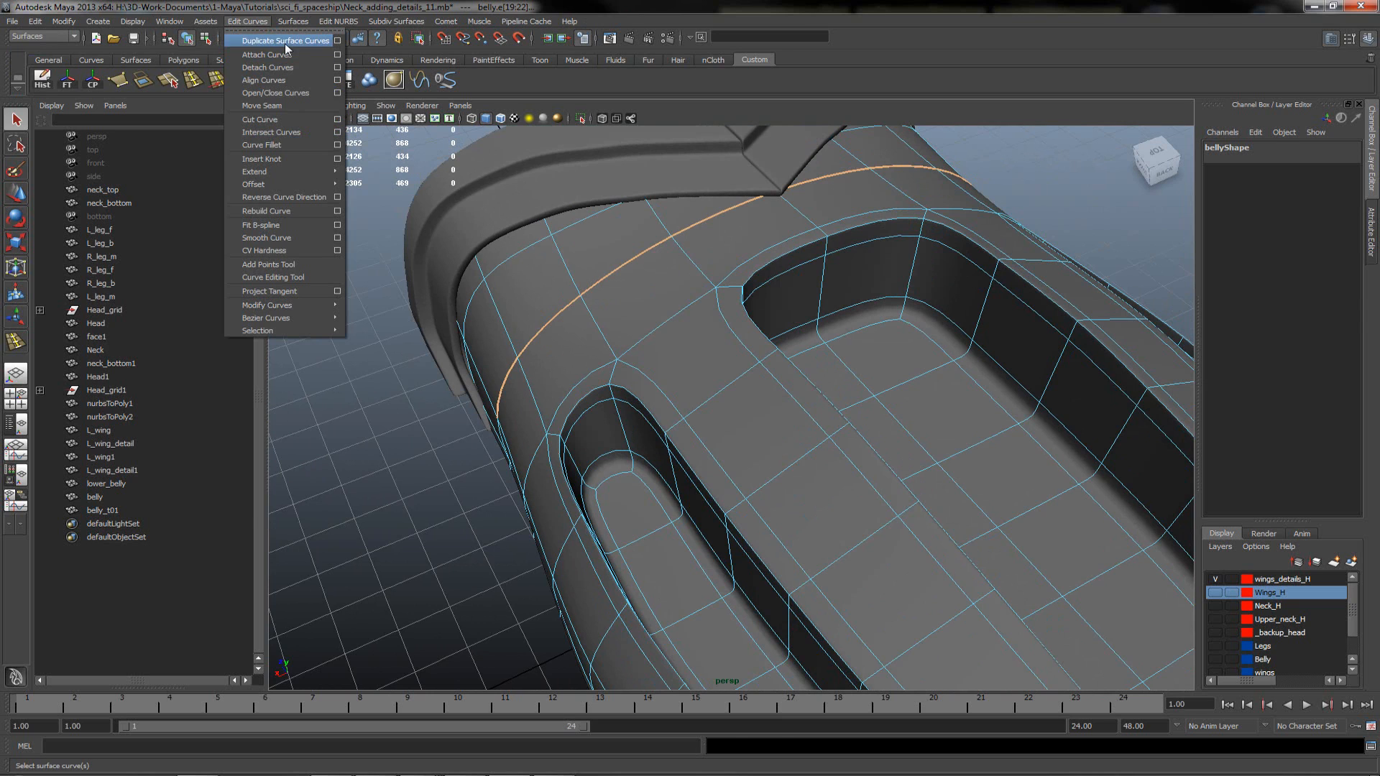
pyautogui.click(283, 40)
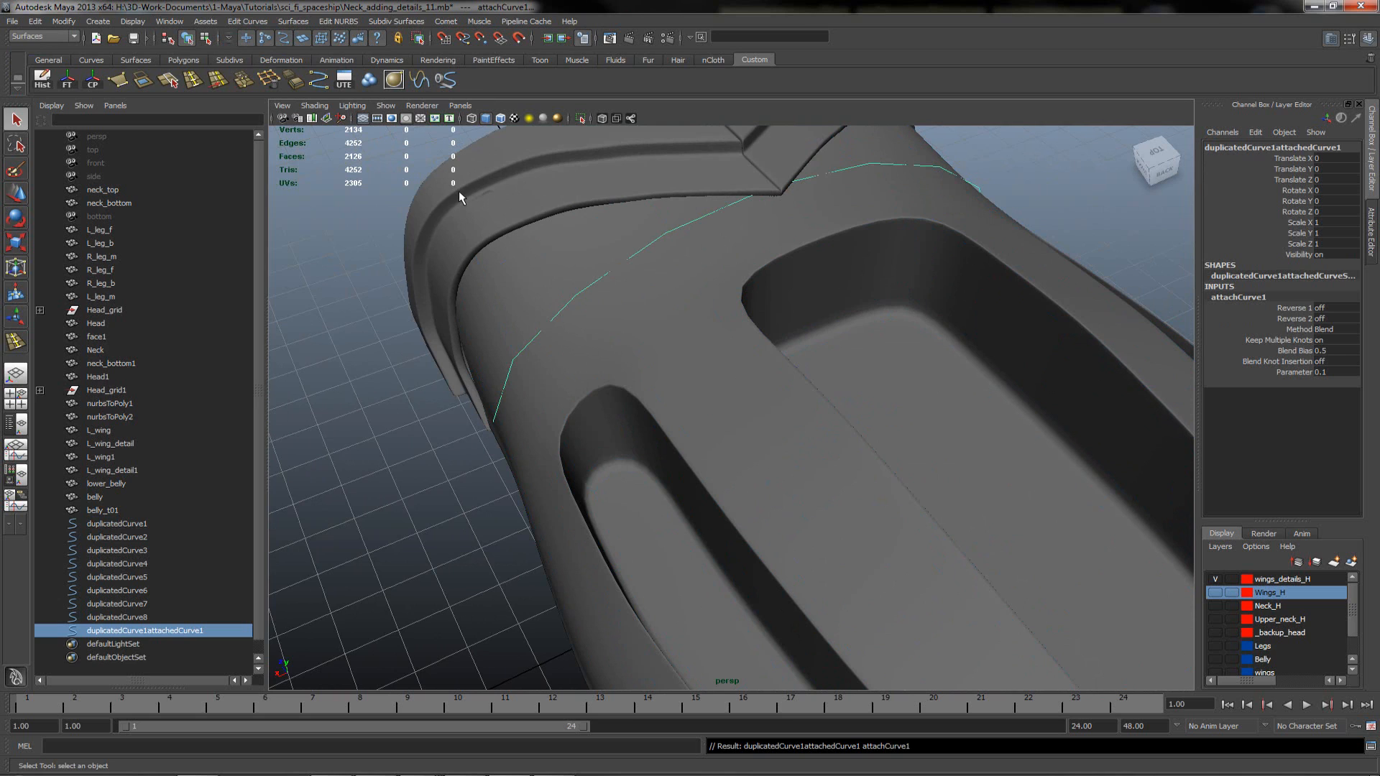
# - Join the duplicated curve pieces into one arching curve above the model
pyautogui.click(115, 523)
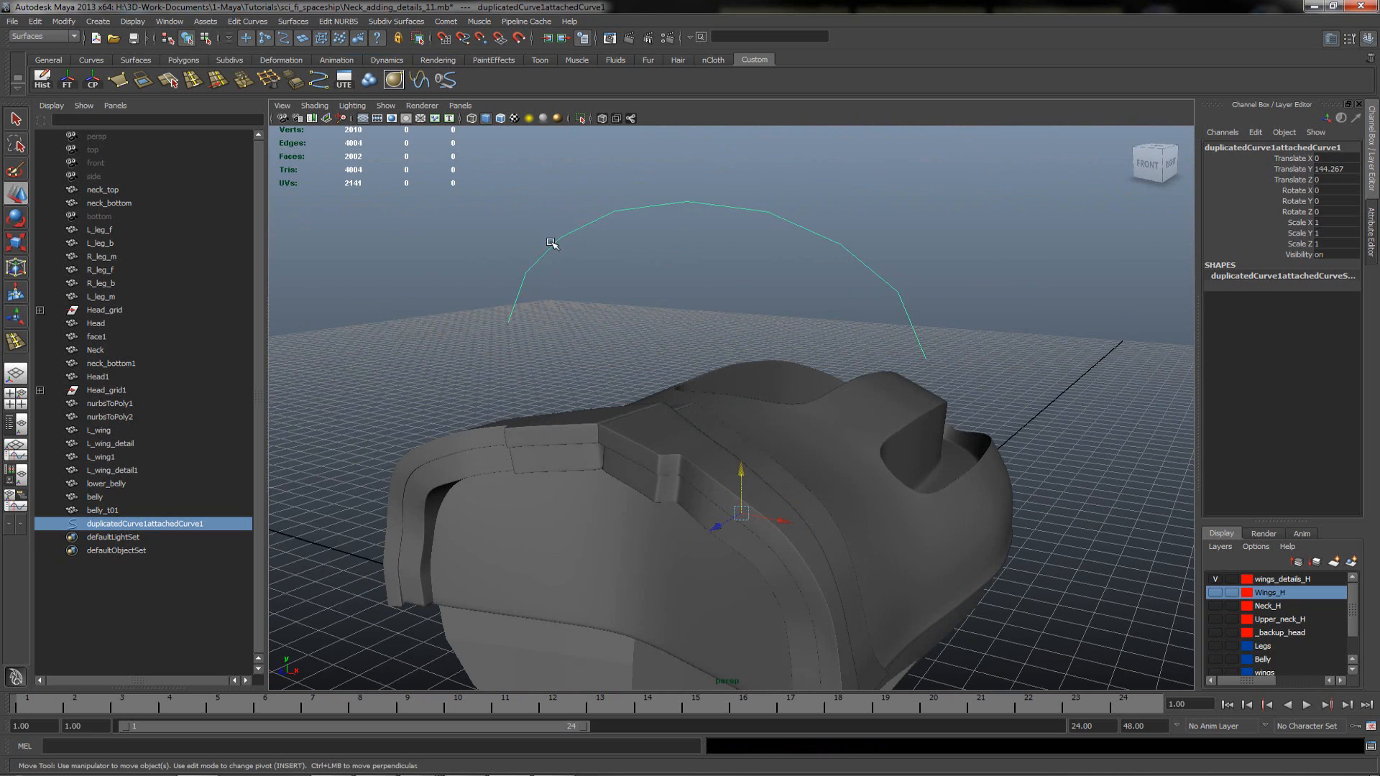
pyautogui.click(247, 22)
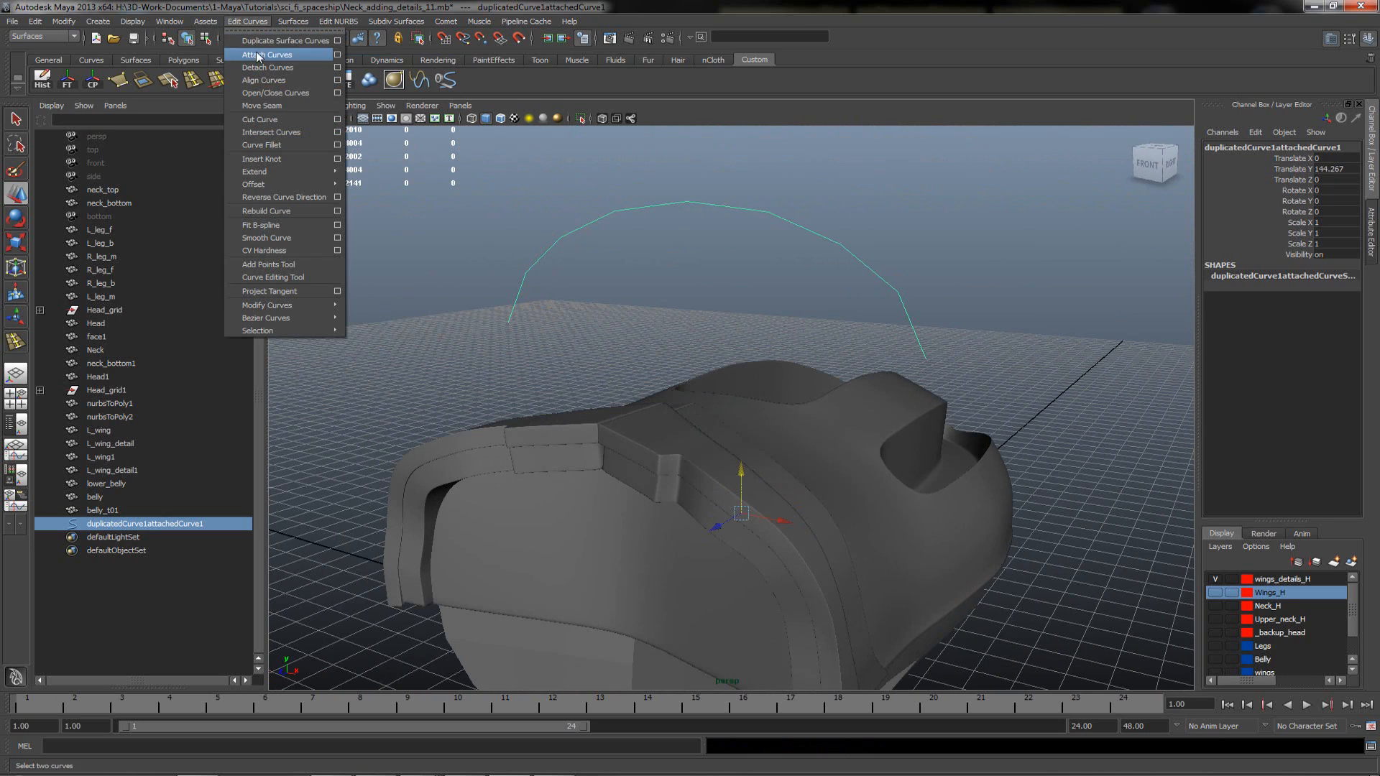
pyautogui.click(336, 53)
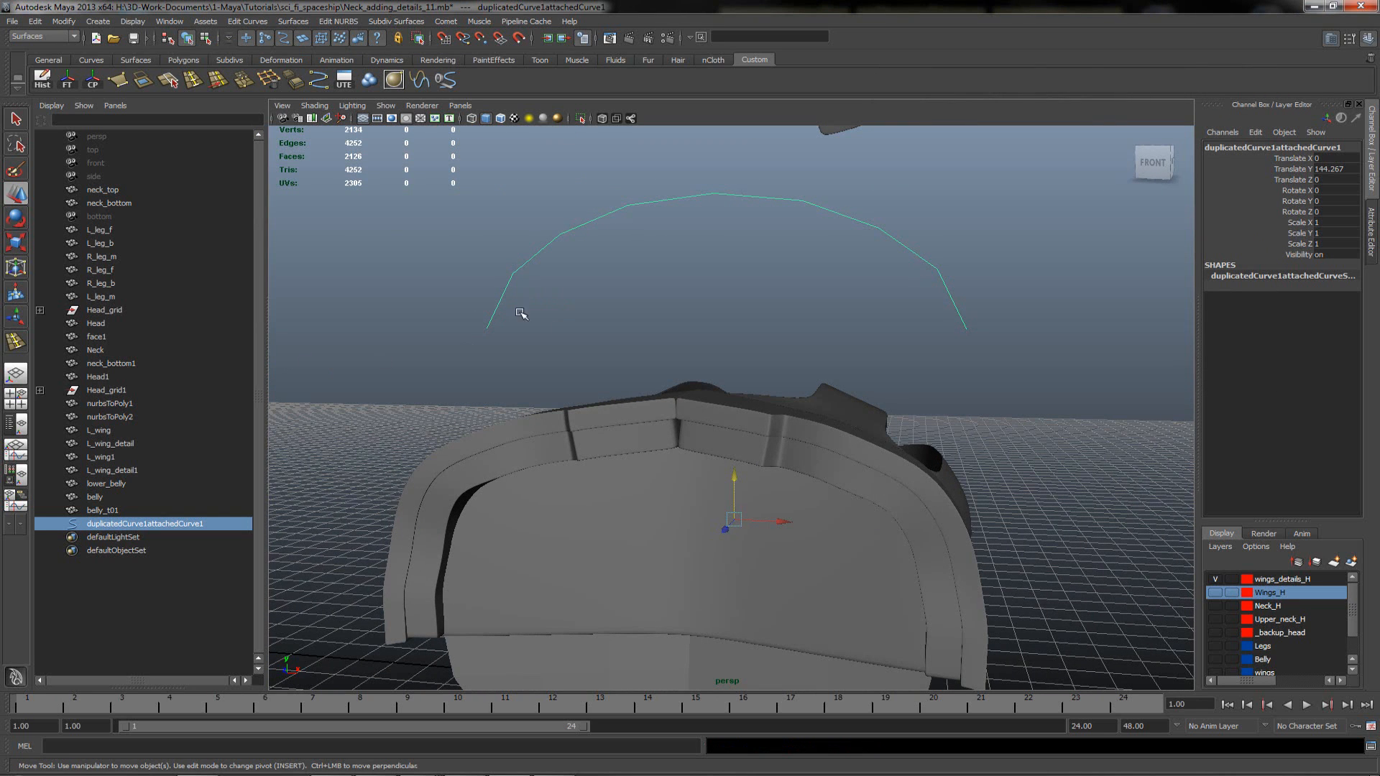
pyautogui.moveTo(17, 418)
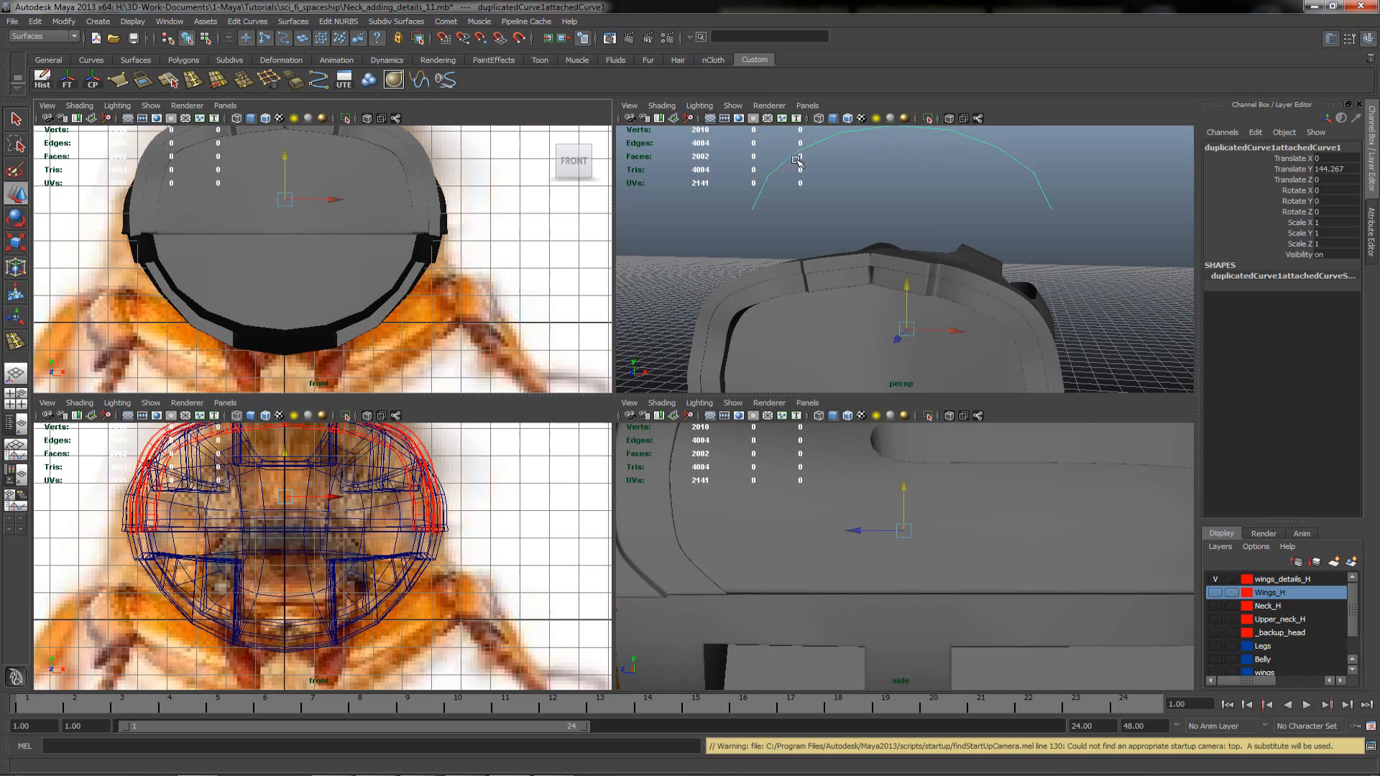
pyautogui.moveTo(953, 163)
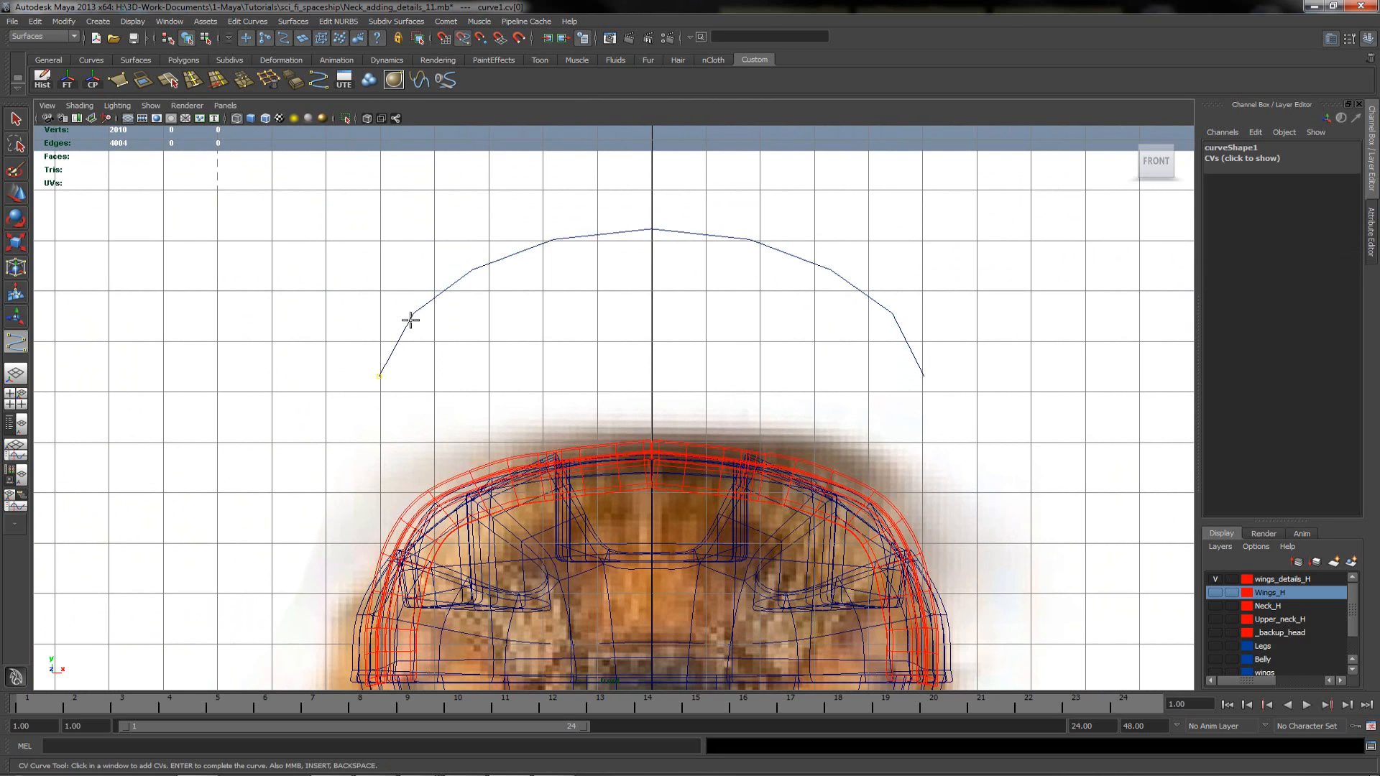
# - Trace the arc with CV Curve Tool points along the hull's cross-section shape
pyautogui.click(451, 285)
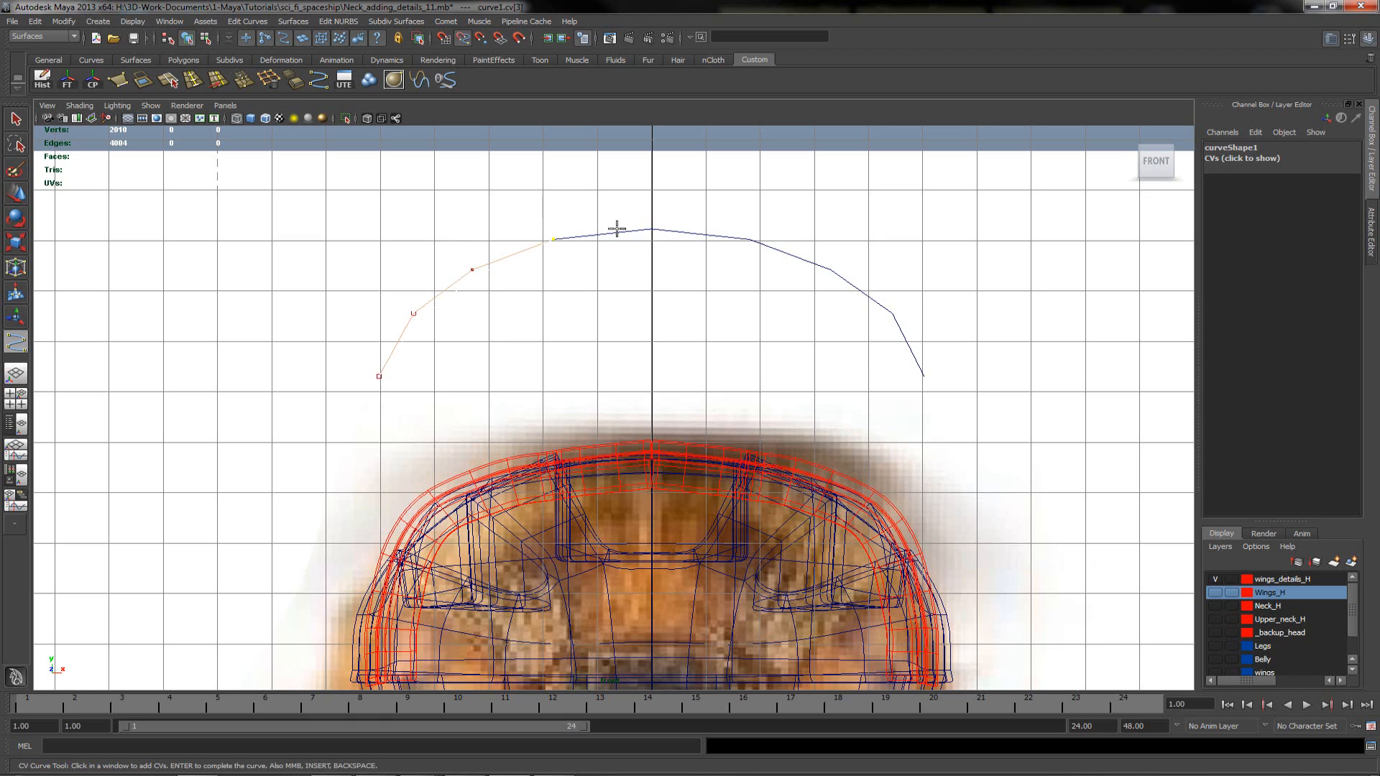
pyautogui.click(656, 229)
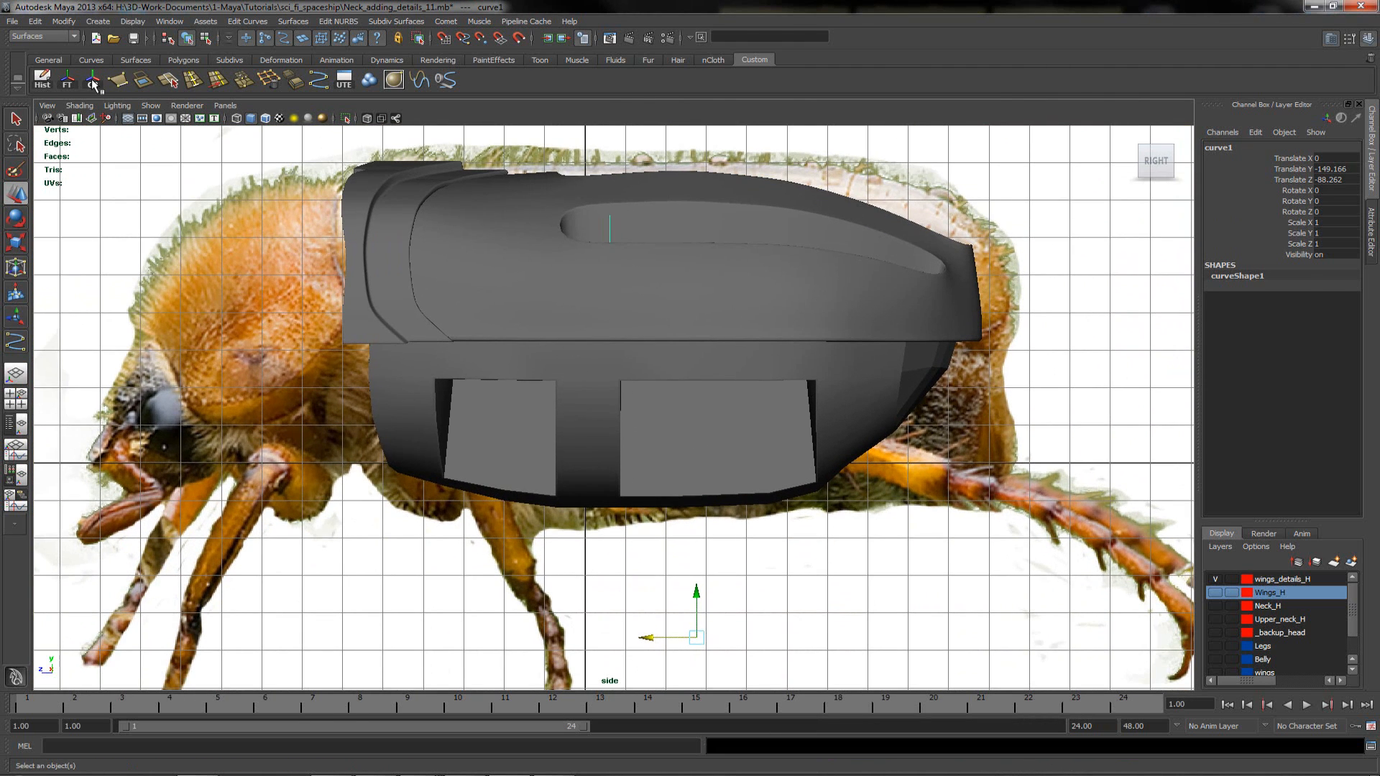
# - Slide curve1 back along Z over the belly recesses, viewing the hull in wireframe
pyautogui.click(92, 81)
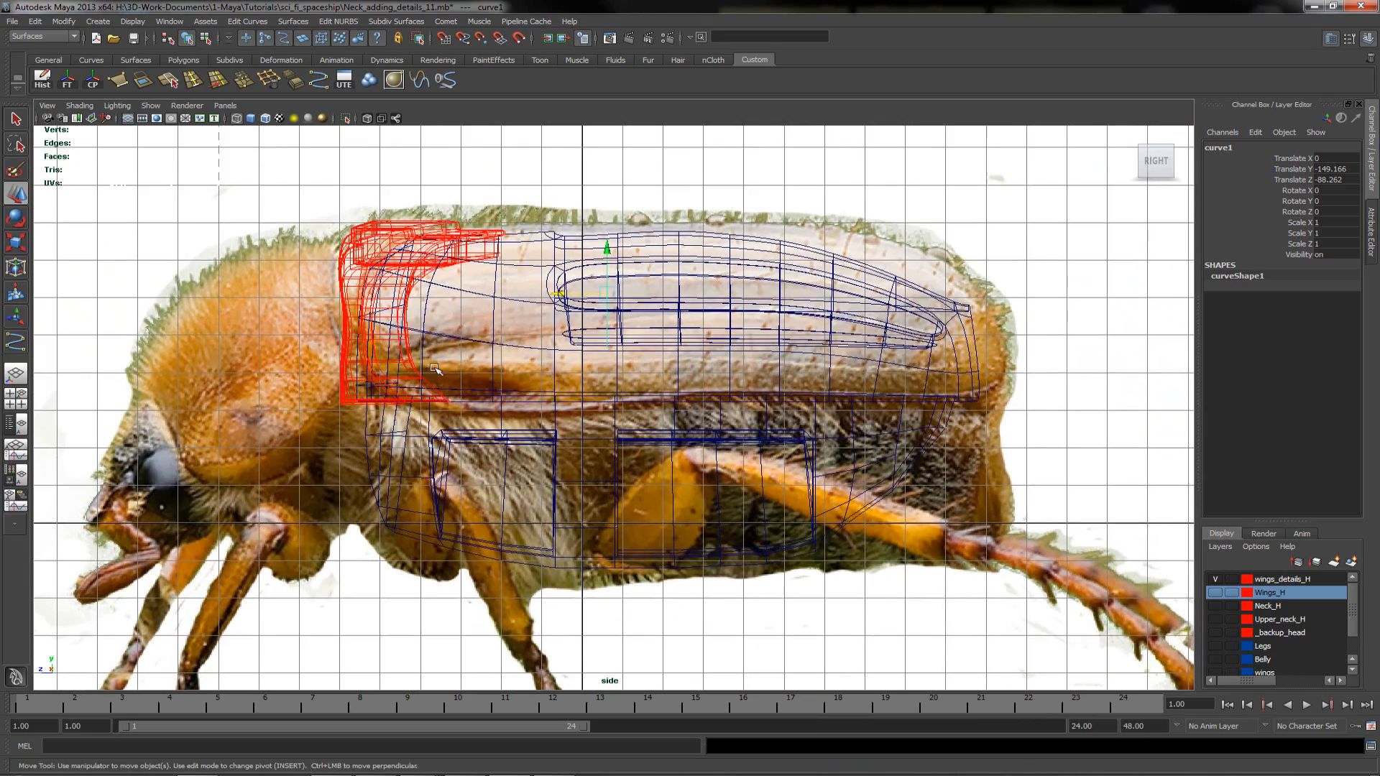
pyautogui.scroll(3)
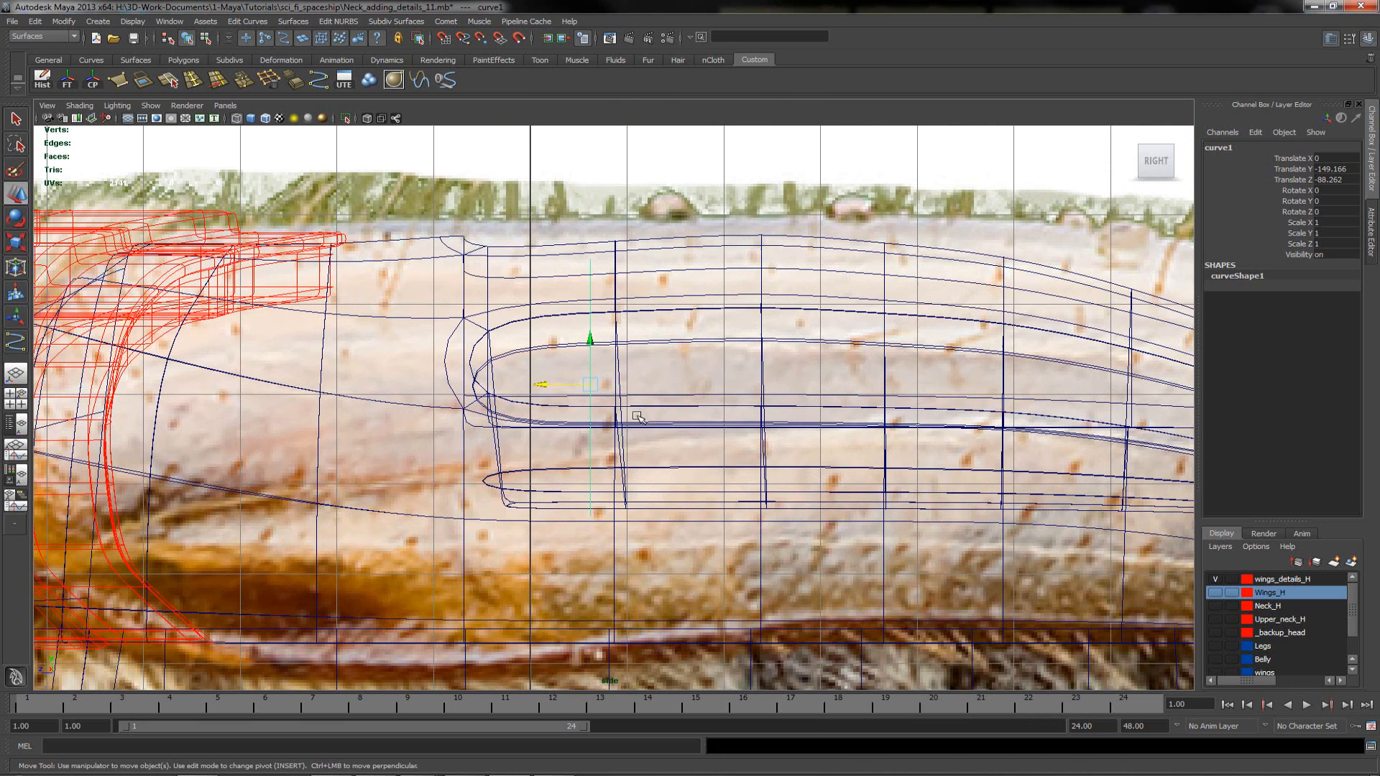
pyautogui.moveTo(642, 417); pyautogui.dragTo(581, 384)
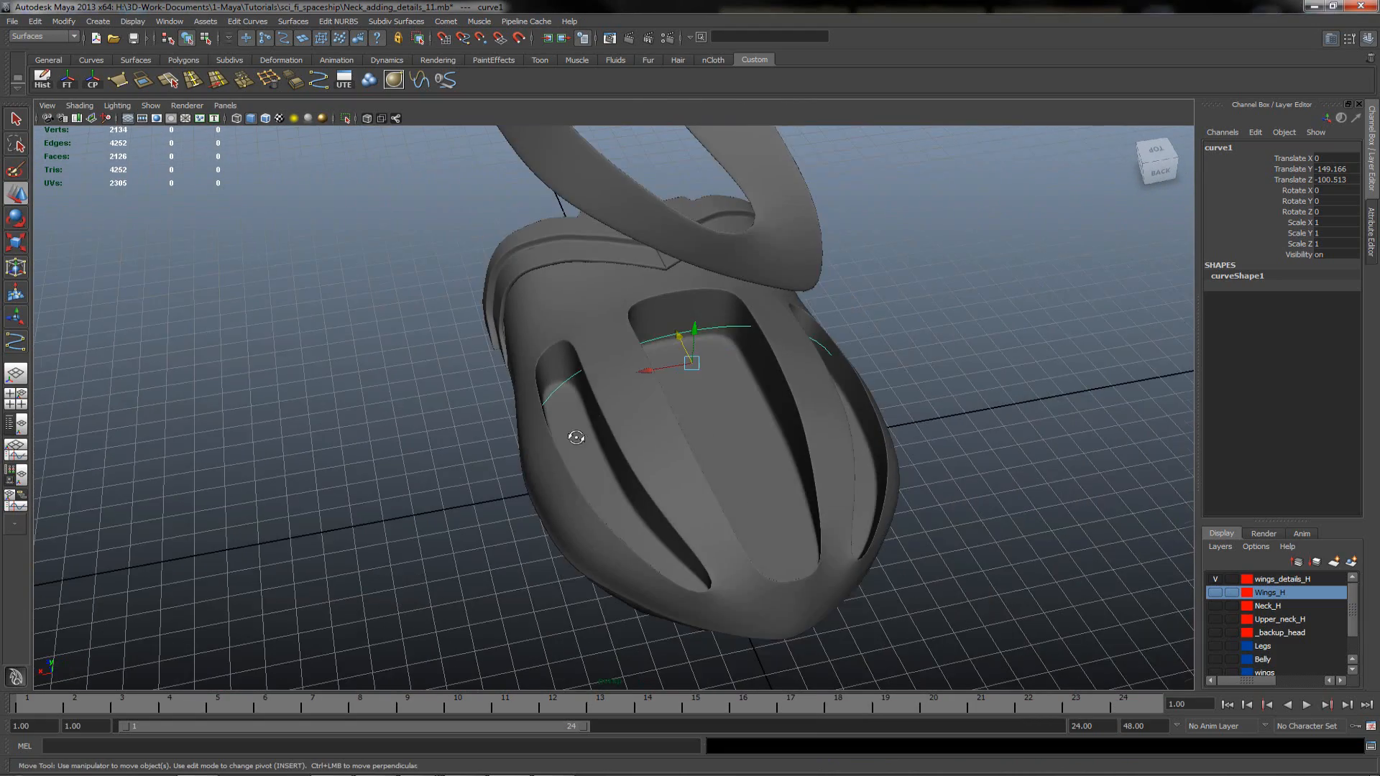
# - Create a NURBS circle, nurbsCircle1, as the tube profile shape
pyautogui.click(132, 20)
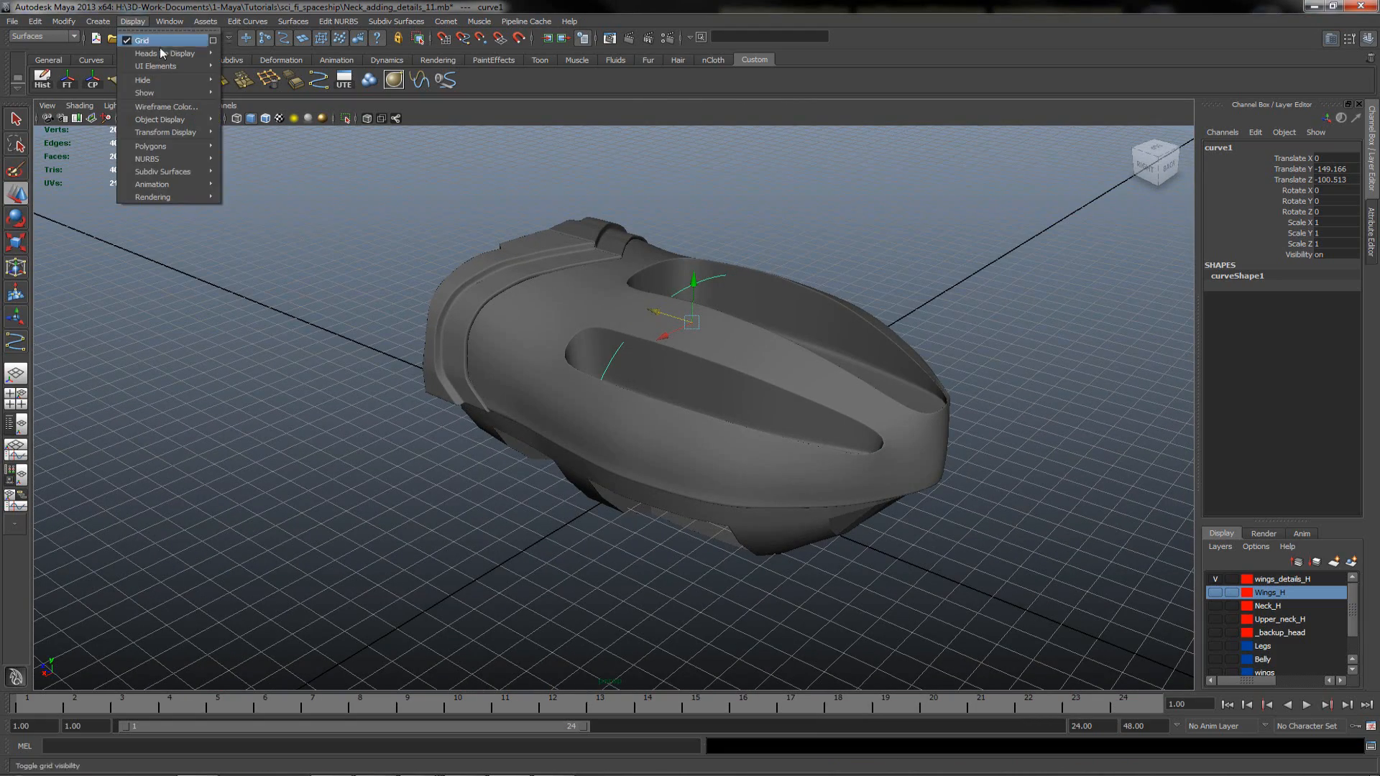
pyautogui.click(98, 22)
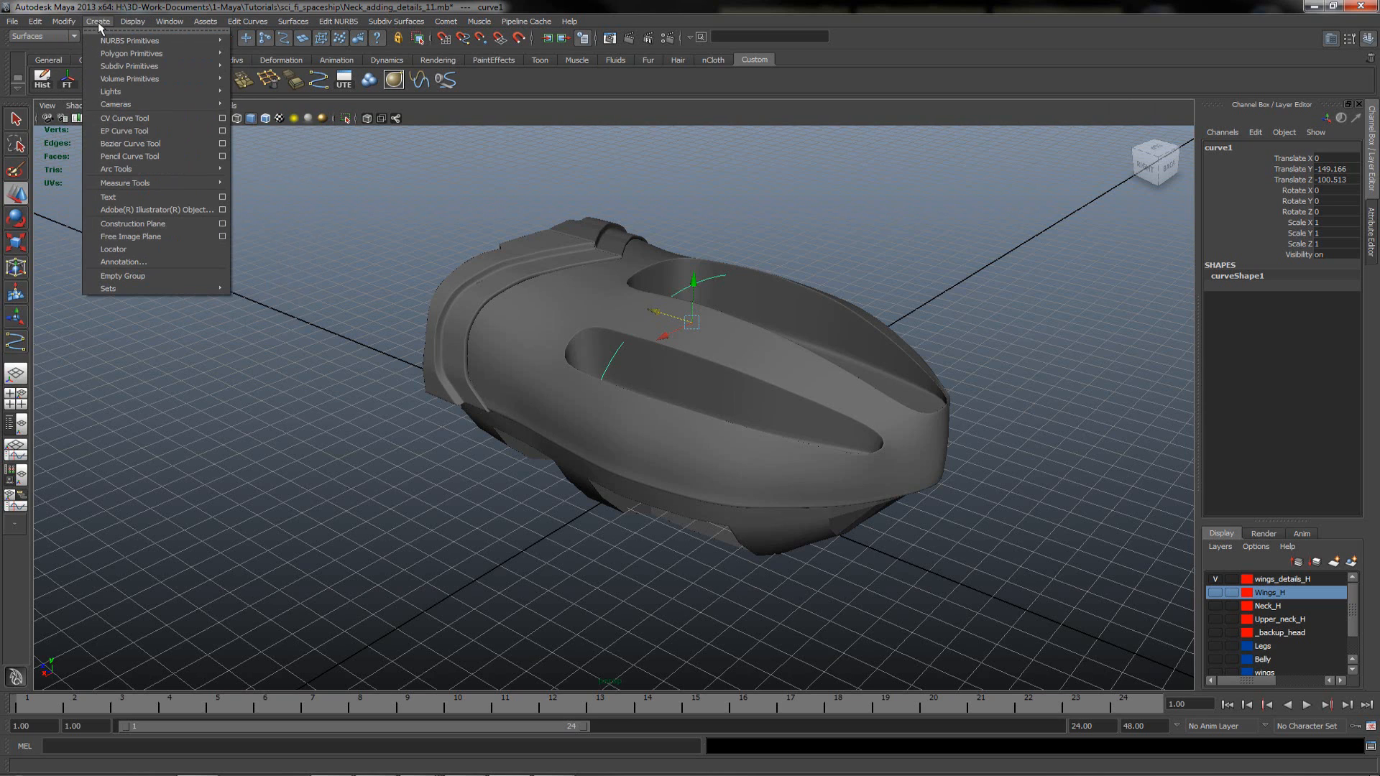
pyautogui.moveTo(129, 41)
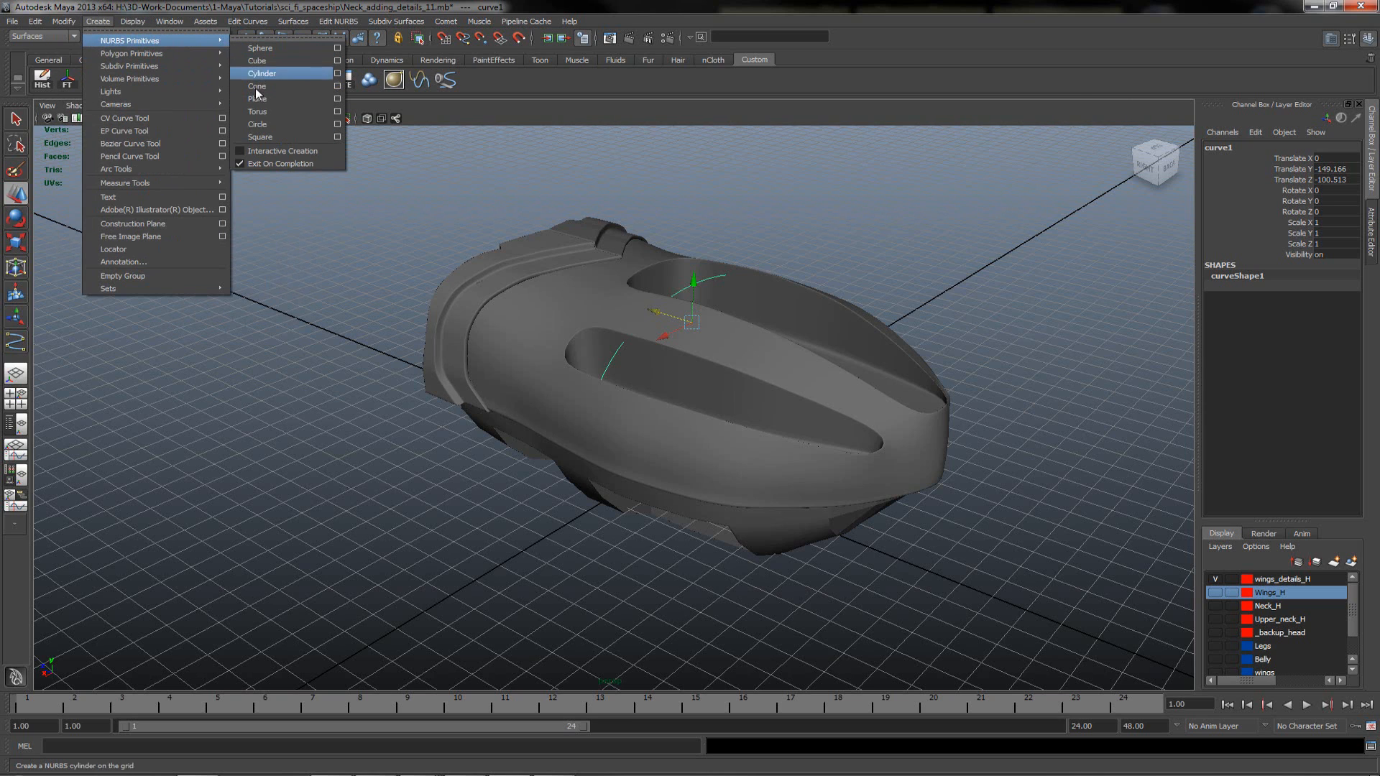
pyautogui.click(257, 124)
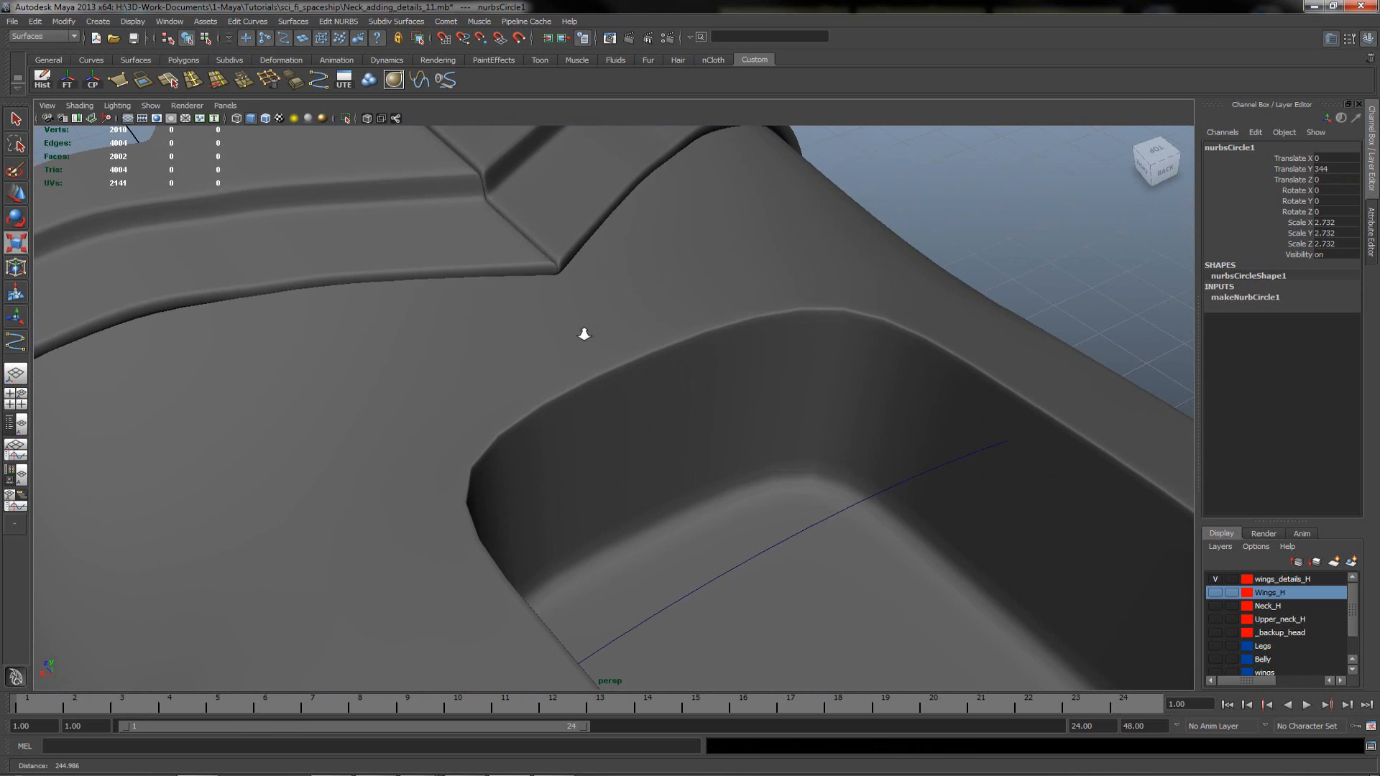
# - Extrude the circle along curve1 into extrudedSurface1, a thin tube rib across both recesses
pyautogui.moveTo(584, 334); pyautogui.dragTo(733, 328)
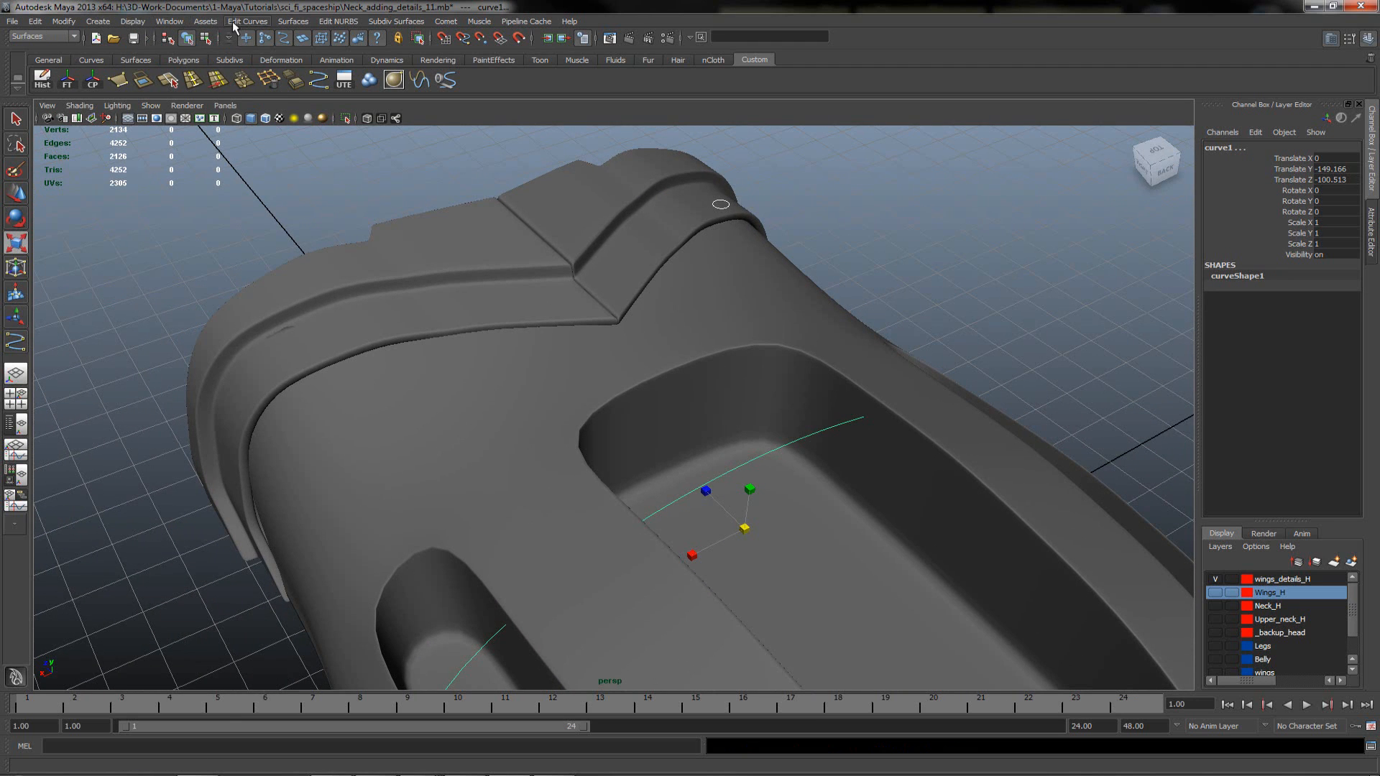
pyautogui.click(292, 22)
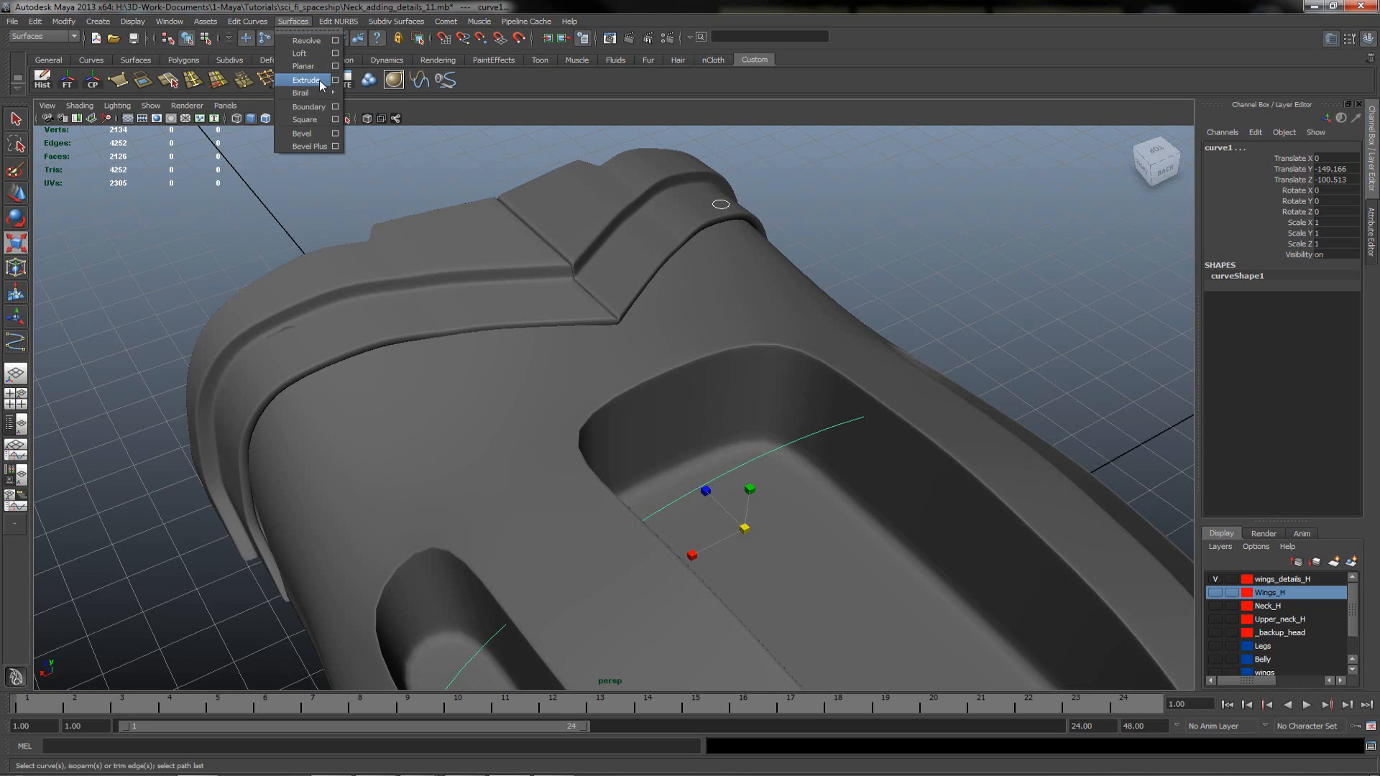
pyautogui.click(305, 80)
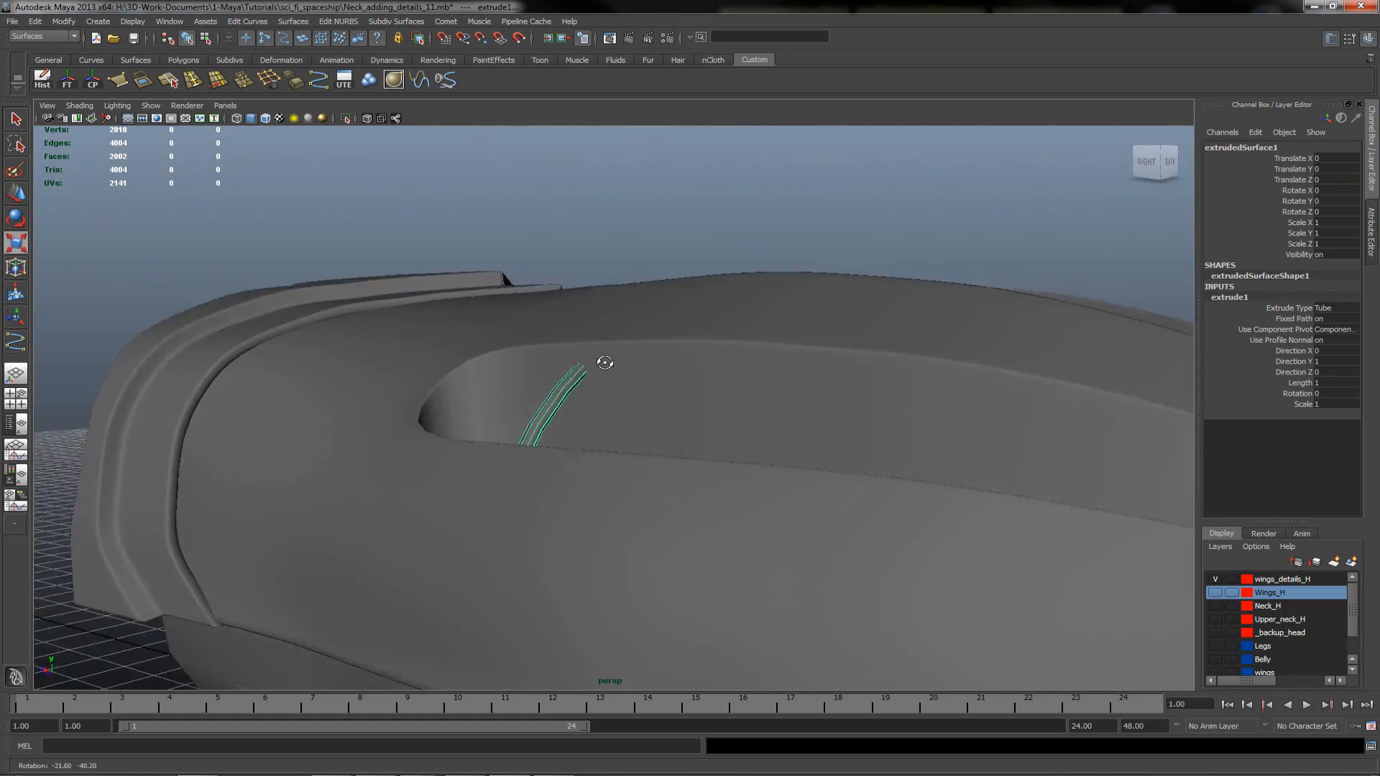
pyautogui.moveTo(605, 362); pyautogui.dragTo(721, 343)
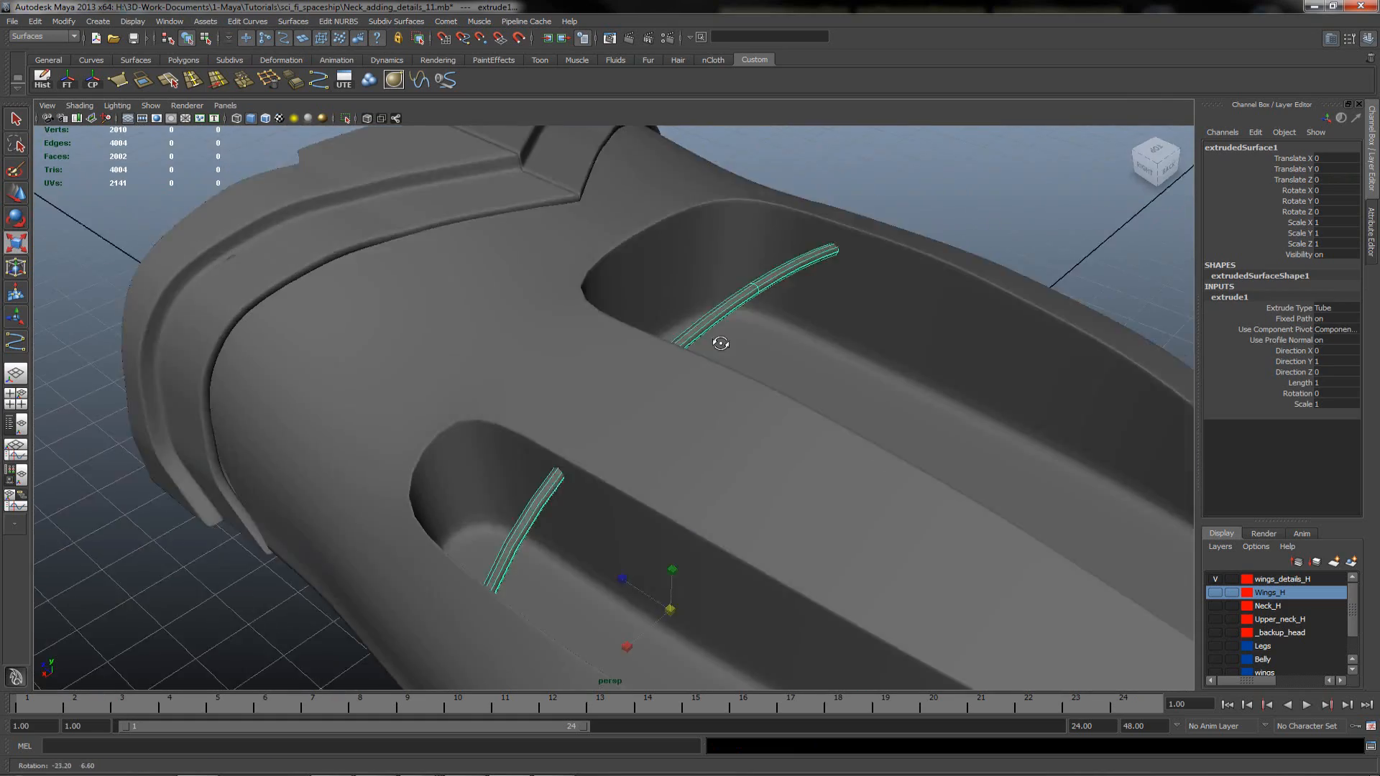
pyautogui.moveTo(720, 344); pyautogui.dragTo(803, 267)
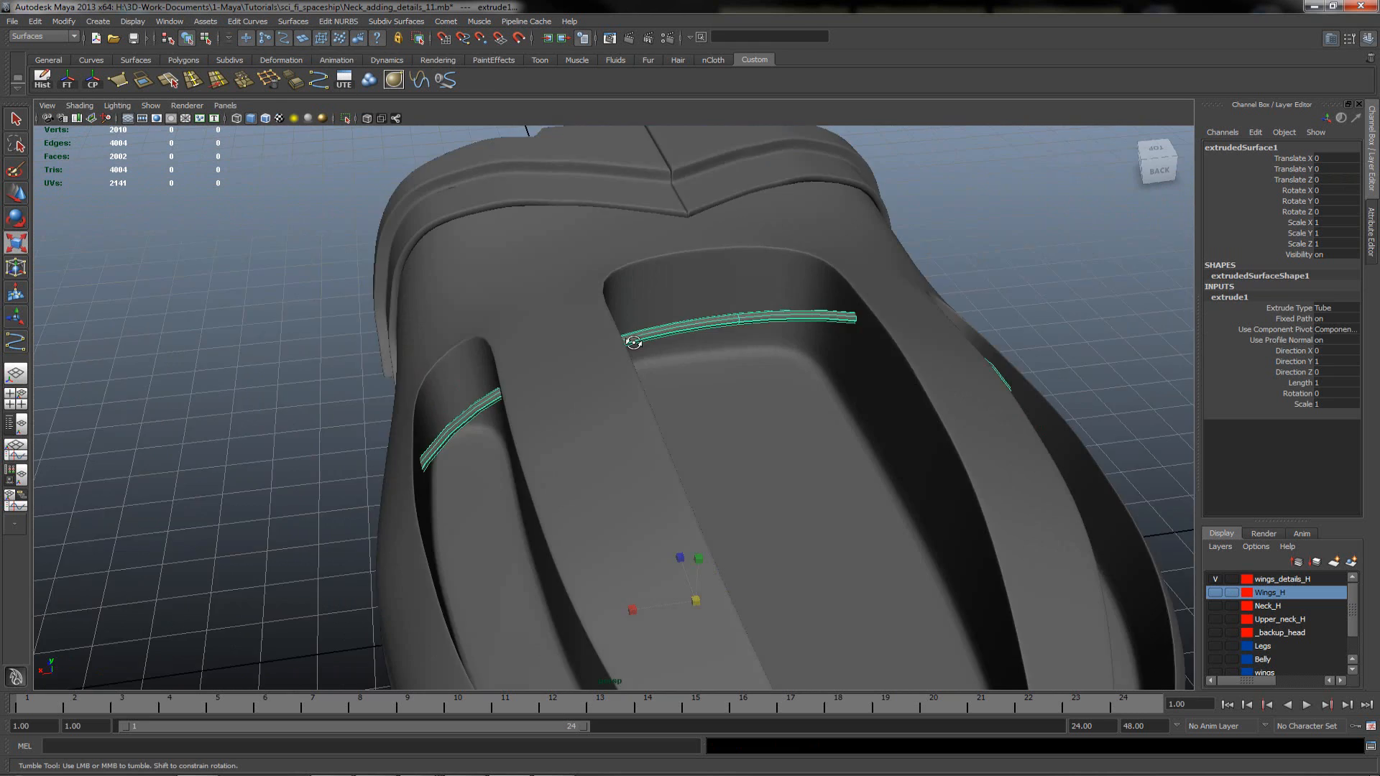
pyautogui.moveTo(634, 343); pyautogui.dragTo(684, 296)
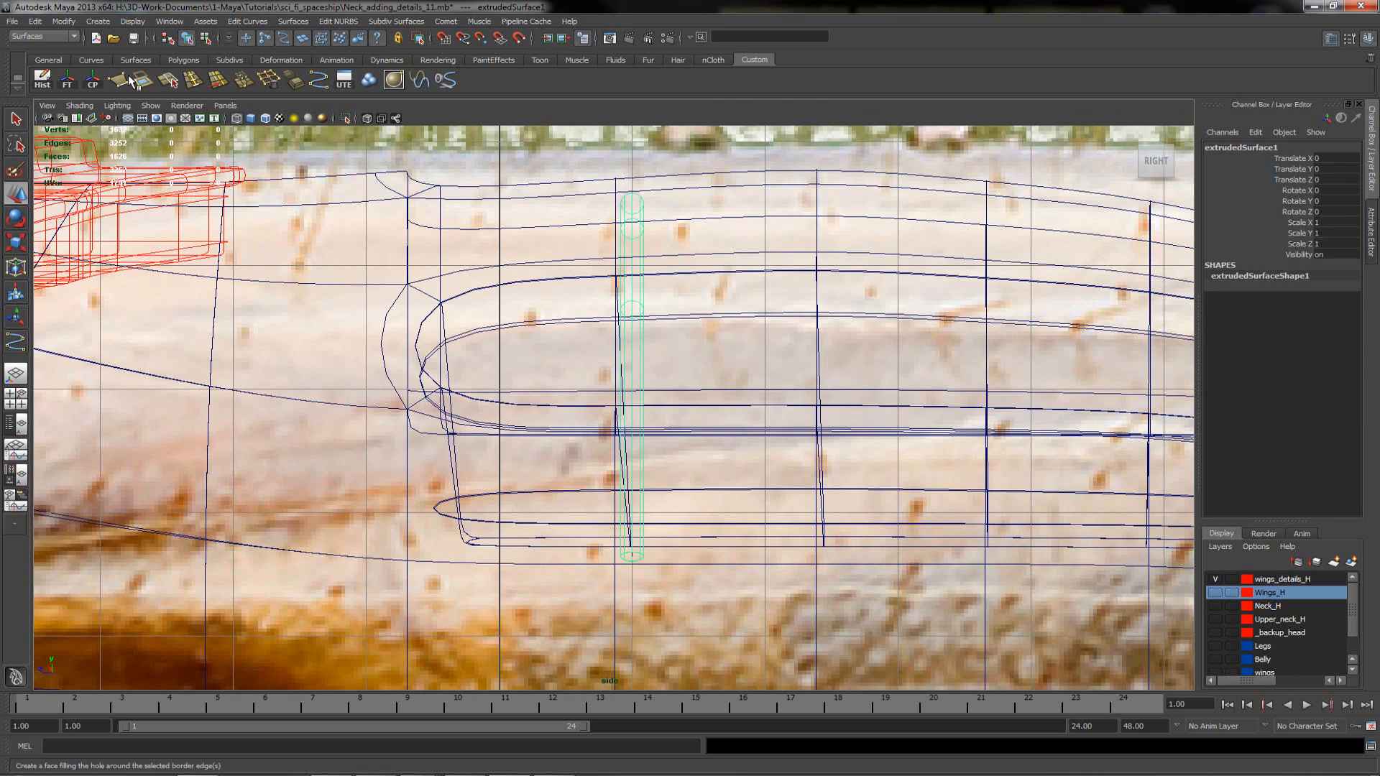
# - Convert the tube to polygons with Quads and Per span # of iso params, U/V 1
pyautogui.click(62, 22)
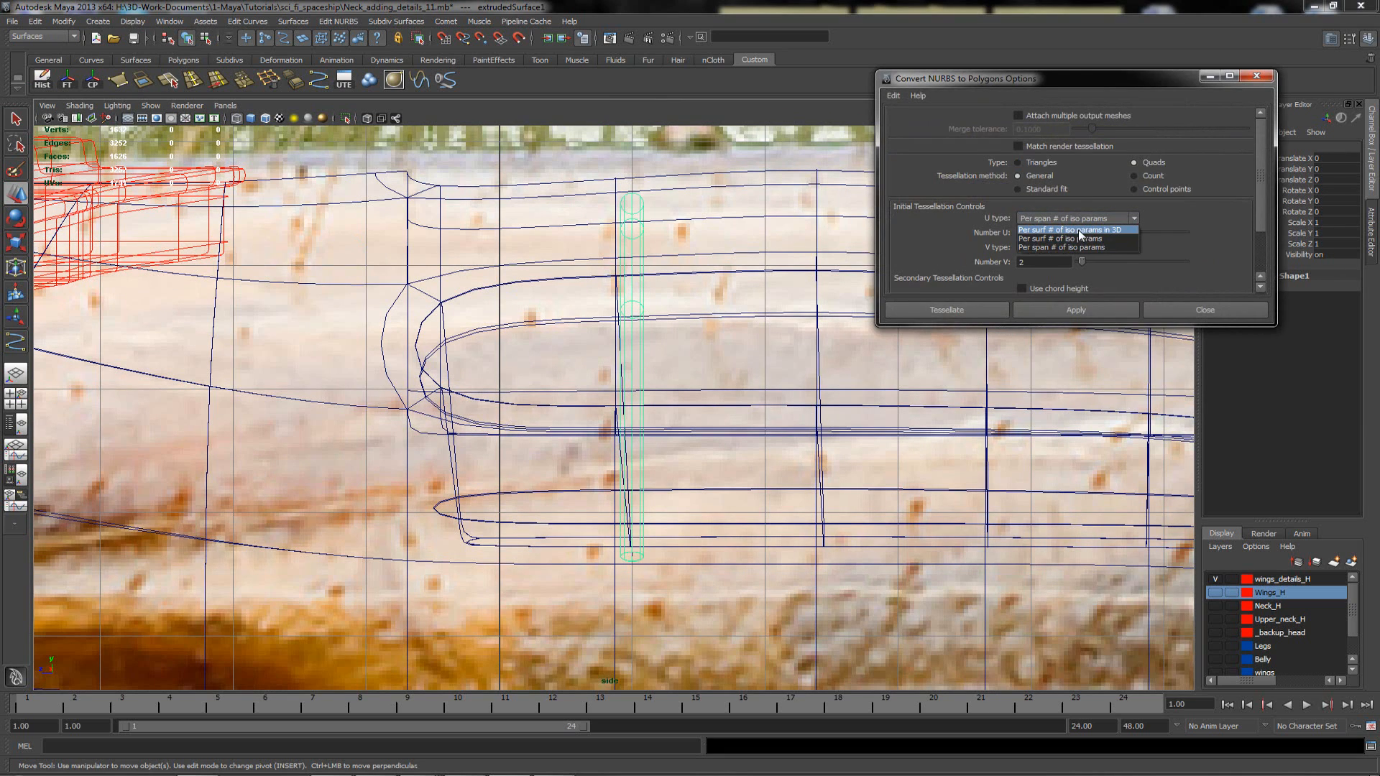
pyautogui.moveTo(1061, 247)
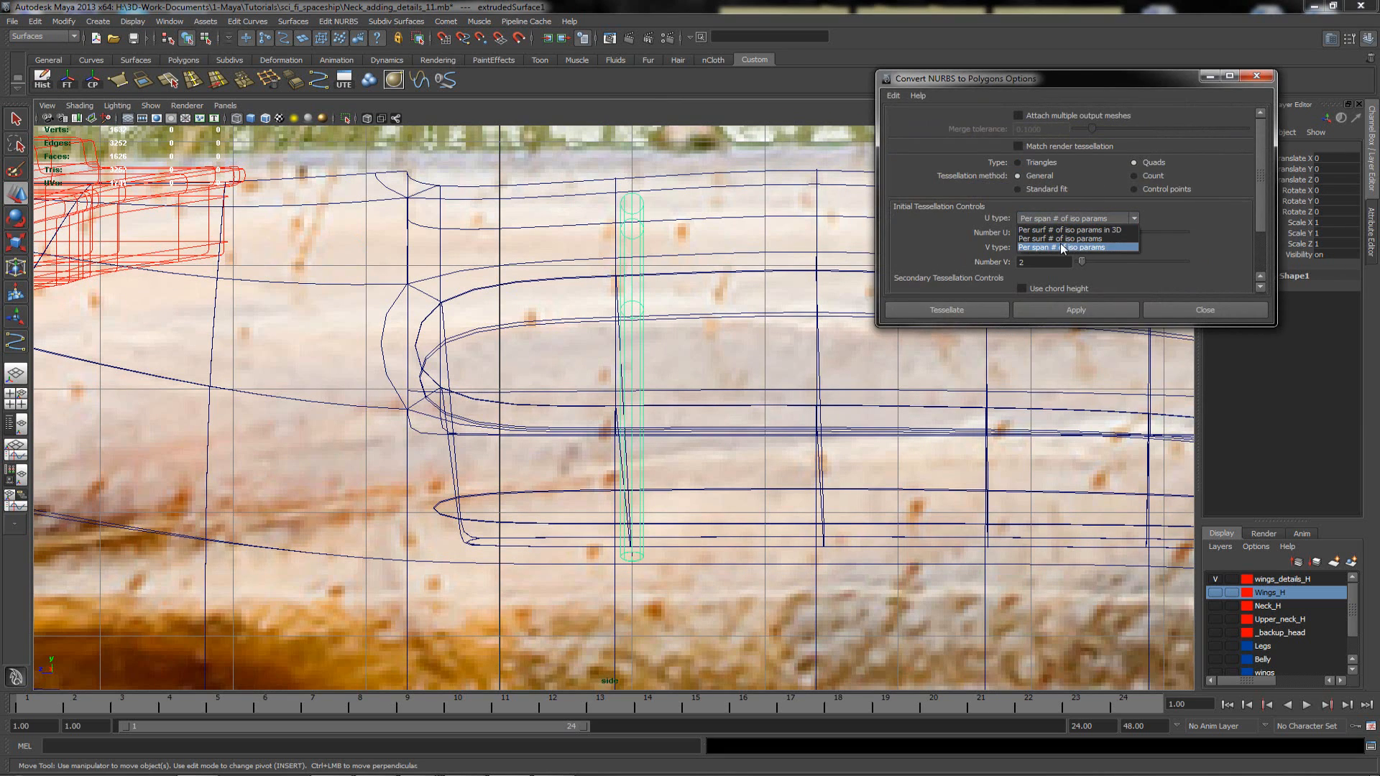
pyautogui.click(1065, 247)
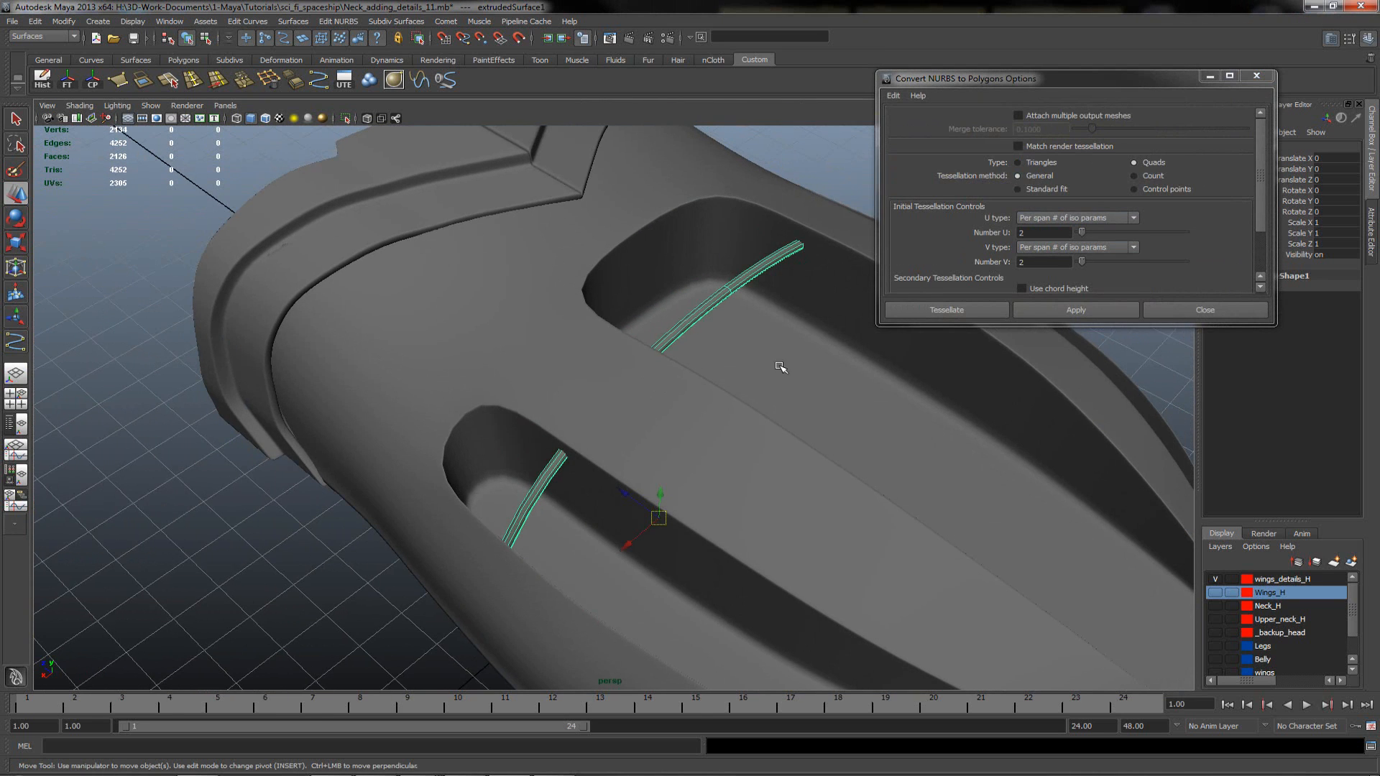
pyautogui.click(946, 309)
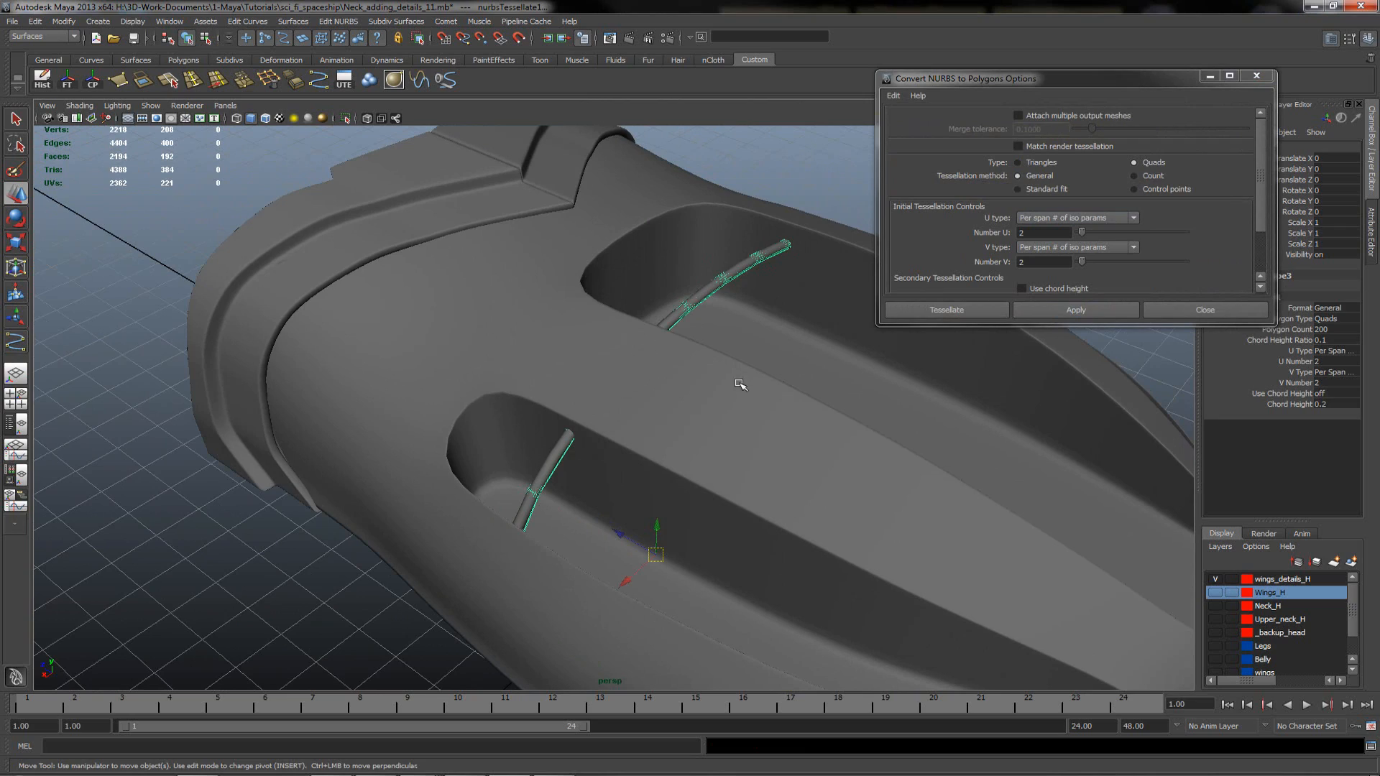
# - Lift the original NURBS tube above the hull, leaving the polygon rib in the recesses
pyautogui.moveTo(739, 385); pyautogui.dragTo(682, 421)
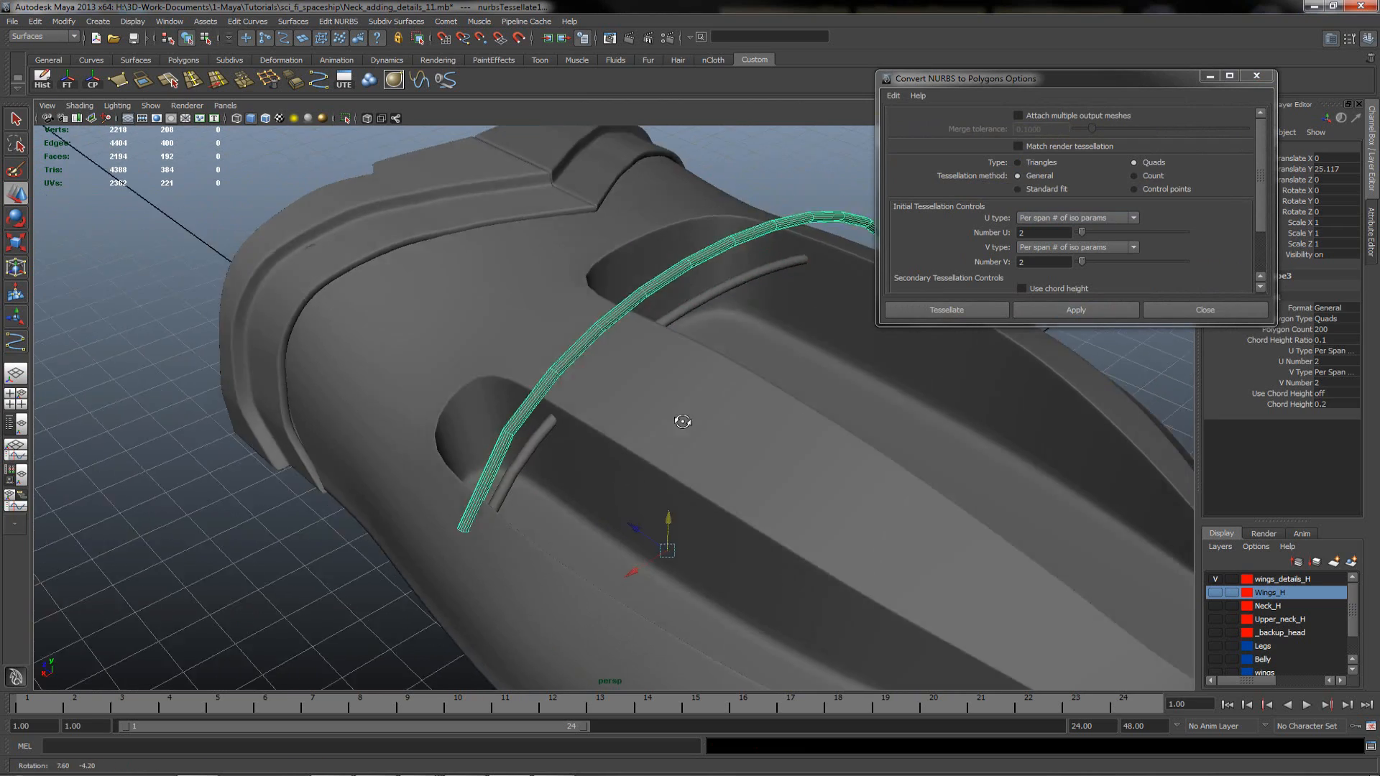
pyautogui.moveTo(682, 422); pyautogui.dragTo(720, 441)
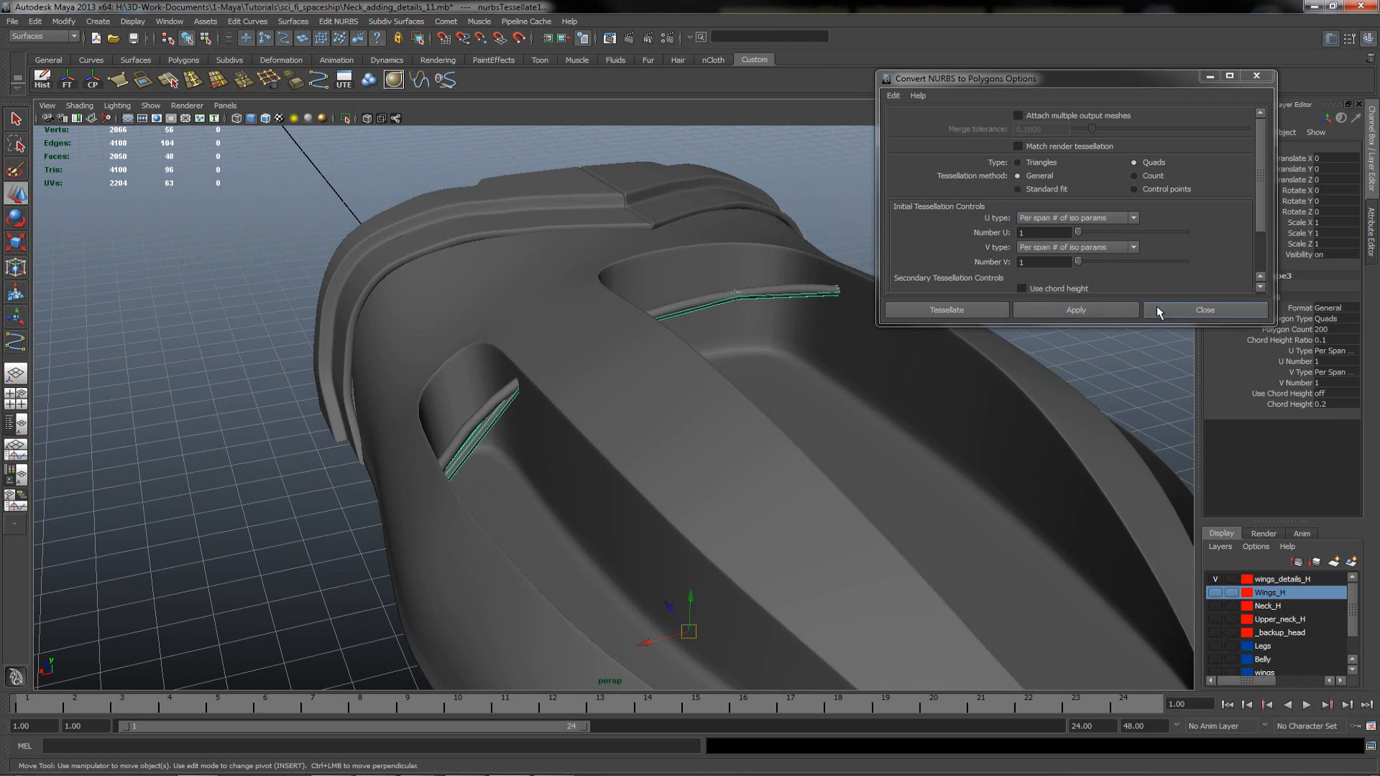
pyautogui.click(1203, 310)
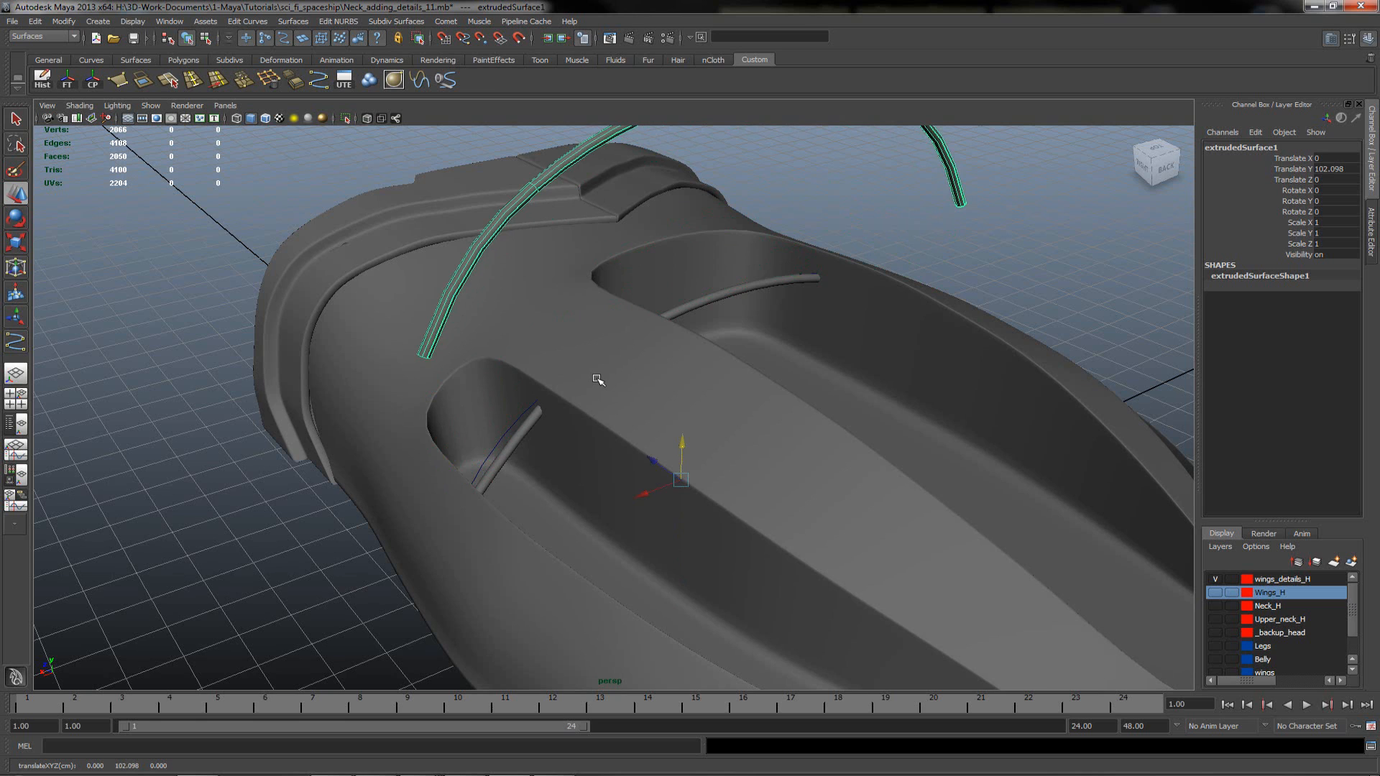
# - Remove the NURBS tube and place a duplicated polygon rib further back in the recesses
pyautogui.click(598, 380)
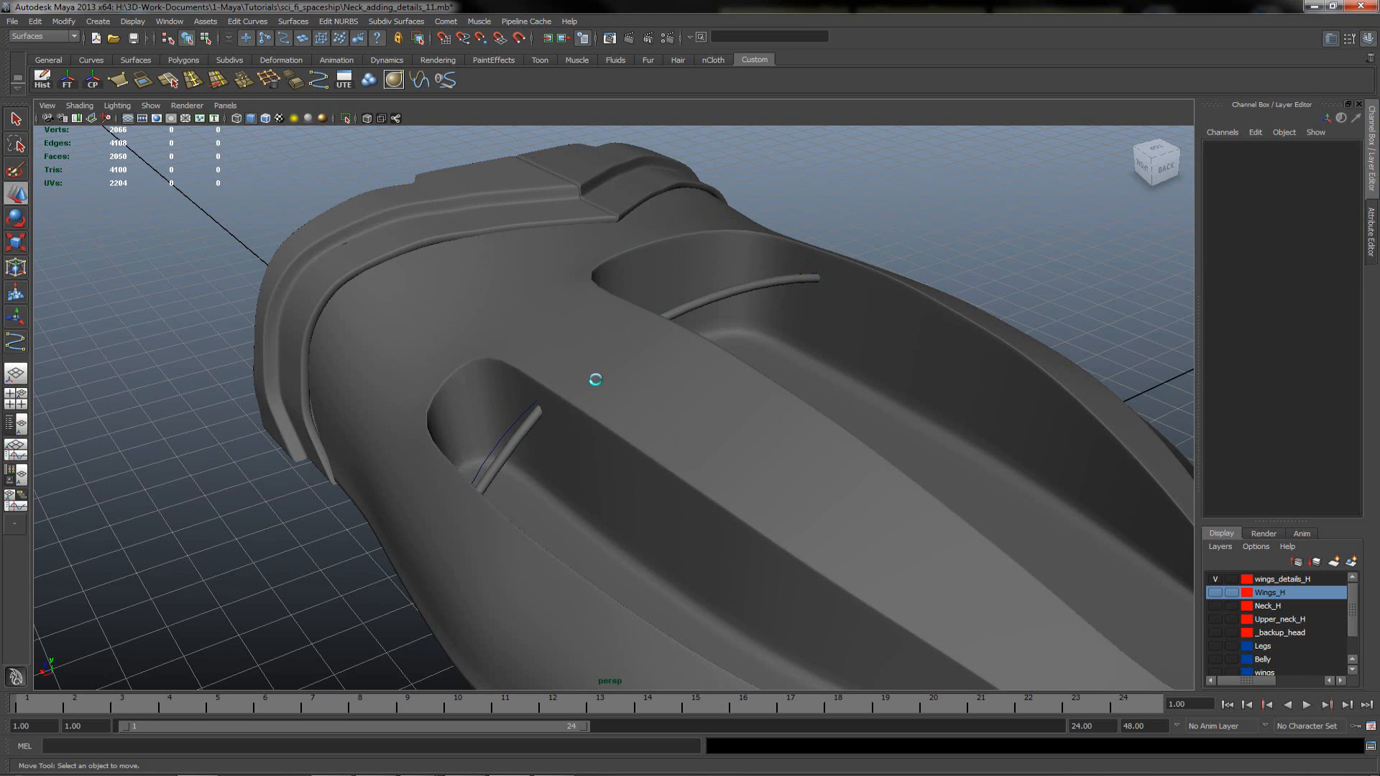
pyautogui.moveTo(582, 434)
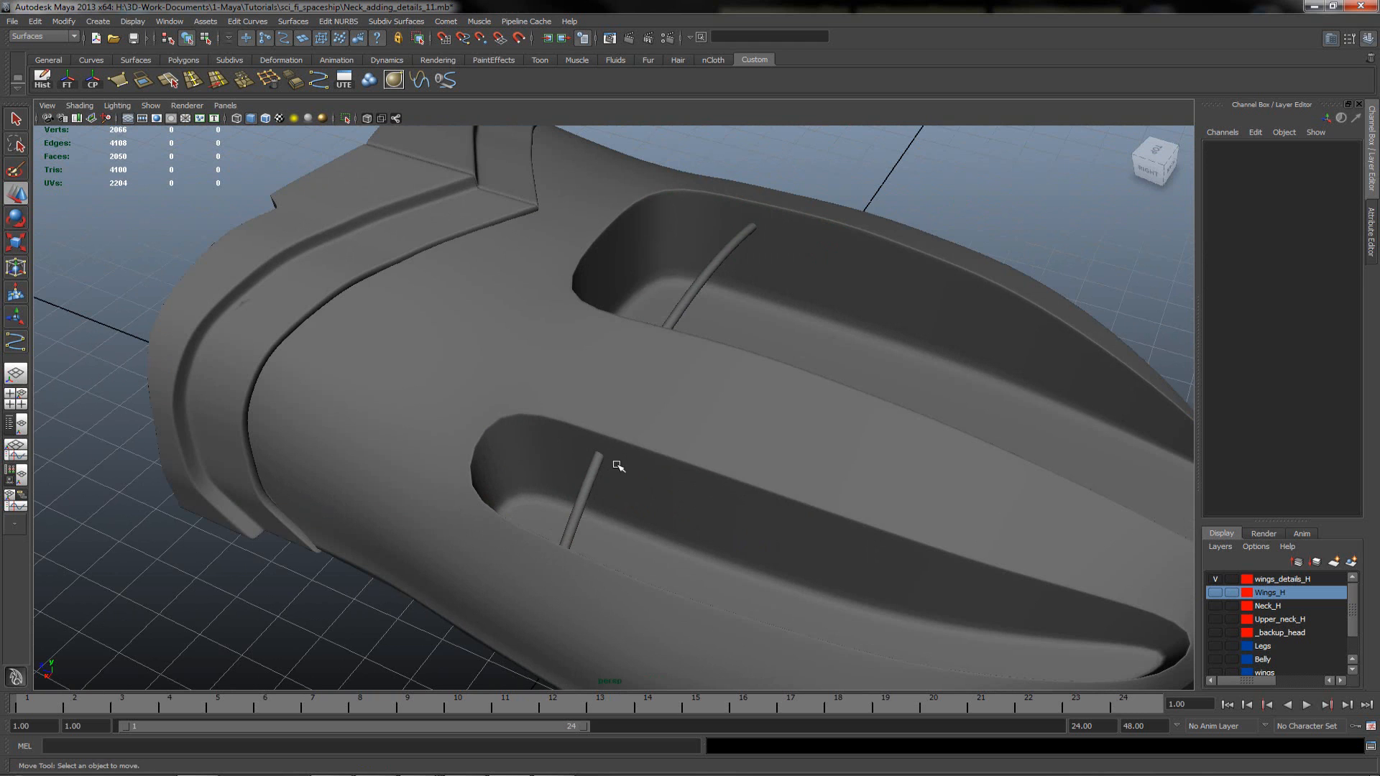
pyautogui.moveTo(616, 465); pyautogui.dragTo(644, 405)
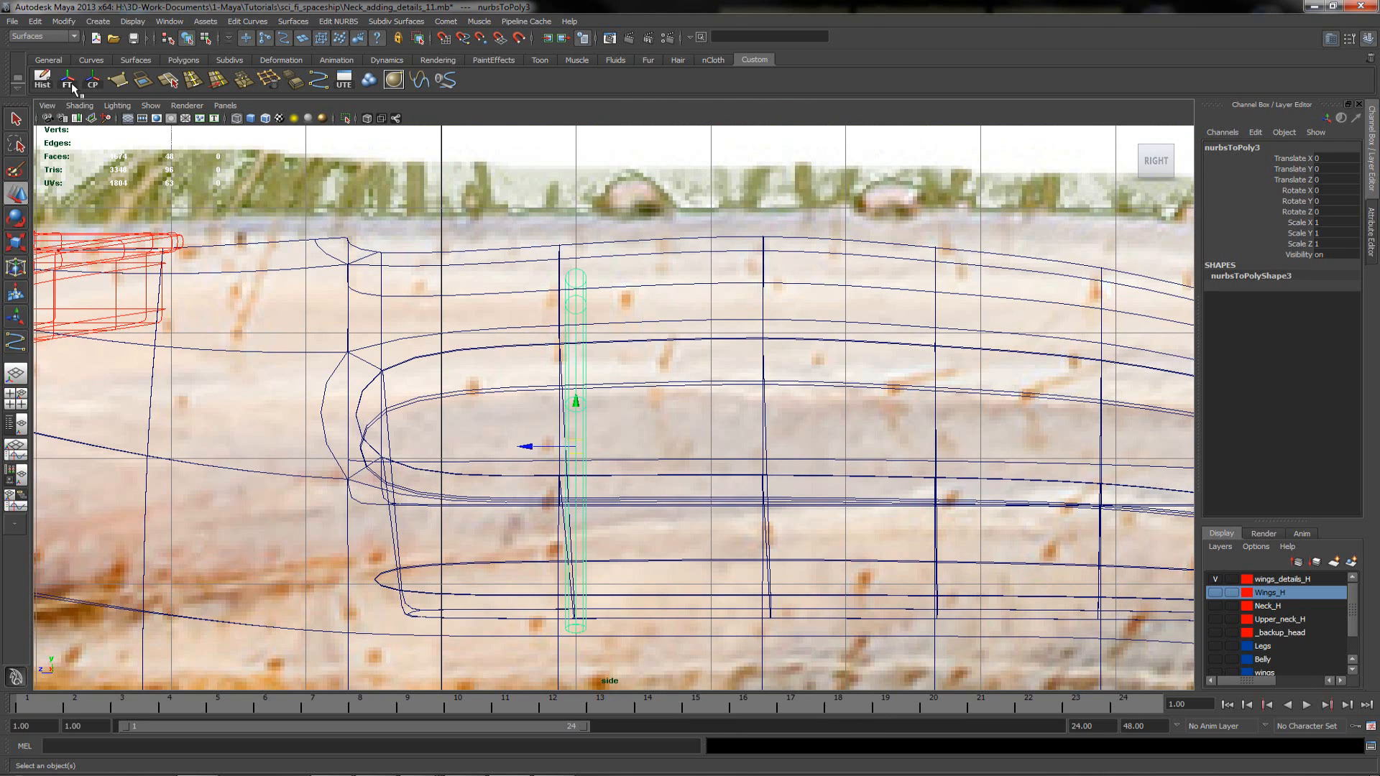
pyautogui.moveTo(72, 87)
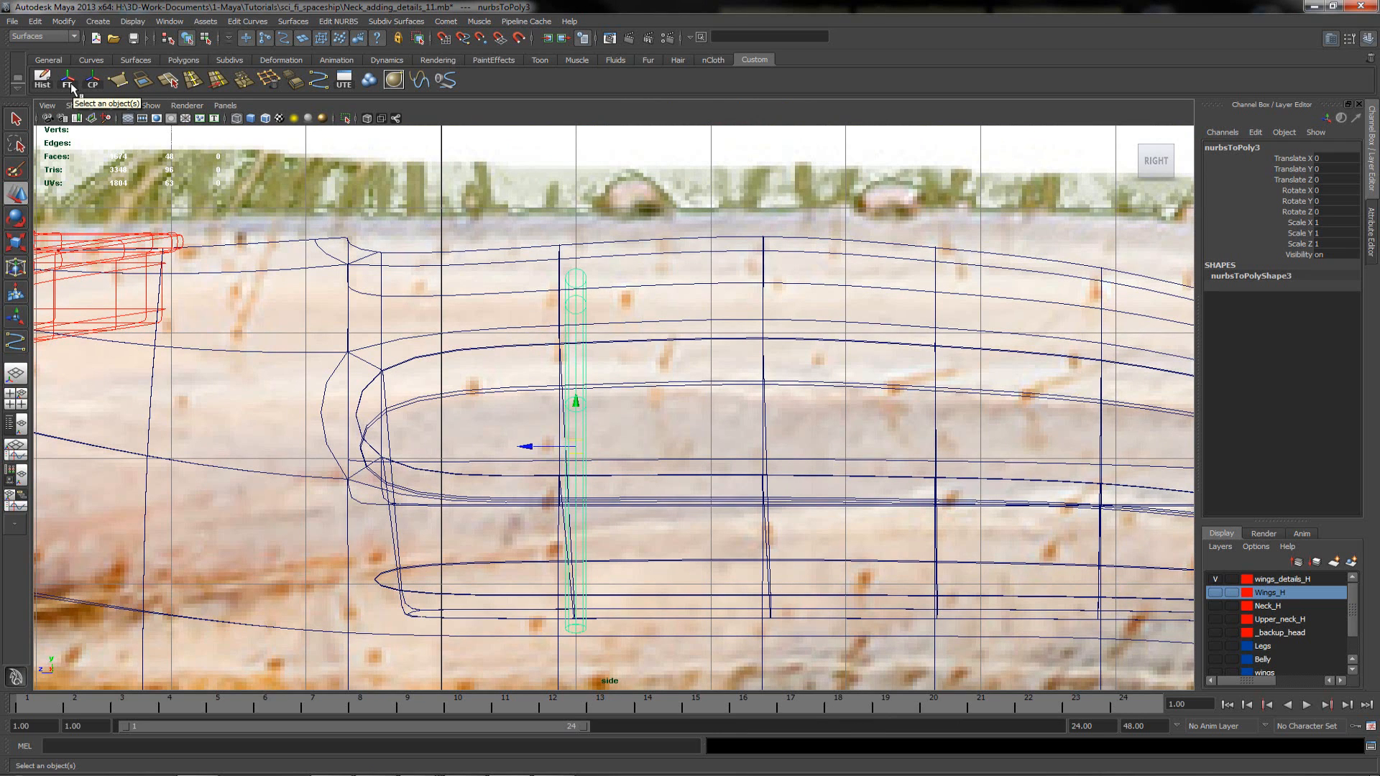
pyautogui.moveTo(571, 403); pyautogui.dragTo(573, 385)
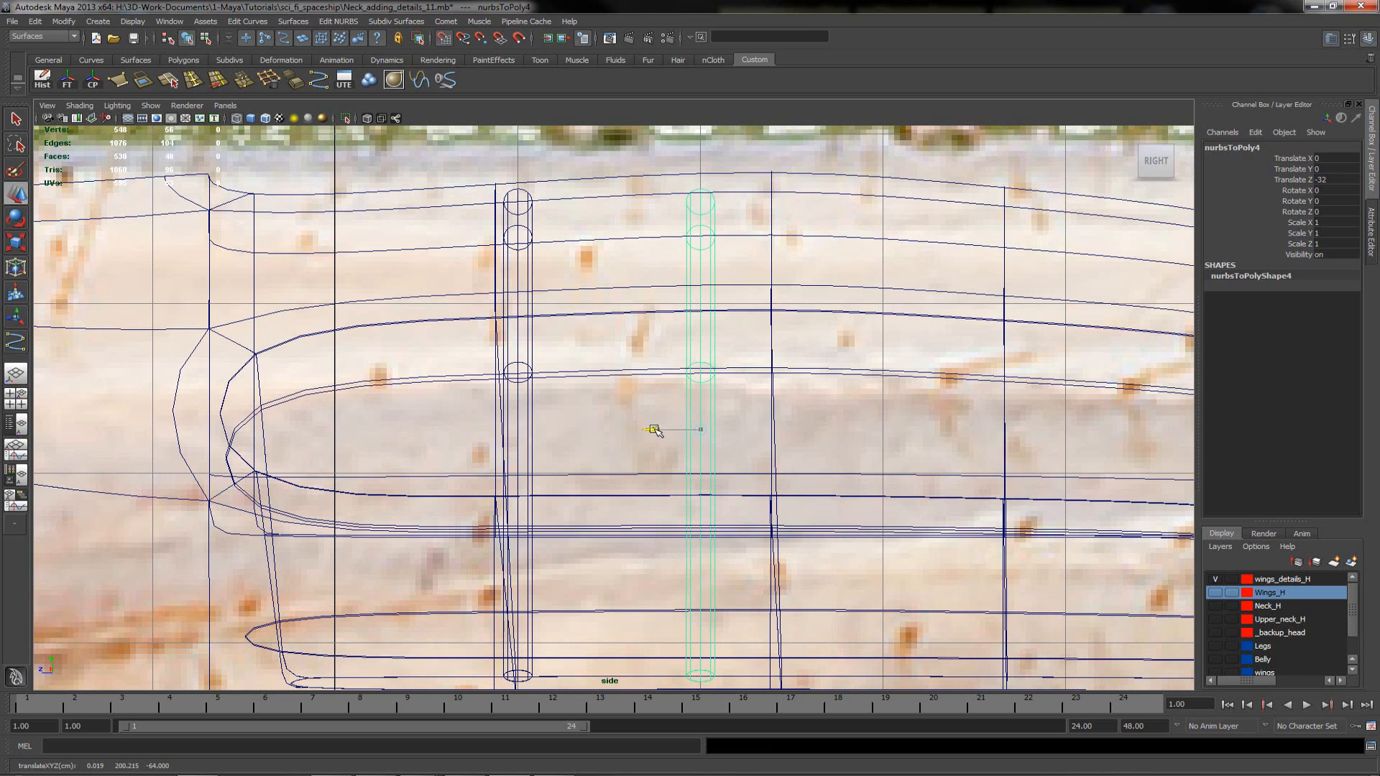
pyautogui.moveTo(656, 431); pyautogui.dragTo(703, 374)
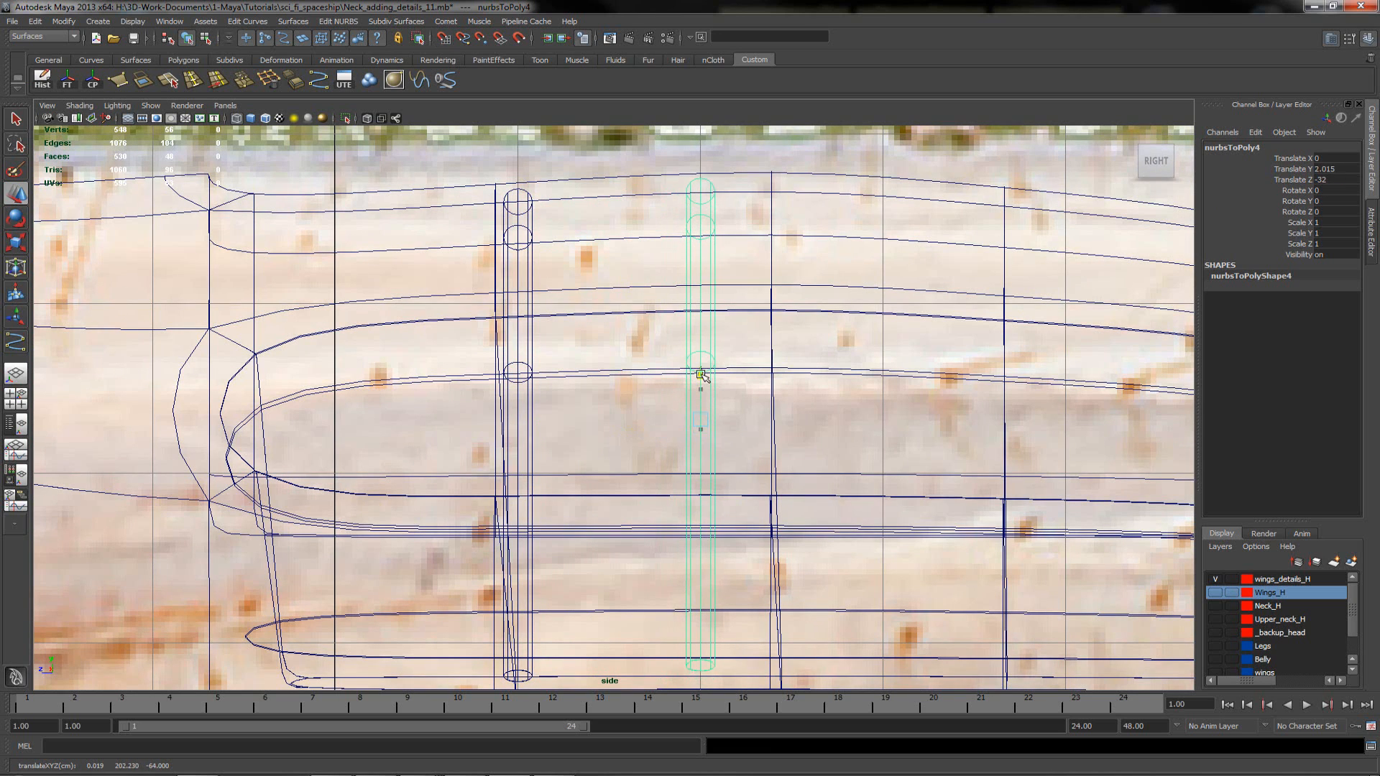
pyautogui.moveTo(703, 373); pyautogui.dragTo(703, 378)
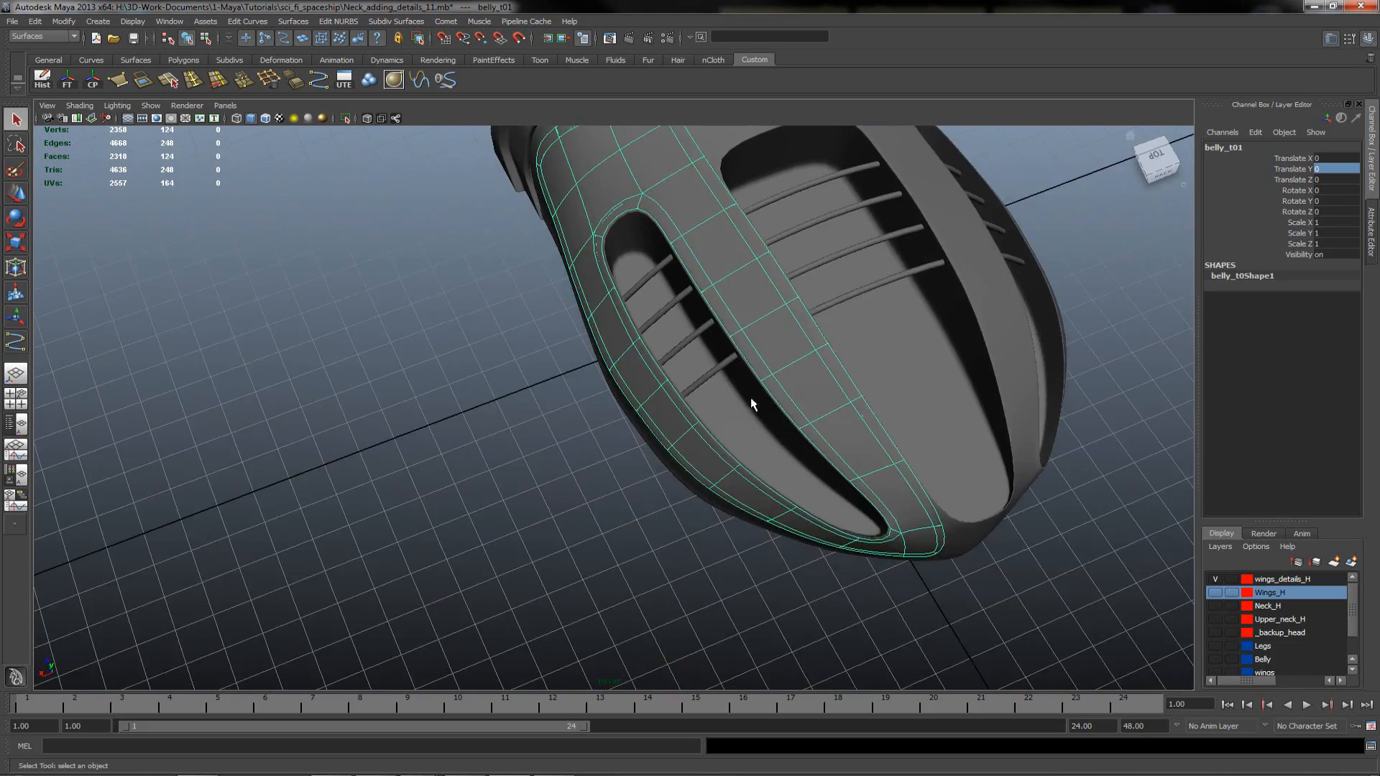
# - Extrude the face loop around the side recess rim into a thin framing lip
pyautogui.moveTo(752, 405); pyautogui.dragTo(625, 436)
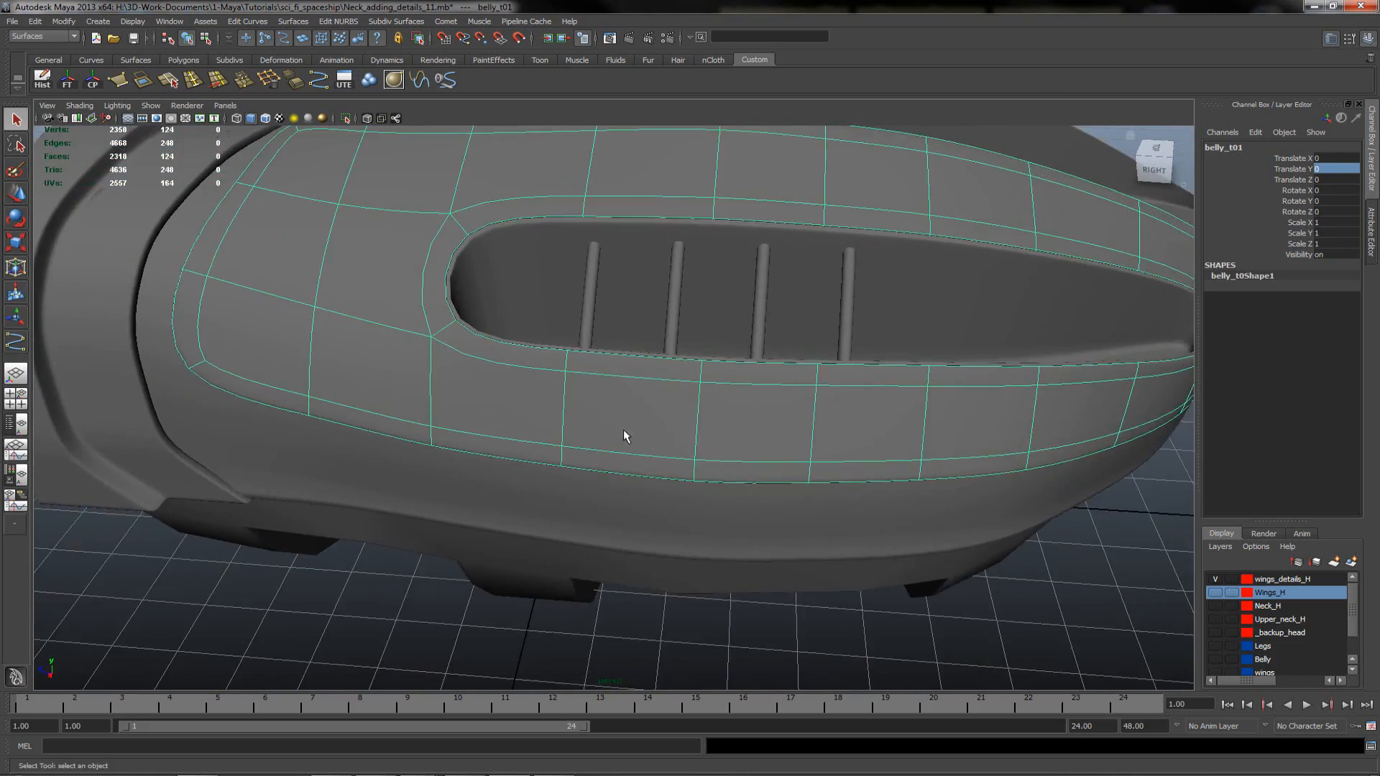
pyautogui.moveTo(625, 435); pyautogui.dragTo(682, 410)
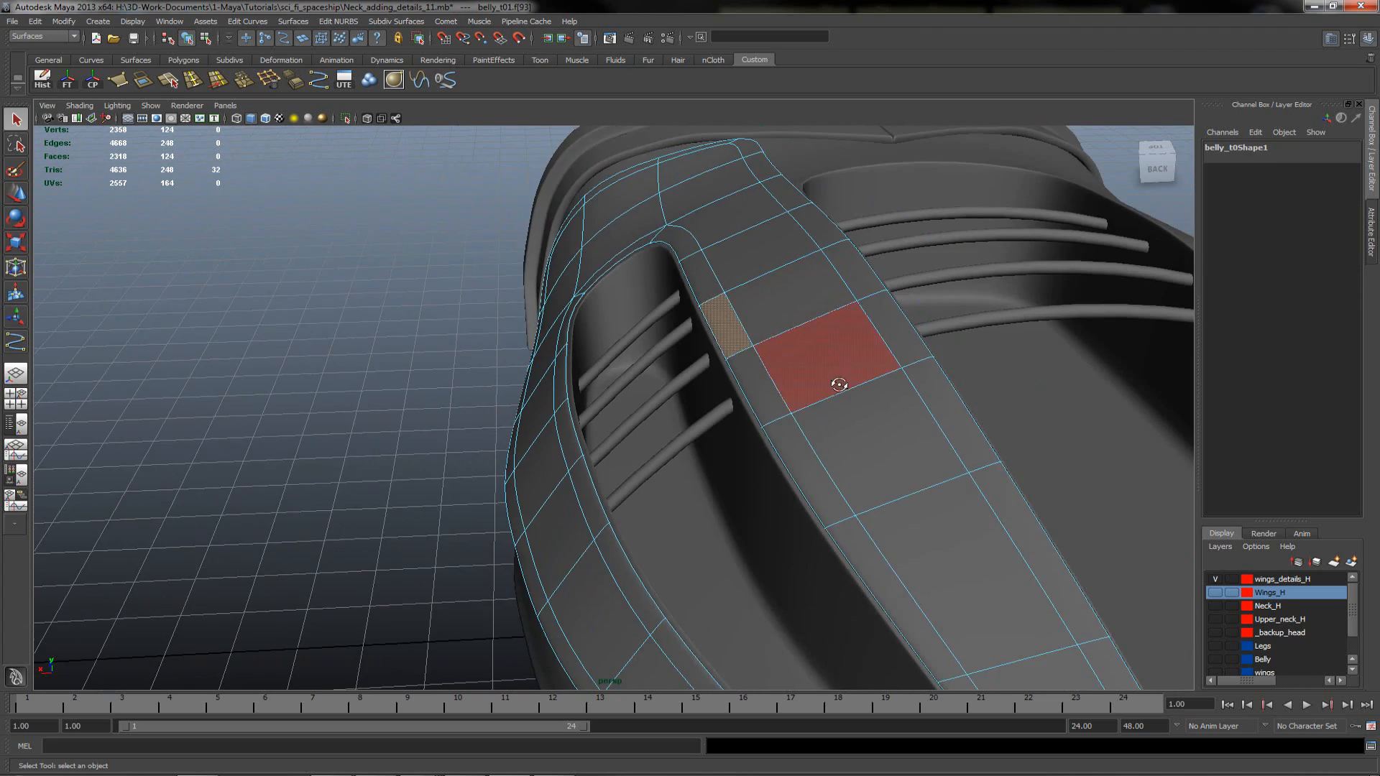
pyautogui.moveTo(837, 385); pyautogui.dragTo(726, 401)
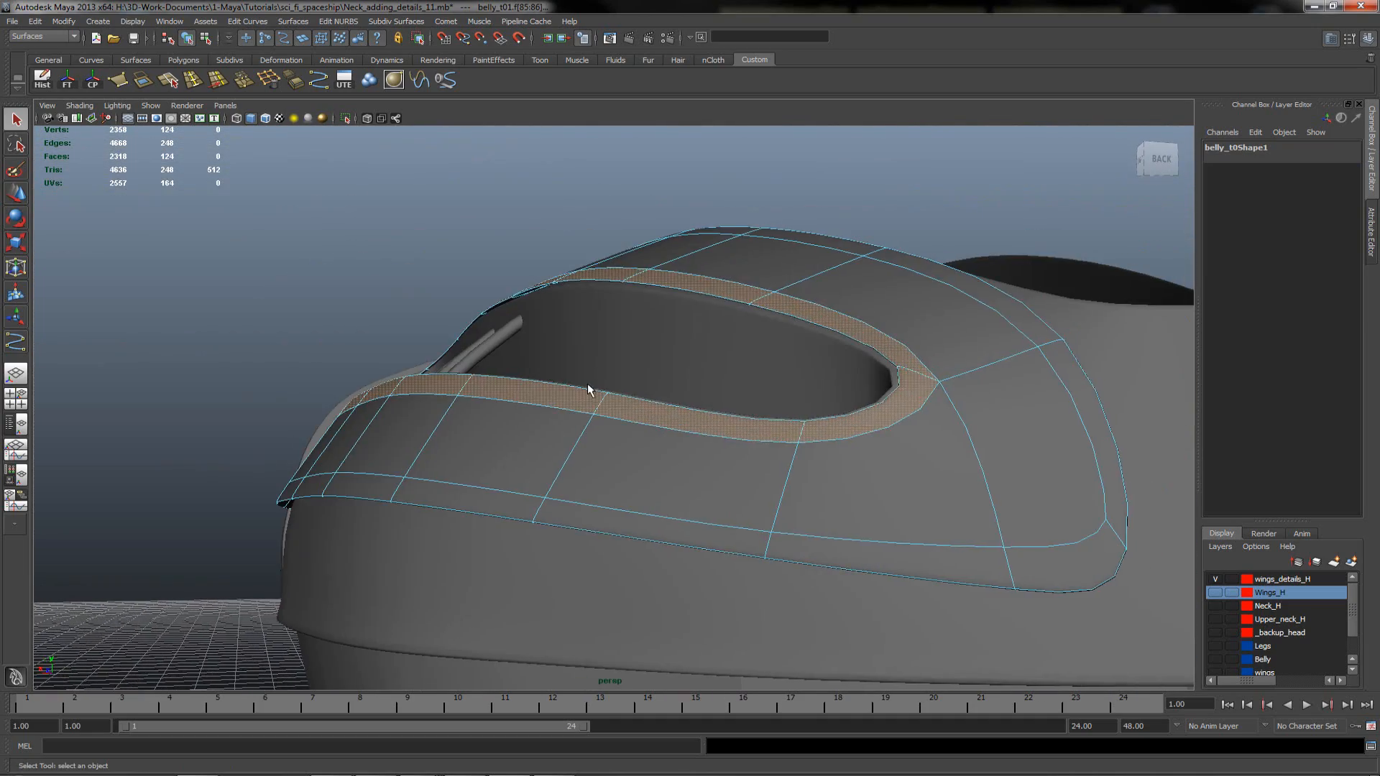
pyautogui.moveTo(588, 390); pyautogui.dragTo(584, 378)
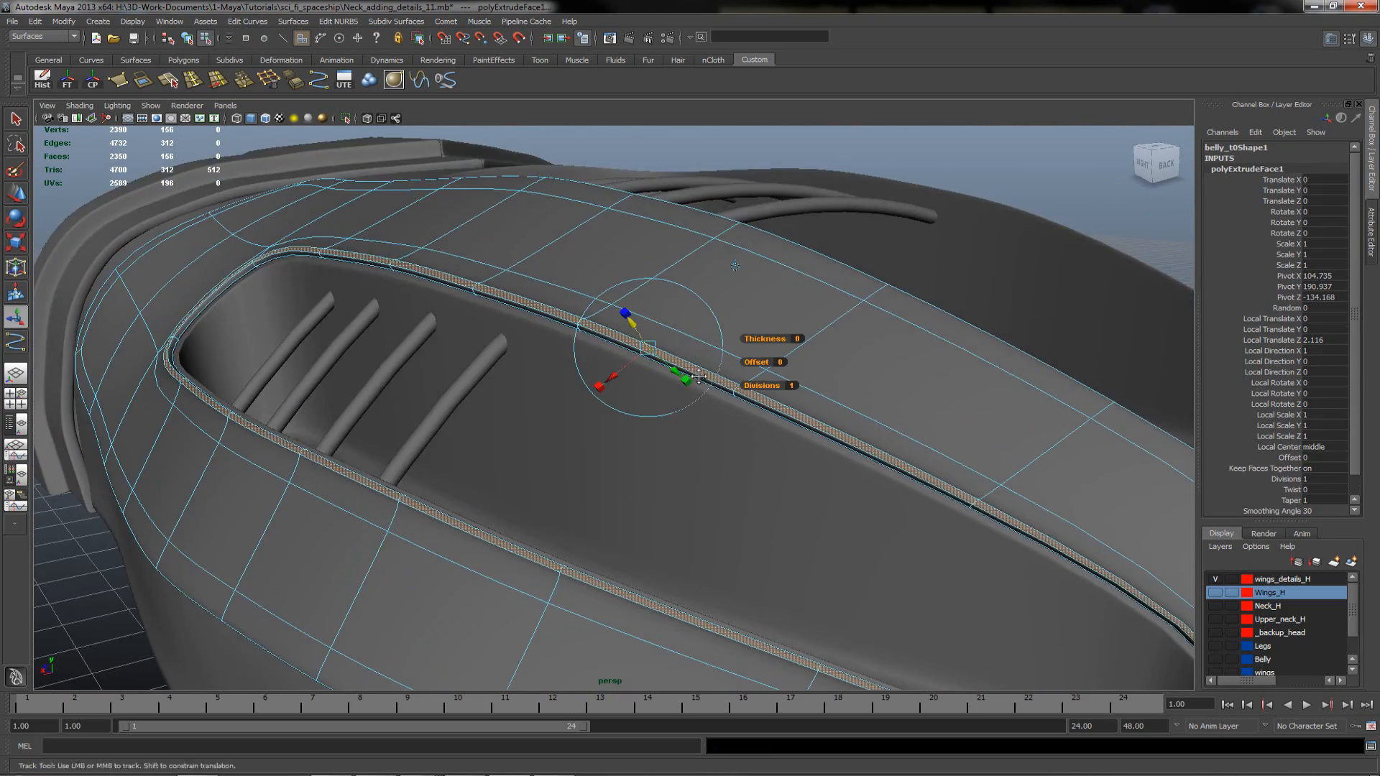
pyautogui.moveTo(696, 378); pyautogui.dragTo(828, 361)
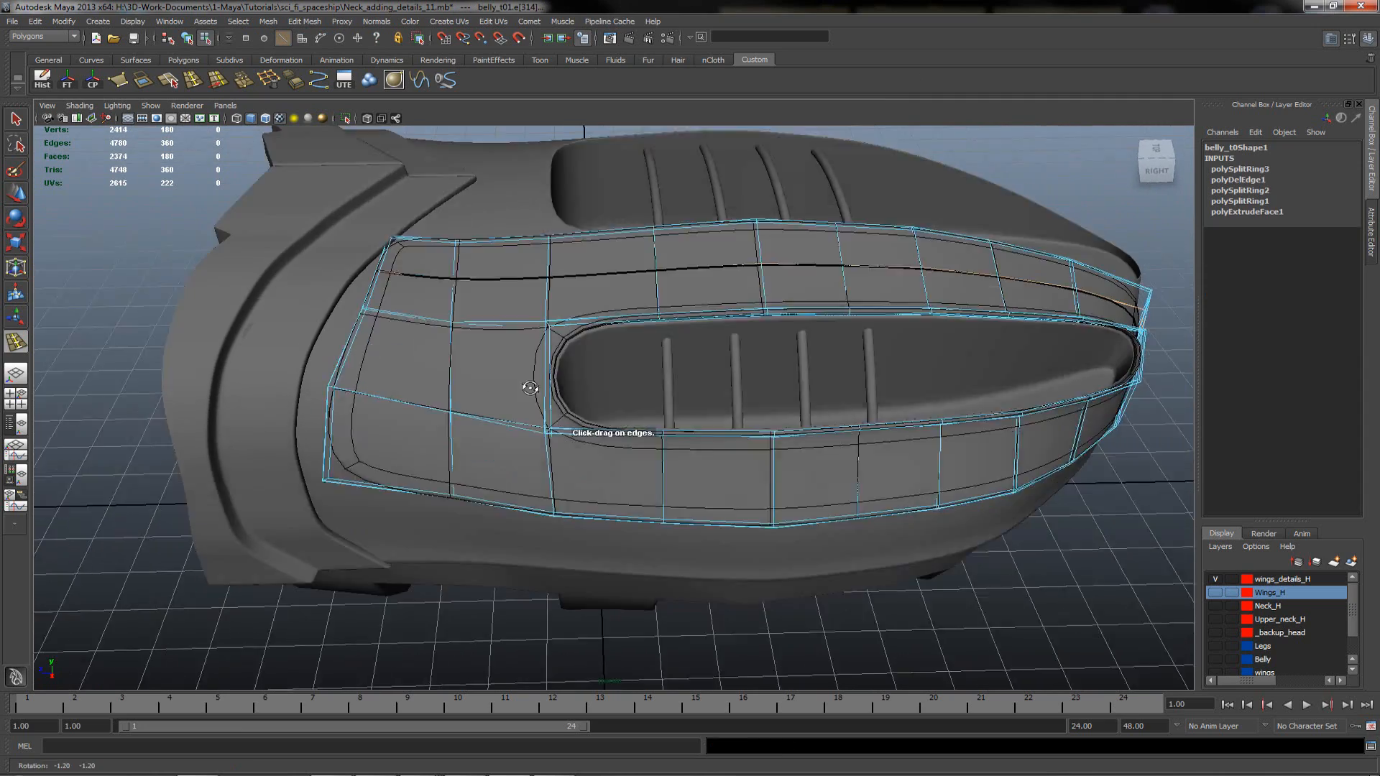
# - Insert a fourth edge loop along belly_t01 and pull its front corner vertex toward the nose band
pyautogui.moveTo(530, 389); pyautogui.dragTo(571, 369)
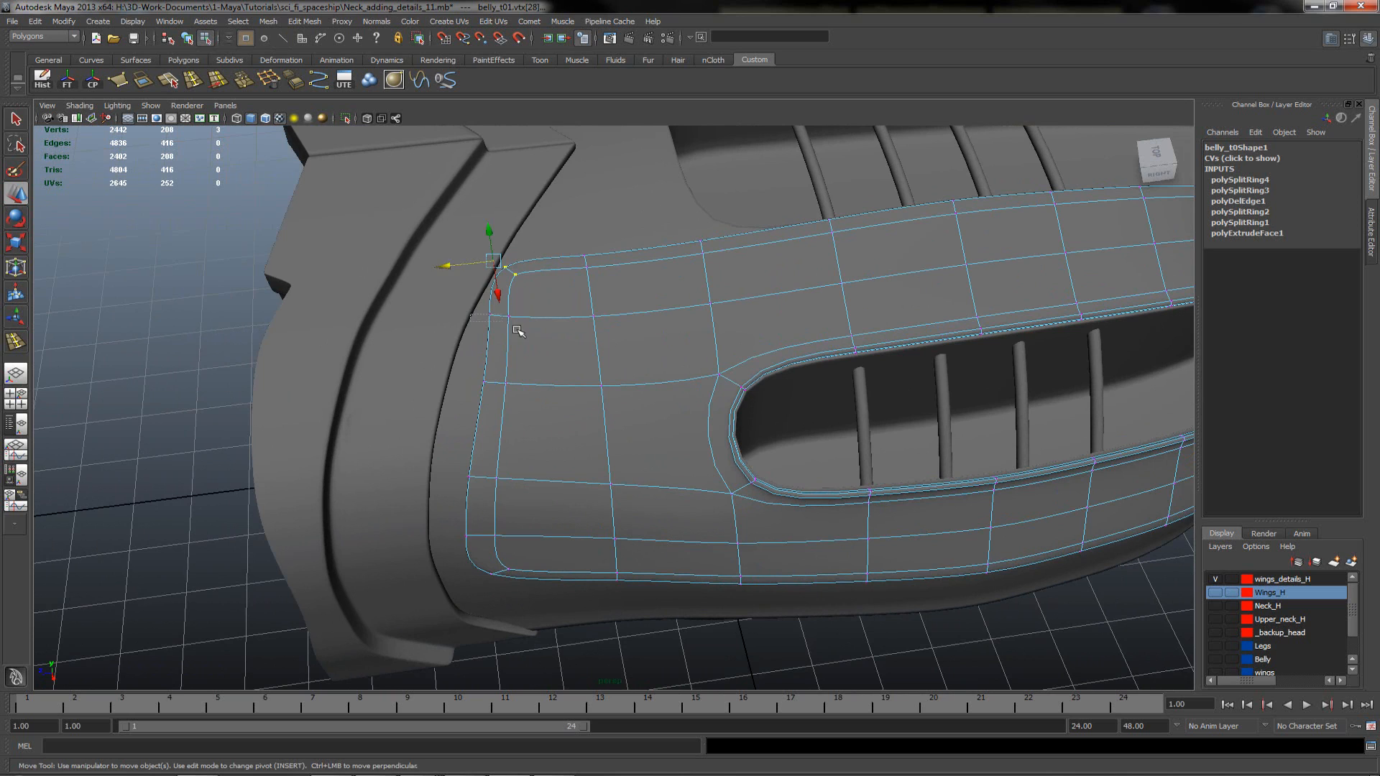
pyautogui.moveTo(489, 260); pyautogui.dragTo(483, 315)
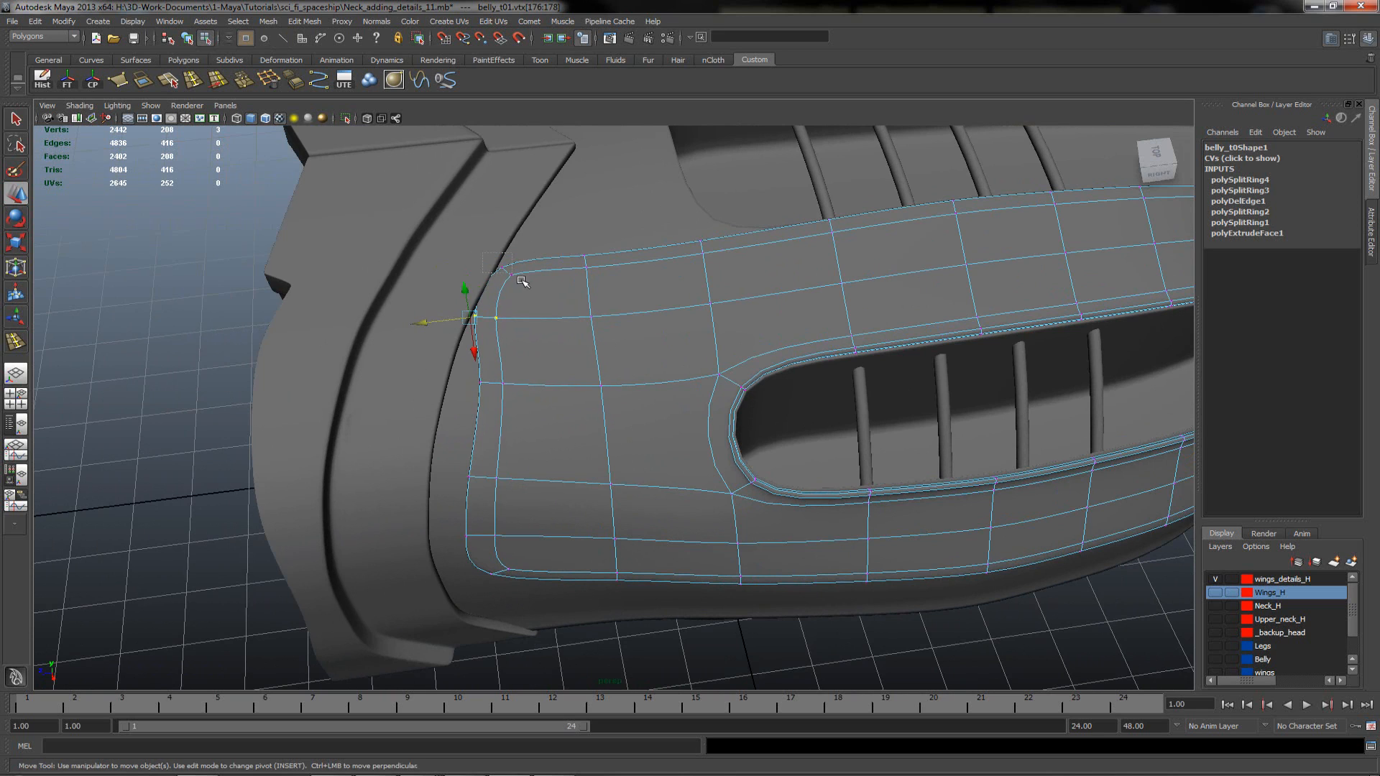
pyautogui.moveTo(476, 316); pyautogui.dragTo(502, 260)
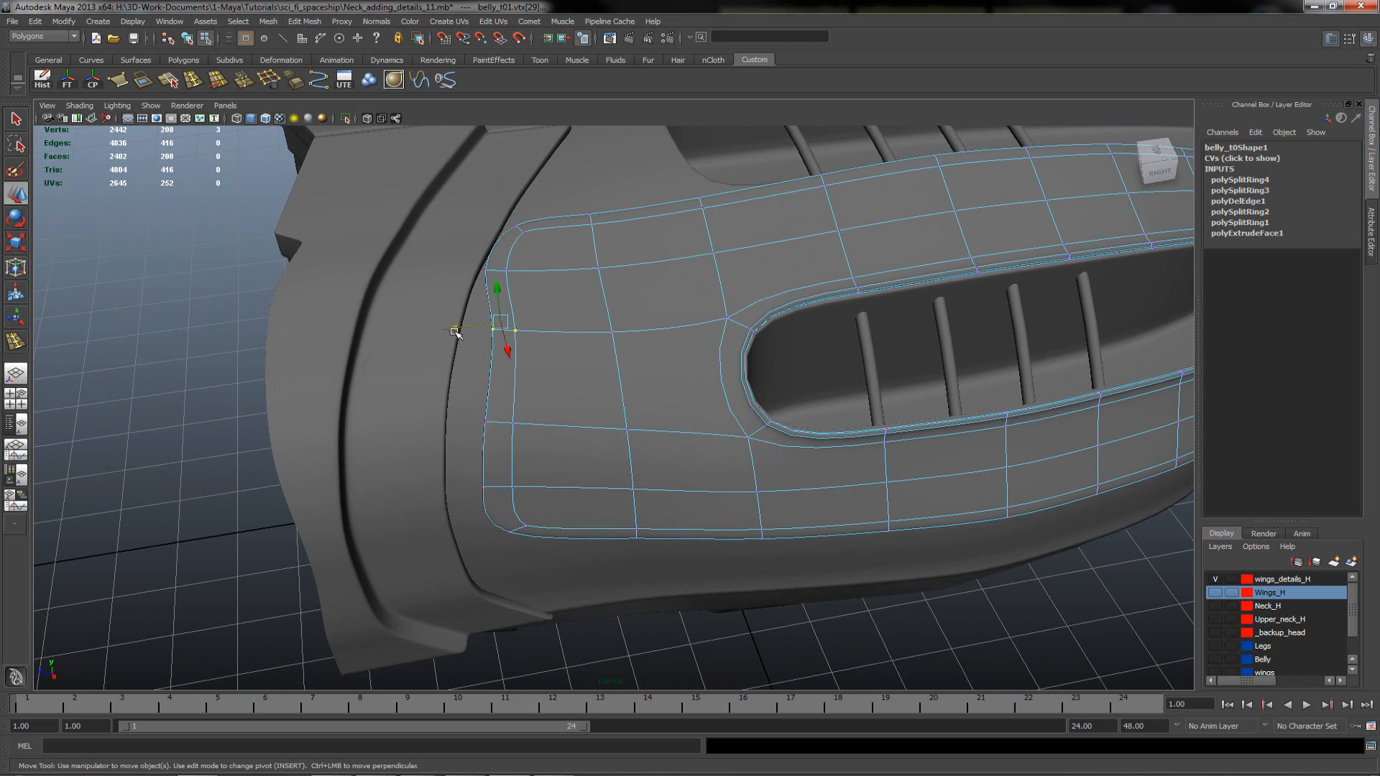
pyautogui.moveTo(456, 330); pyautogui.dragTo(450, 323)
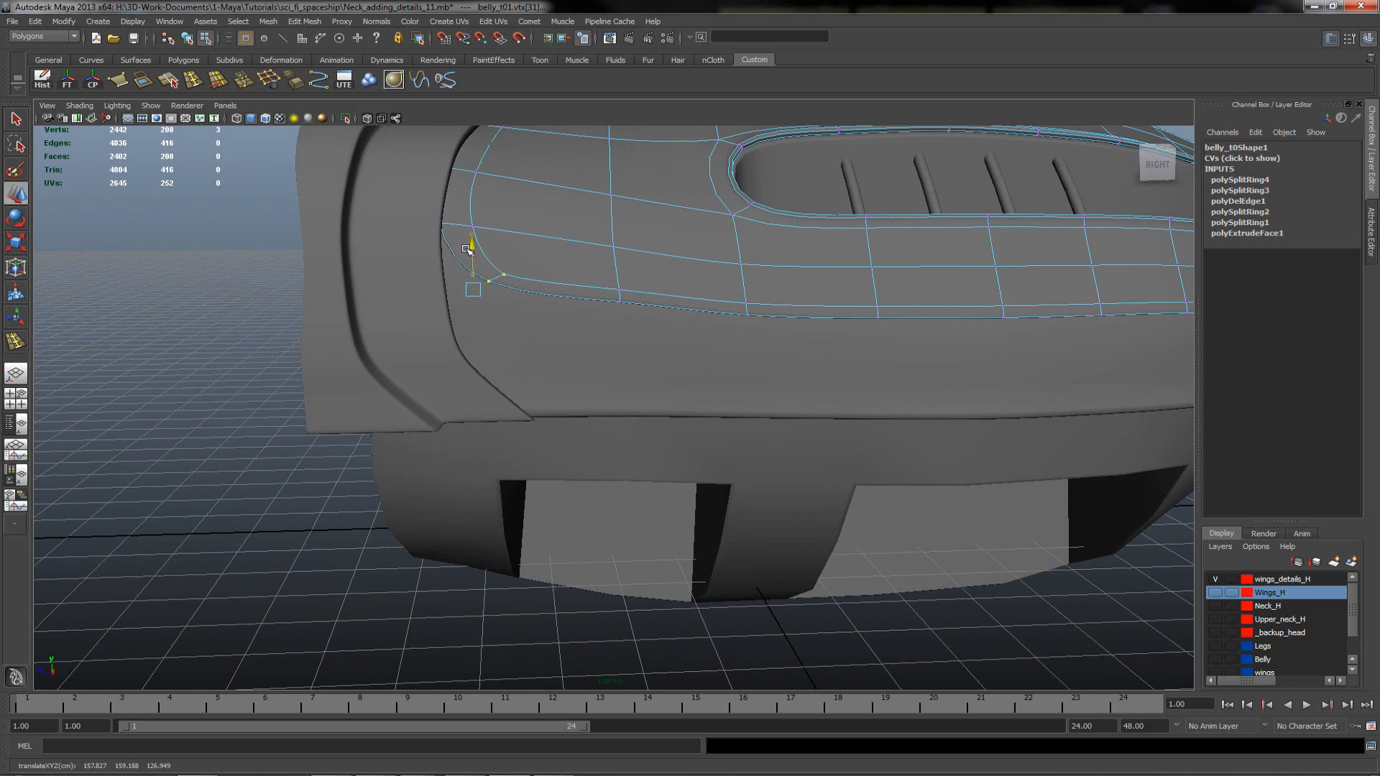
# - Move the lower corner vertices so the panel's front edge follows the hull's curved rim
pyautogui.moveTo(472, 265); pyautogui.dragTo(386, 293)
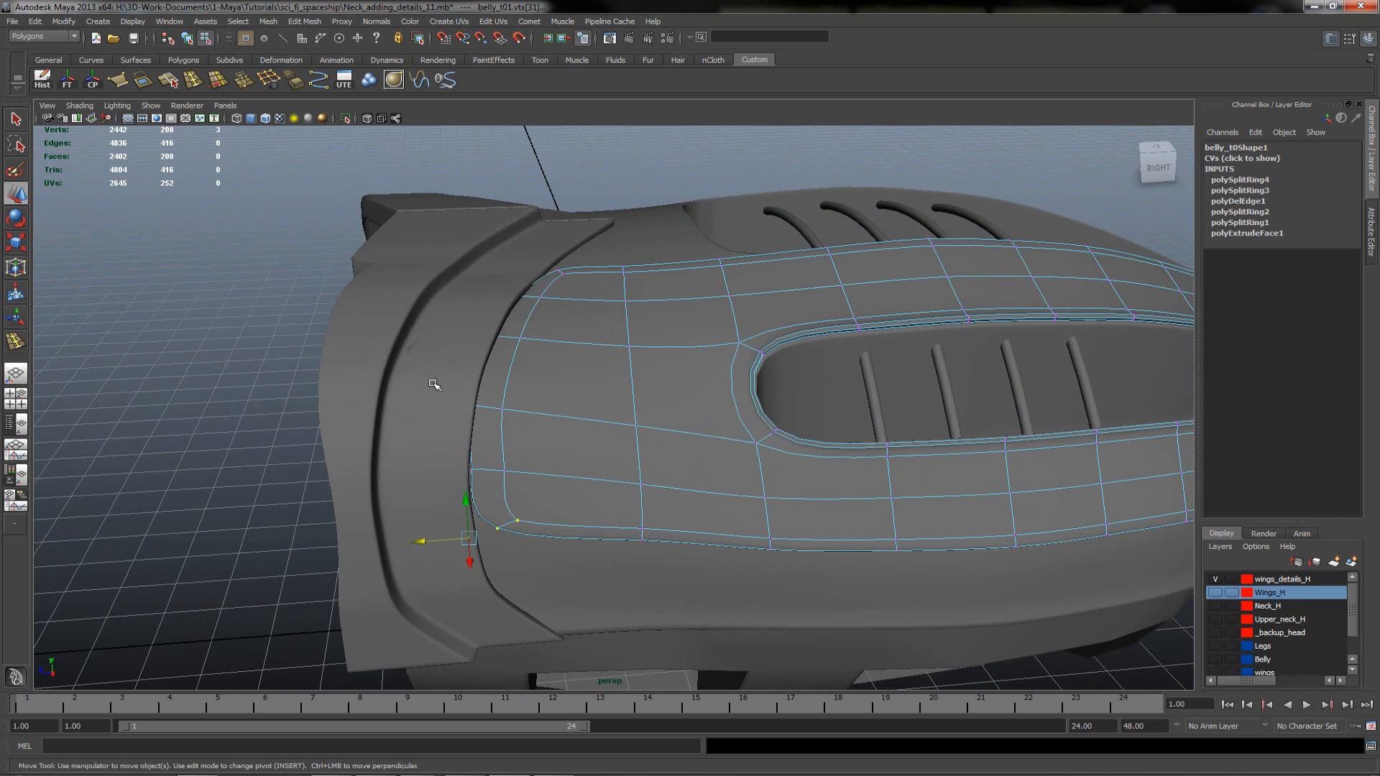
pyautogui.moveTo(468, 527); pyautogui.dragTo(468, 410)
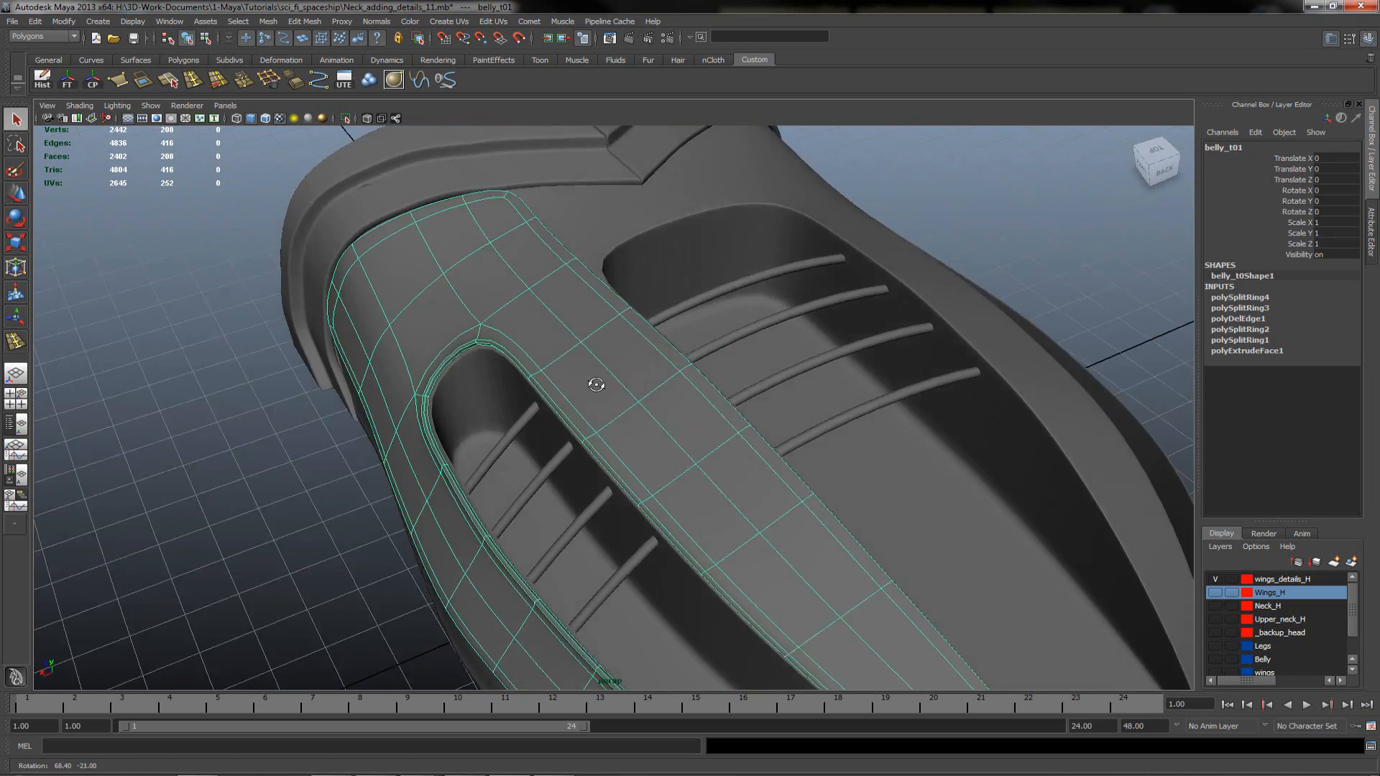
# - Duplicate the raised side panel belly_t01 to create belly_t02
pyautogui.moveTo(595, 385); pyautogui.dragTo(705, 431)
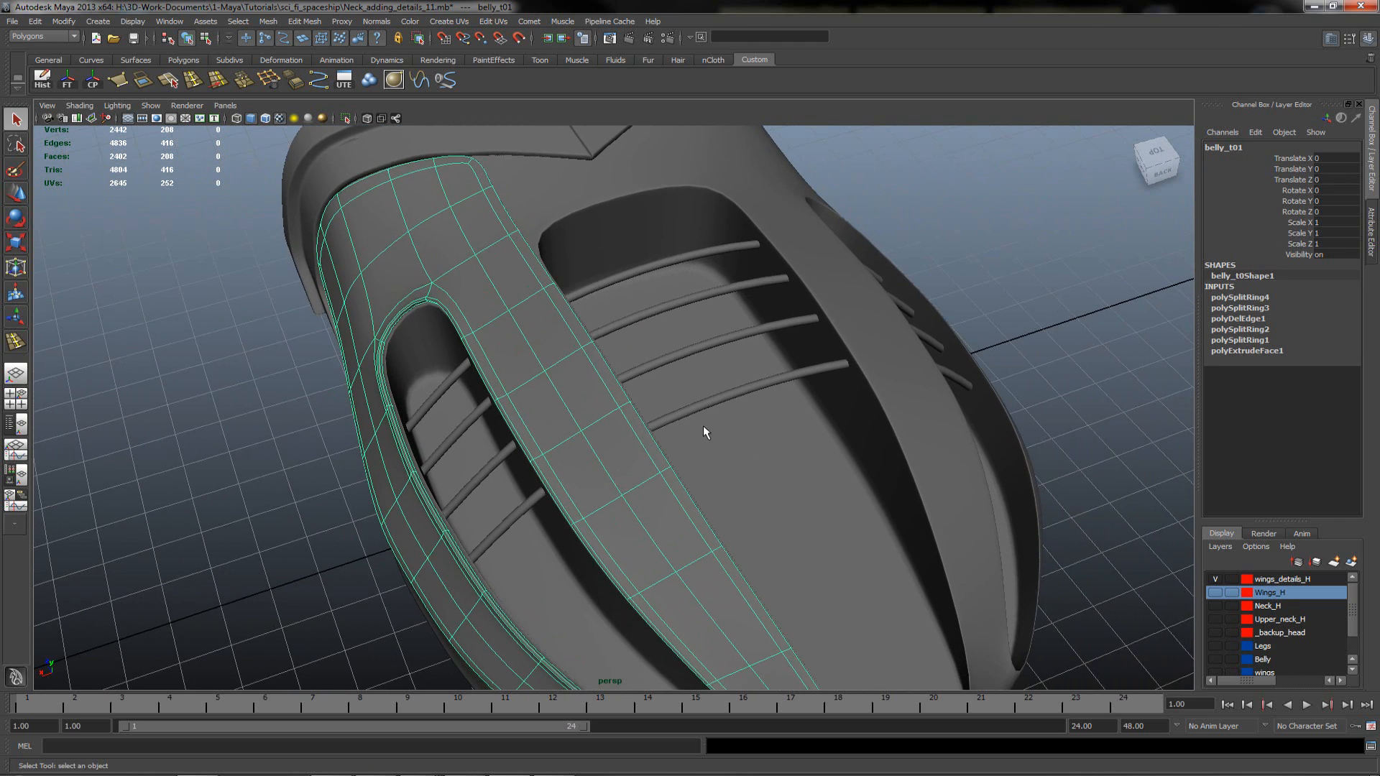
pyautogui.moveTo(705, 432); pyautogui.dragTo(414, 256)
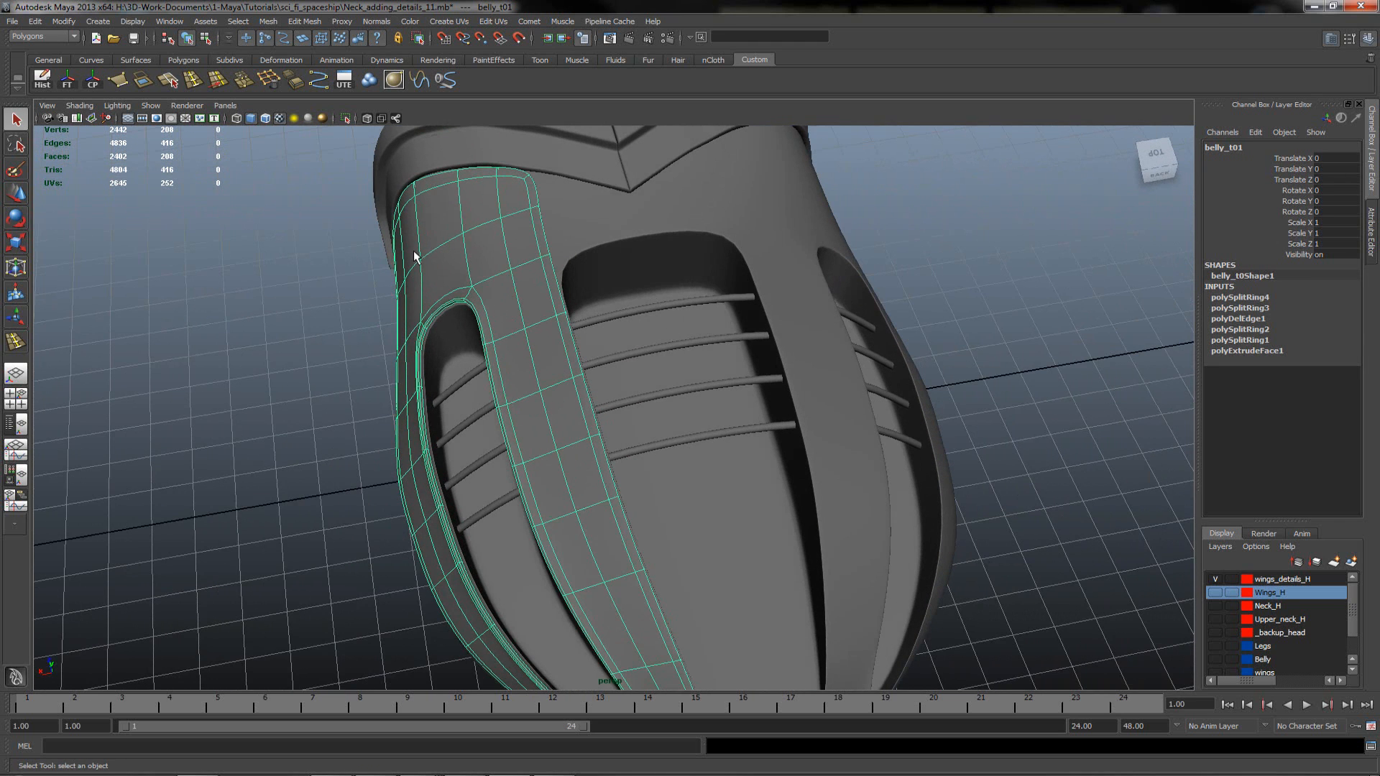
pyautogui.click(42, 79)
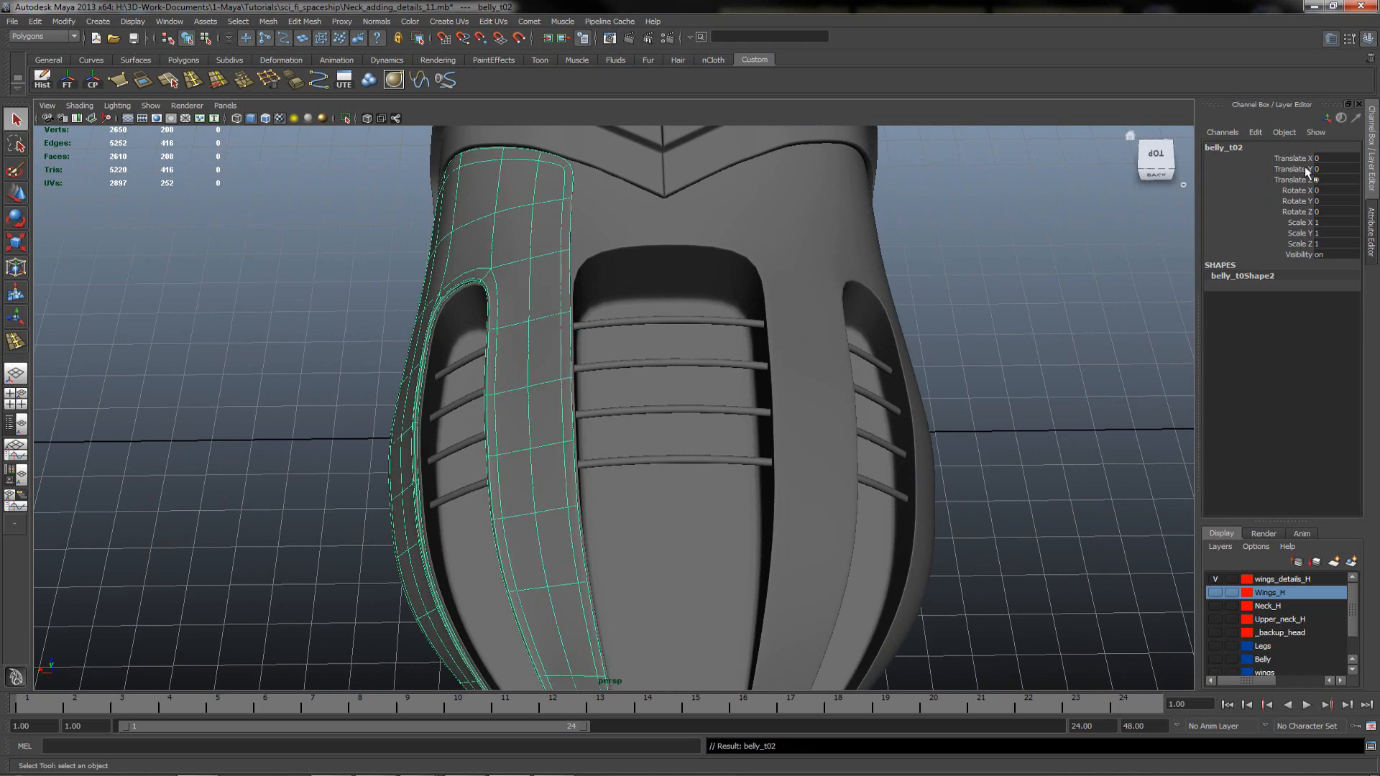
# - Adjust the copy's transform values, reposition belly_t02 and clear the selection
pyautogui.click(1334, 221)
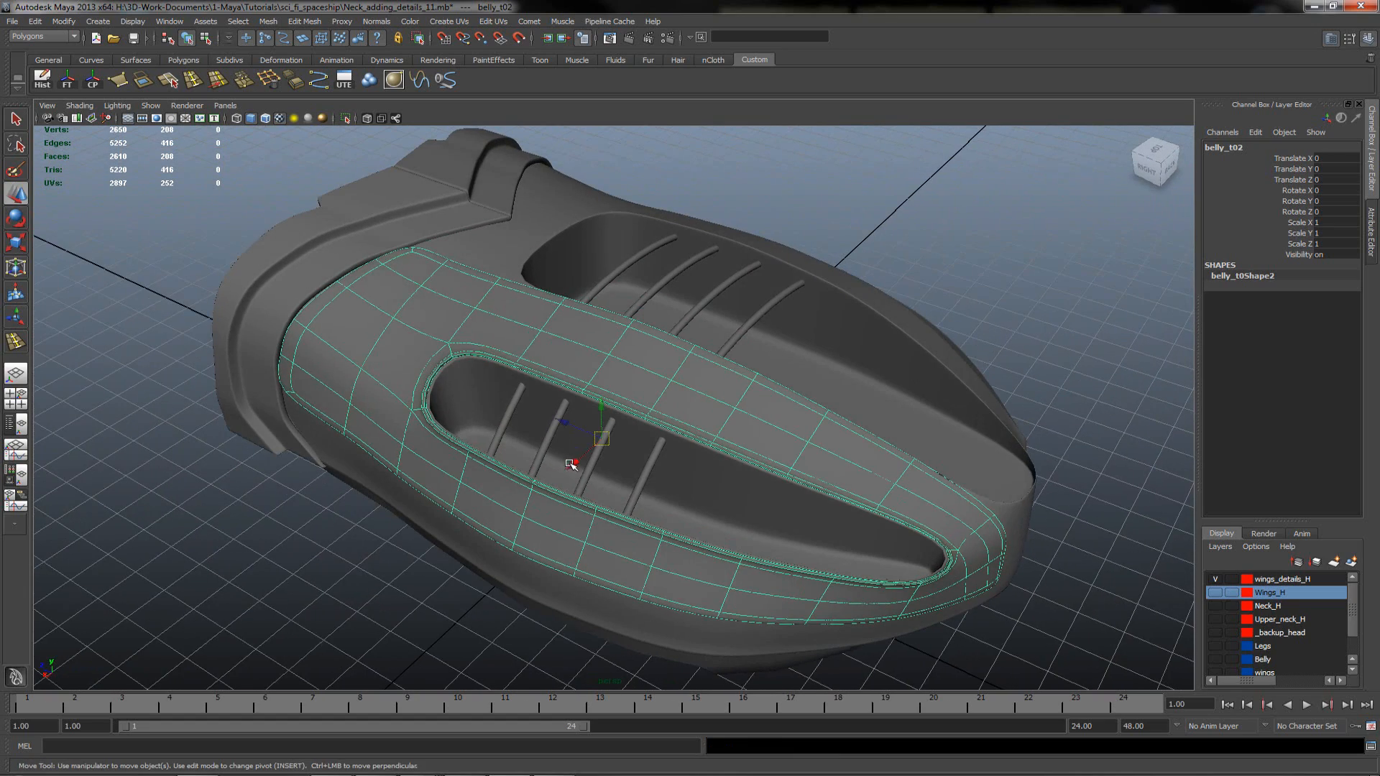
pyautogui.moveTo(572, 440); pyautogui.dragTo(681, 373)
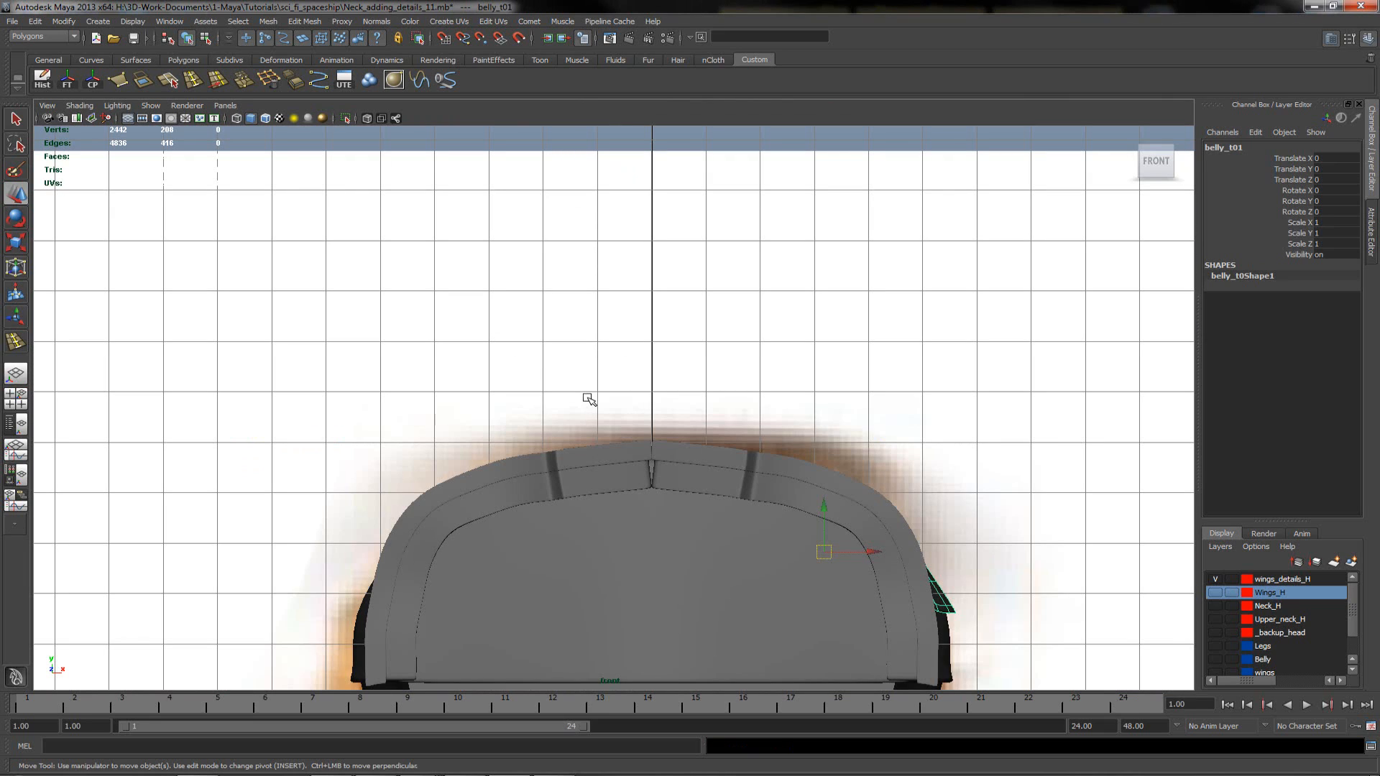
pyautogui.moveTo(588, 398)
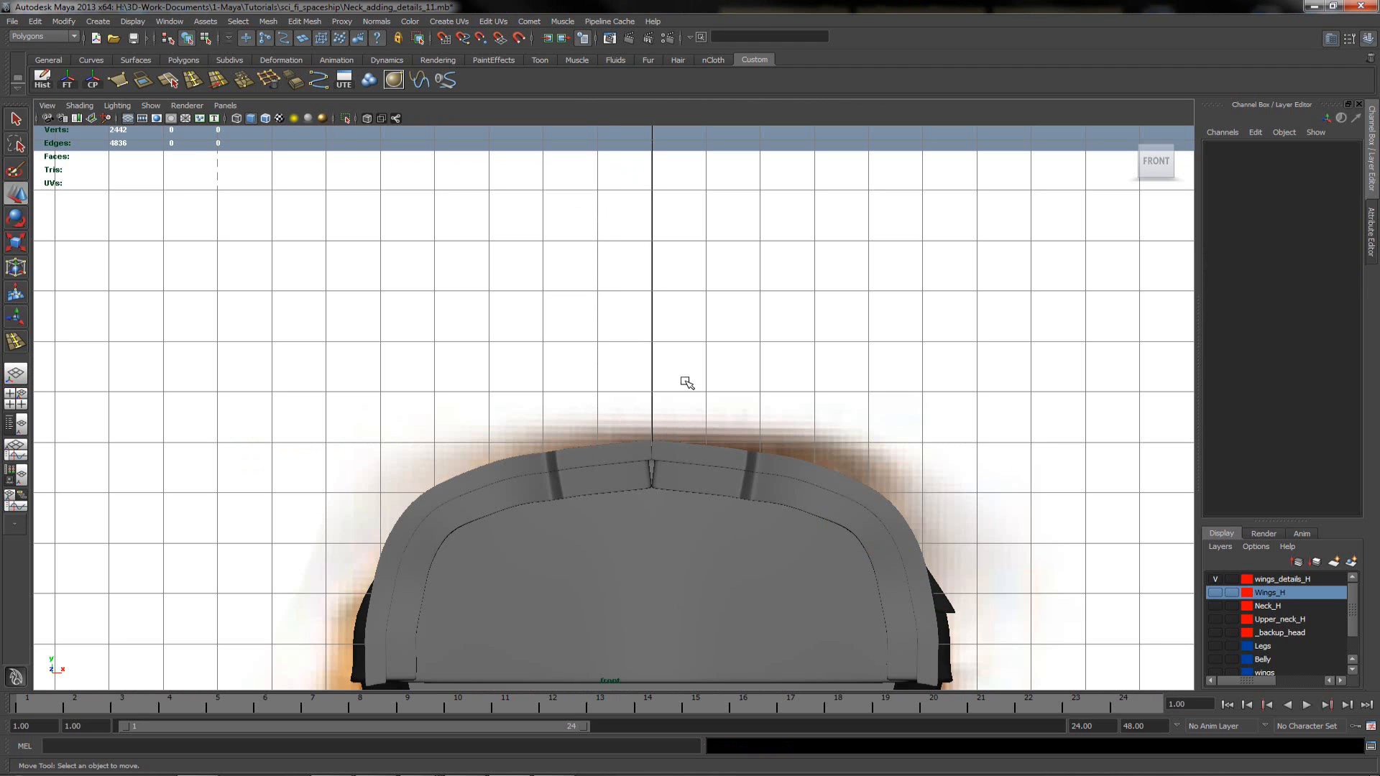
pyautogui.moveTo(687, 383); pyautogui.dragTo(841, 365)
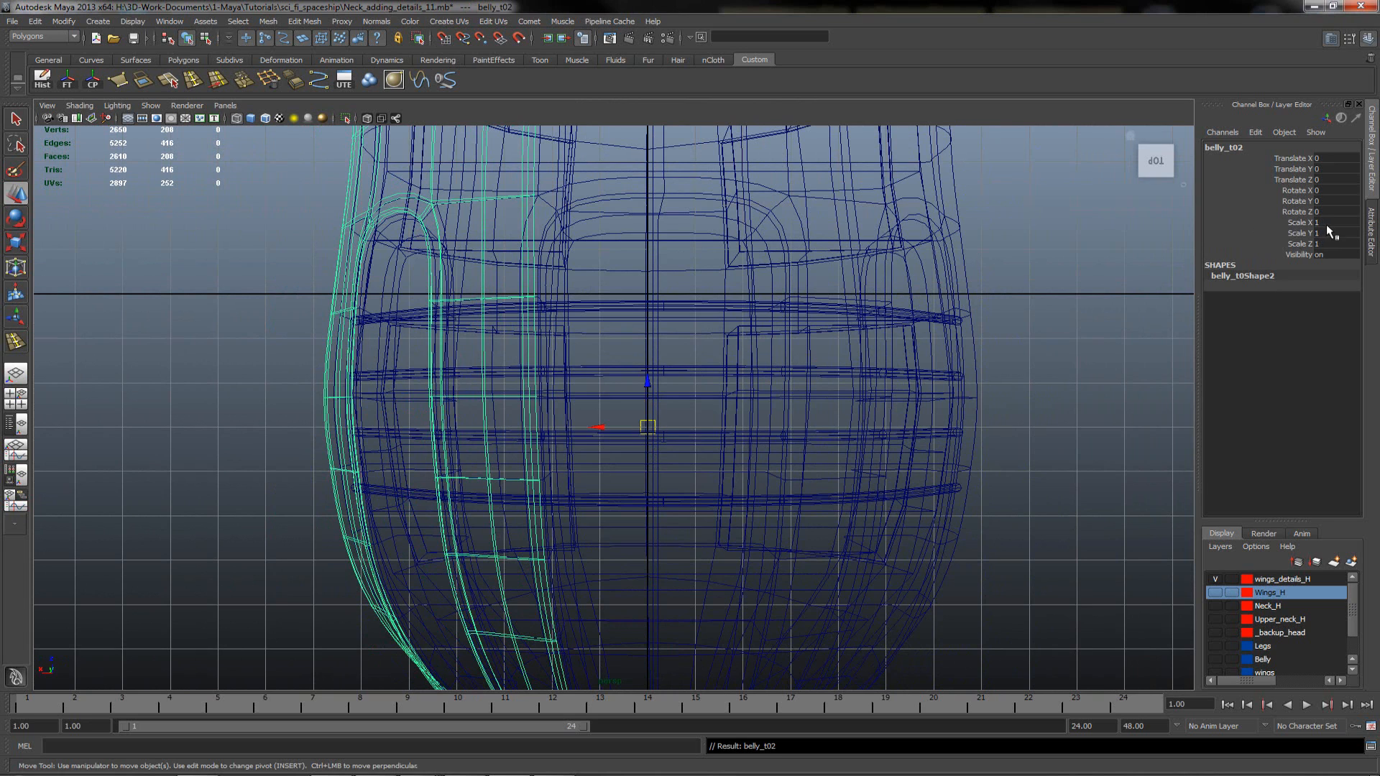
# - Mirror belly_t02 to the opposite side by setting its Scale X to -1
pyautogui.click(1337, 222)
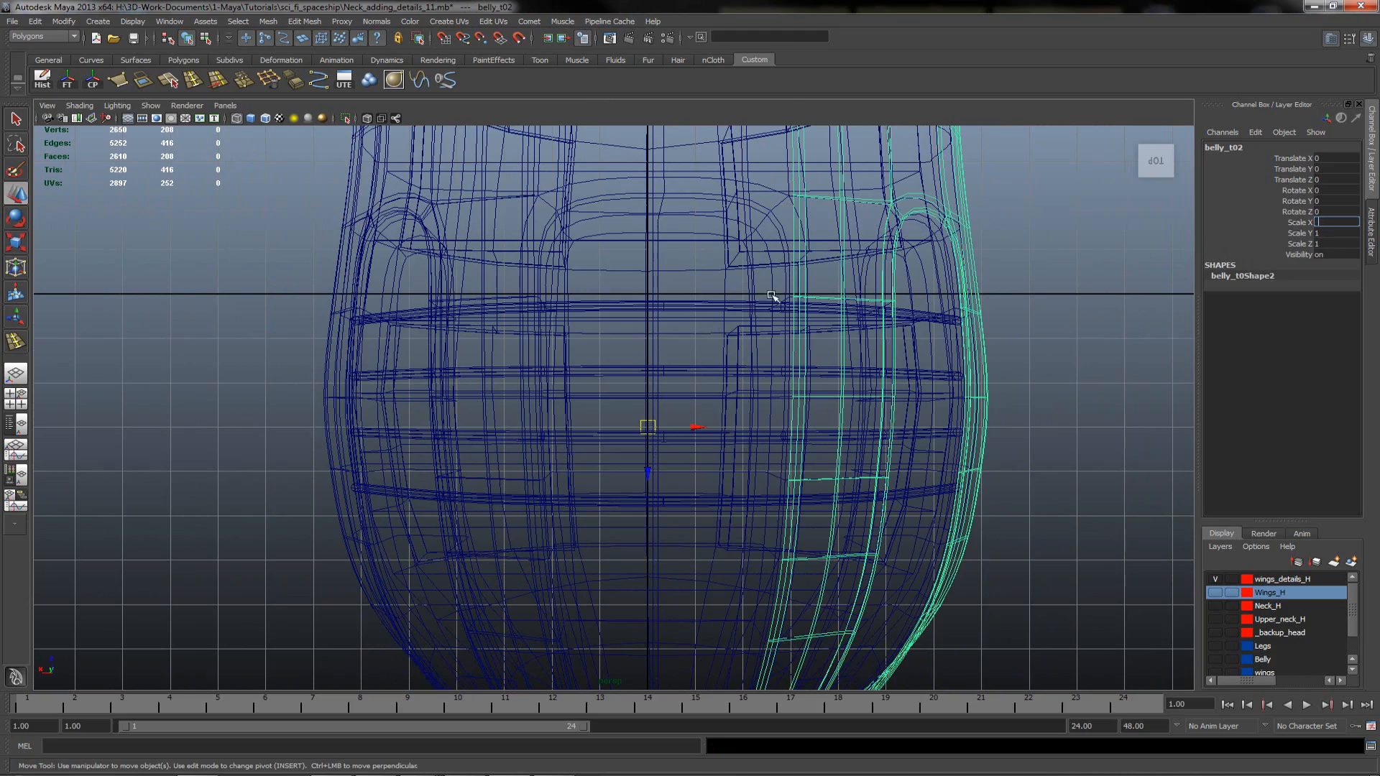
pyautogui.press('space')
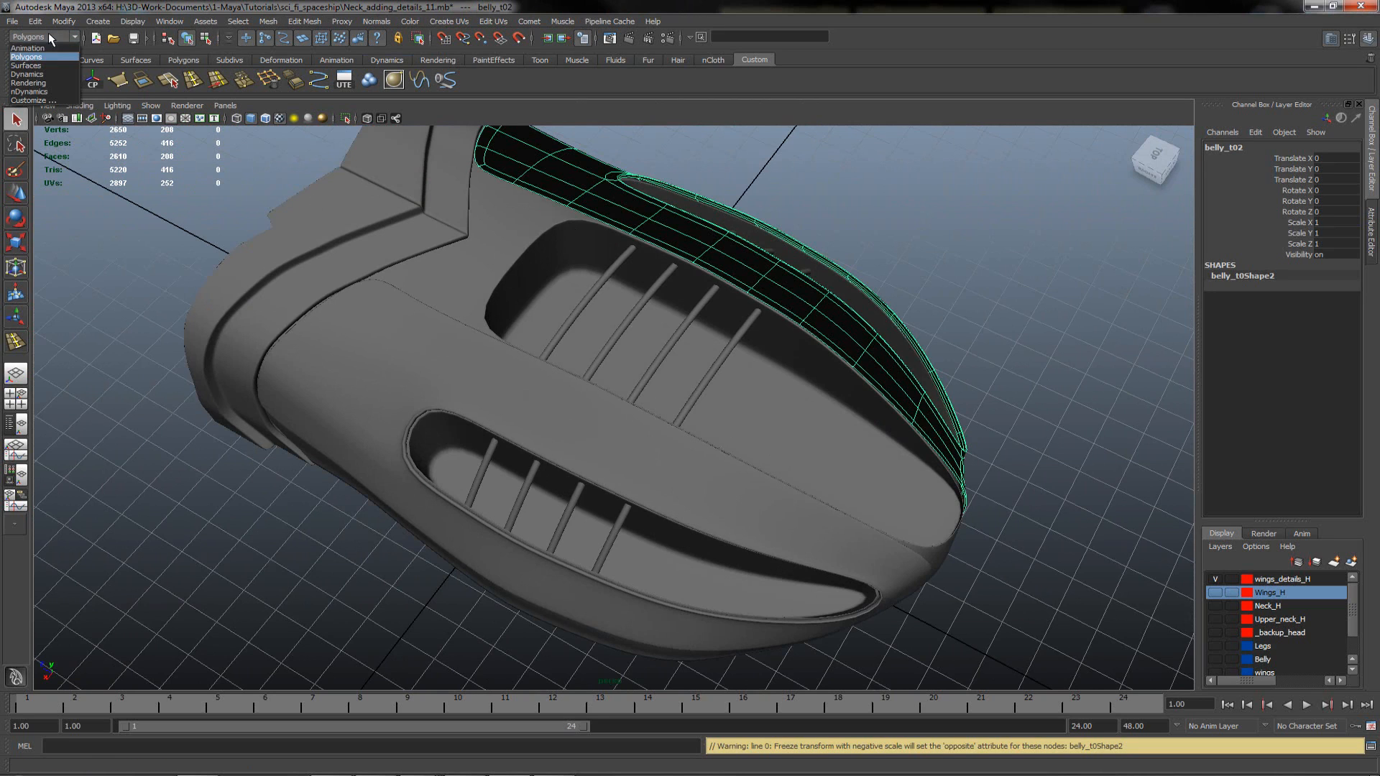
pyautogui.moveTo(27, 48)
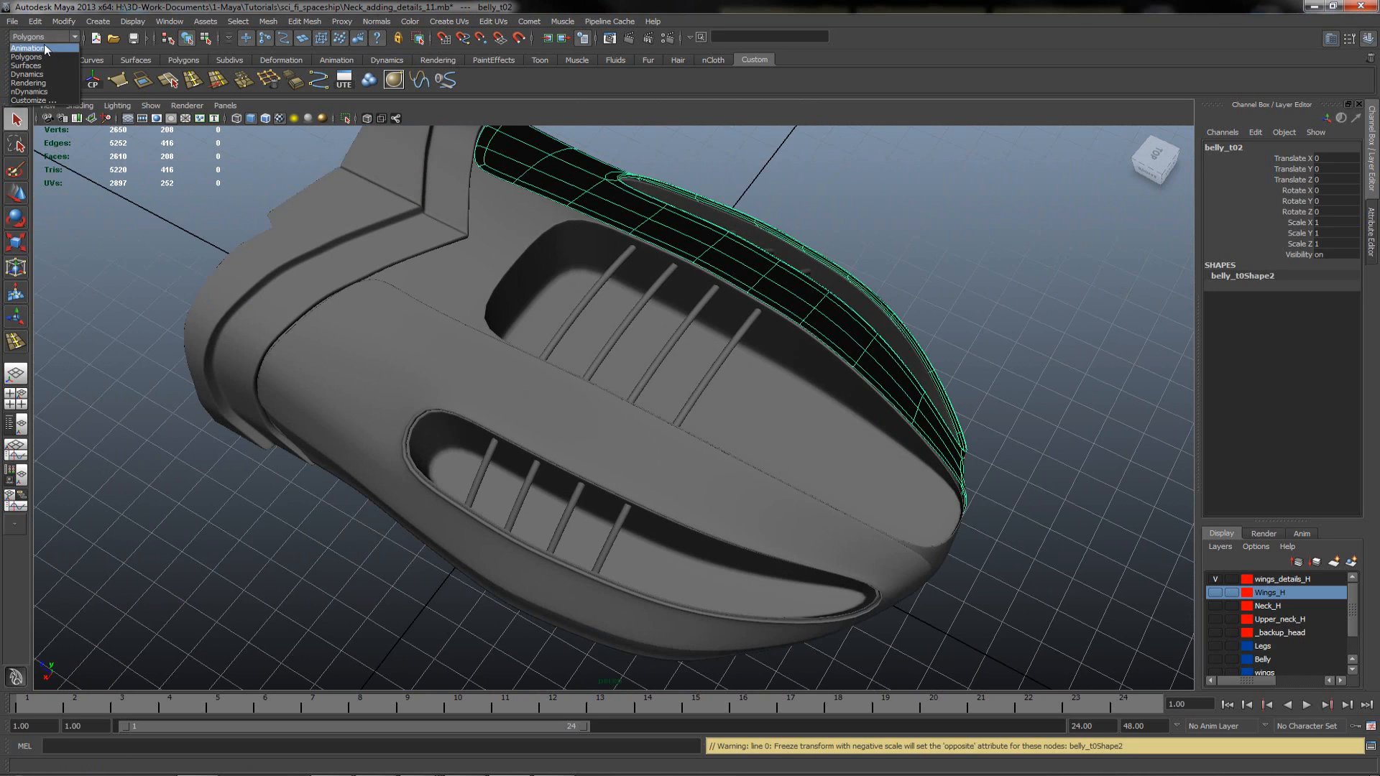
# - Reverse the normals of the mirrored belly_t02 from the Polygons menu set and return to object mode
pyautogui.click(377, 21)
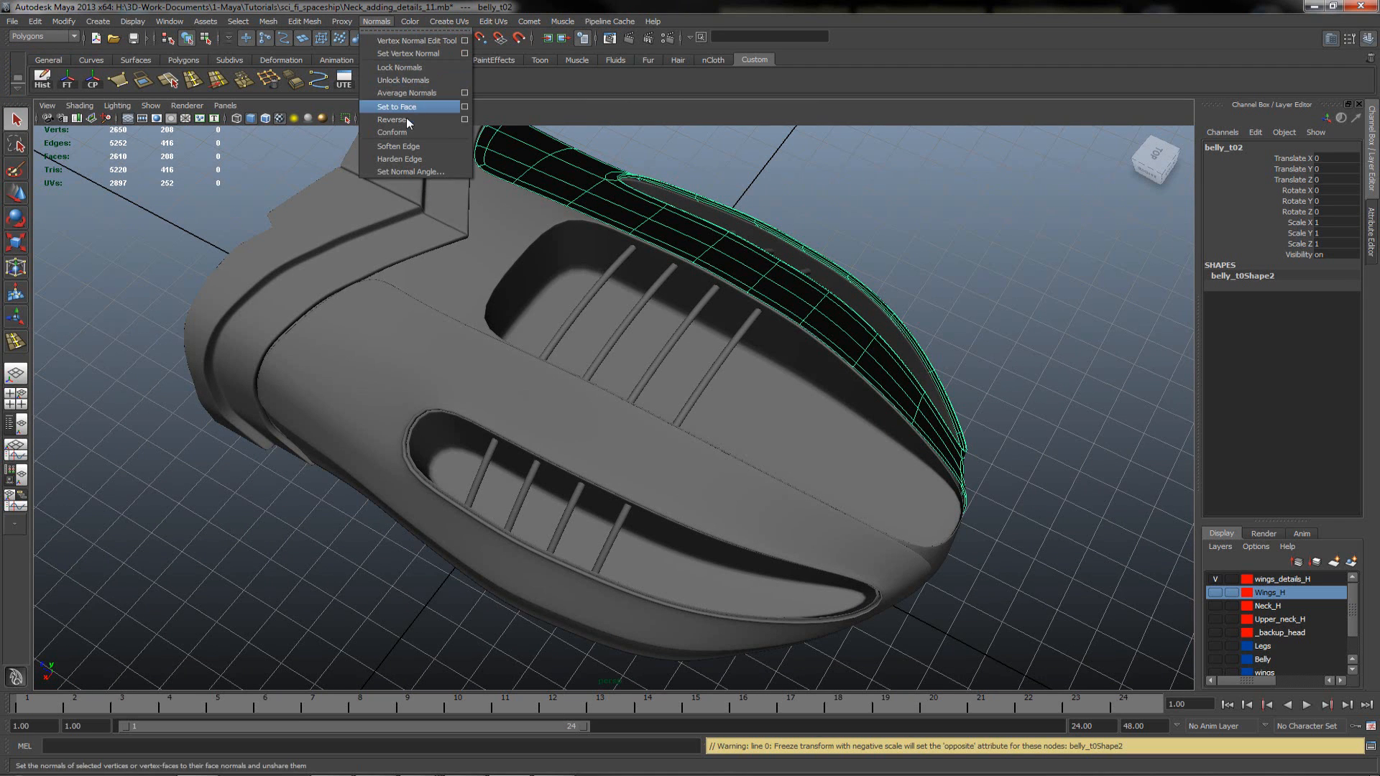
pyautogui.click(397, 107)
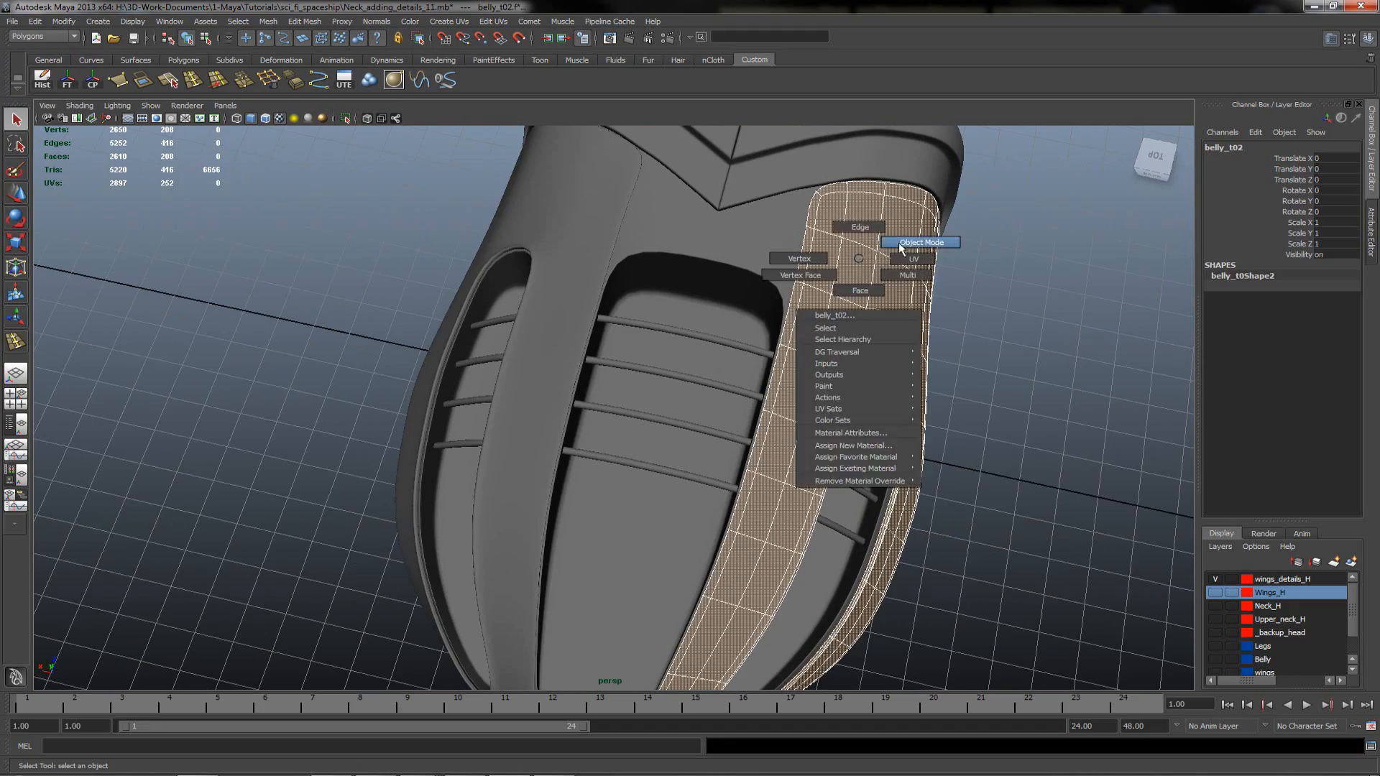
pyautogui.click(922, 241)
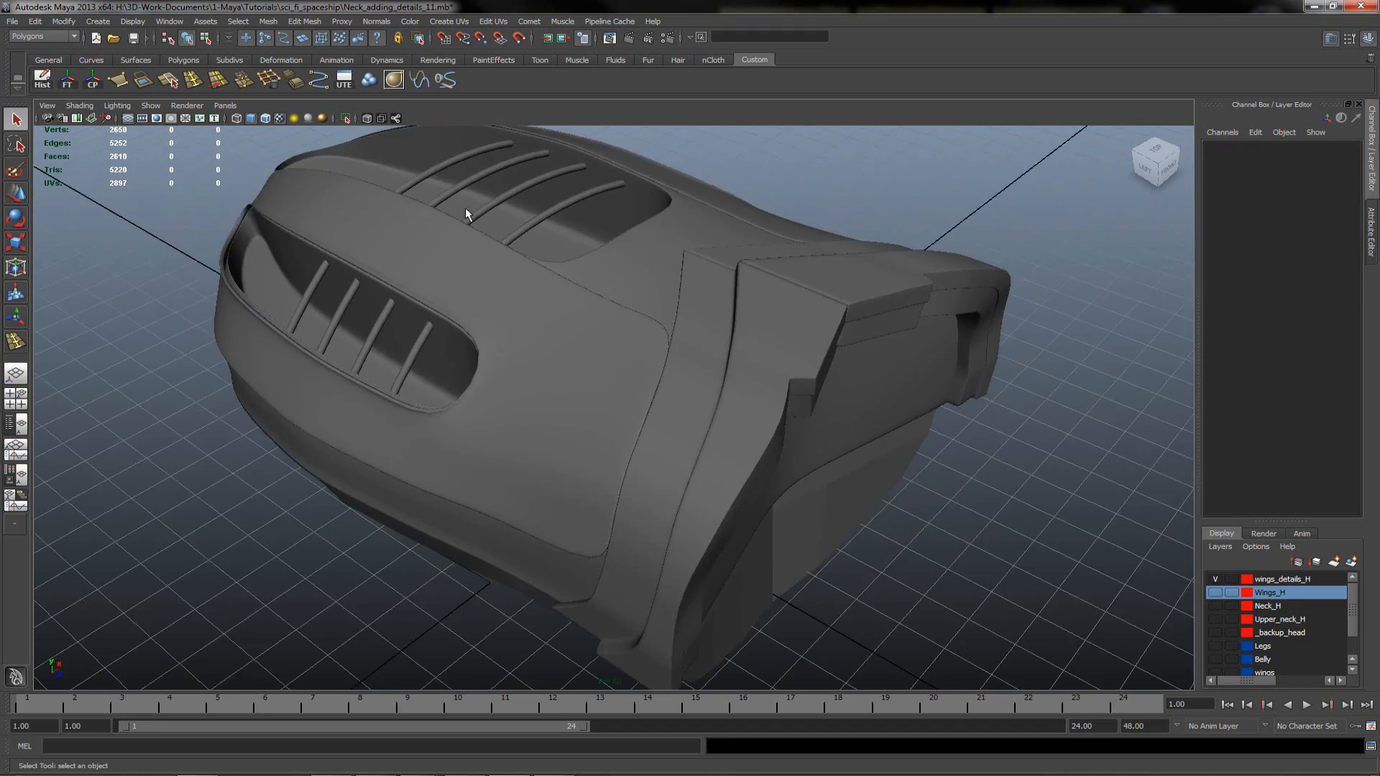
# - Orbit around the belly to check that both side panels shade evenly
pyautogui.moveTo(466, 215); pyautogui.dragTo(563, 315)
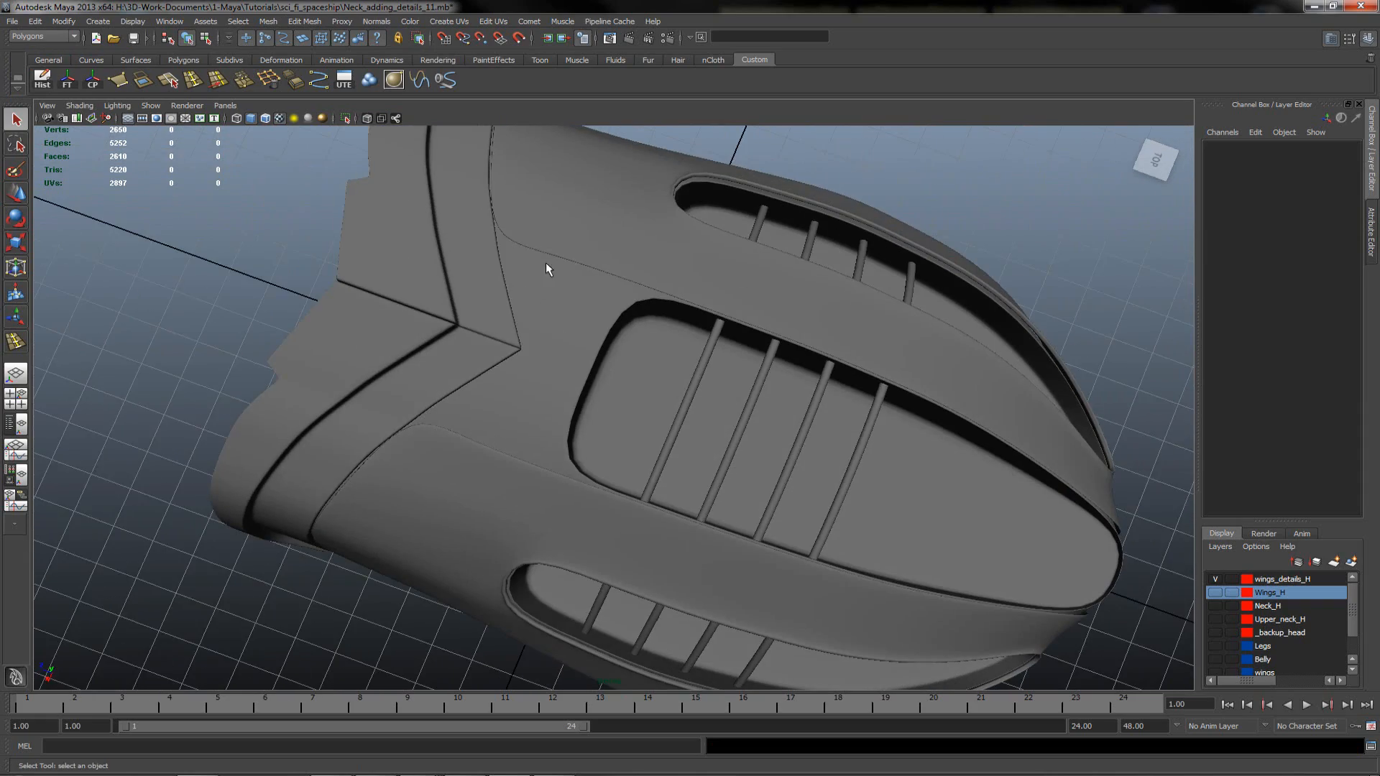
pyautogui.moveTo(546, 269); pyautogui.dragTo(771, 233)
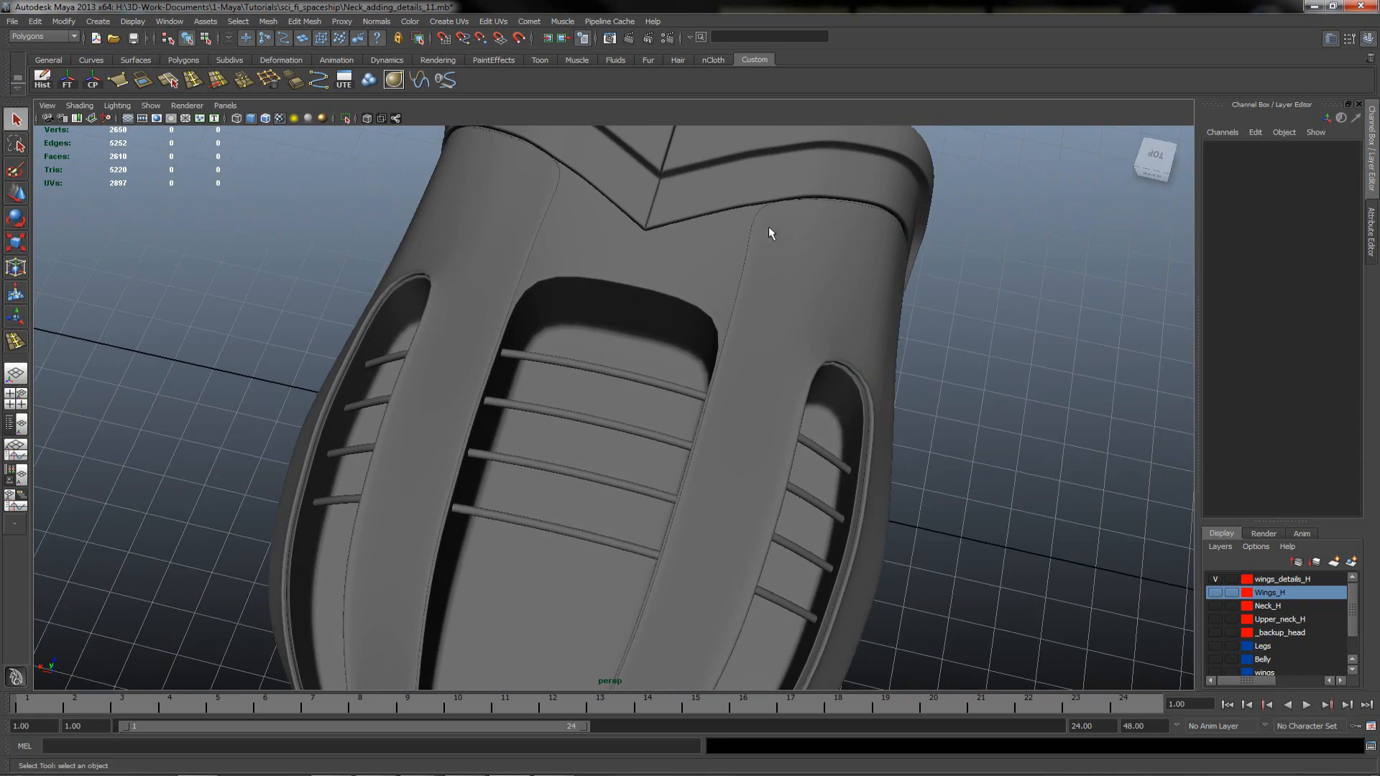
pyautogui.moveTo(771, 233); pyautogui.dragTo(504, 283)
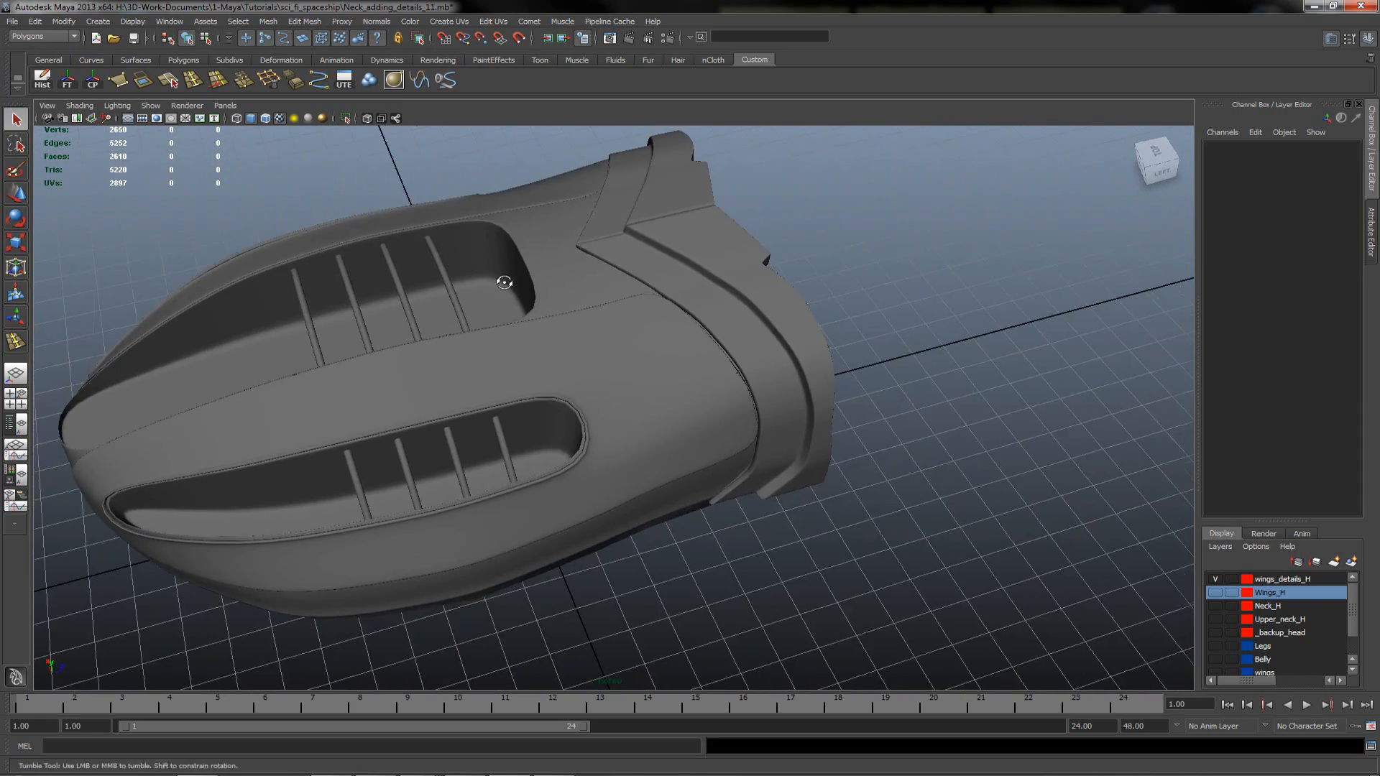
pyautogui.moveTo(505, 283); pyautogui.dragTo(589, 281)
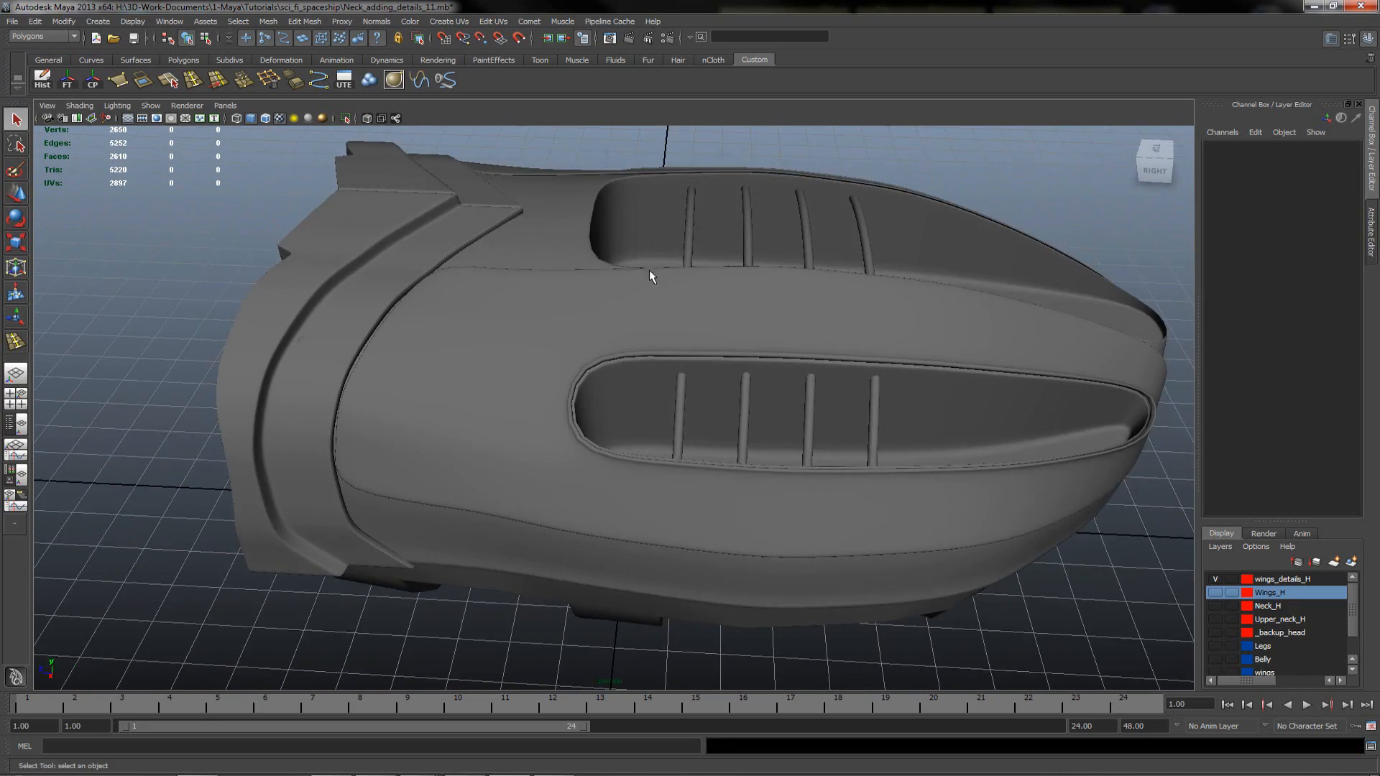
pyautogui.moveTo(651, 273); pyautogui.dragTo(224, 370)
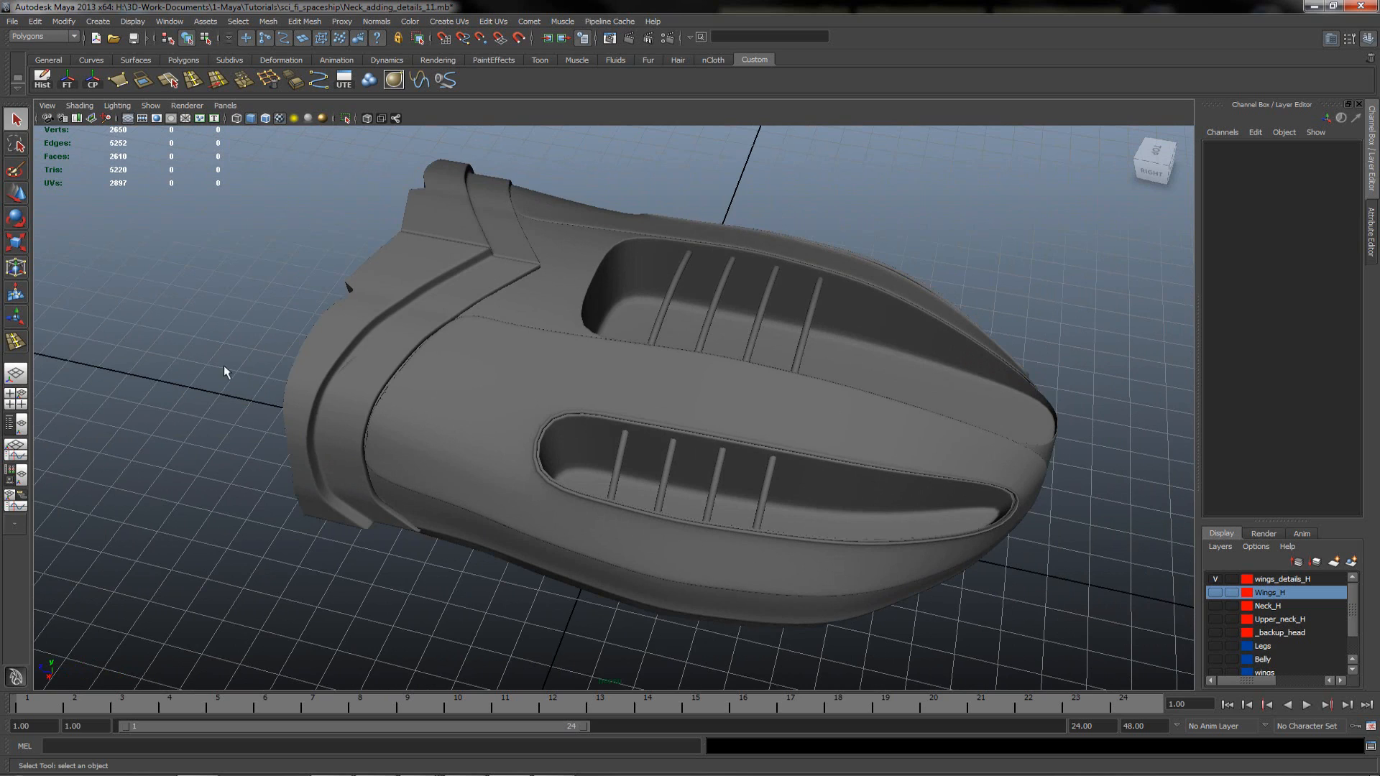
pyautogui.moveTo(121, 471)
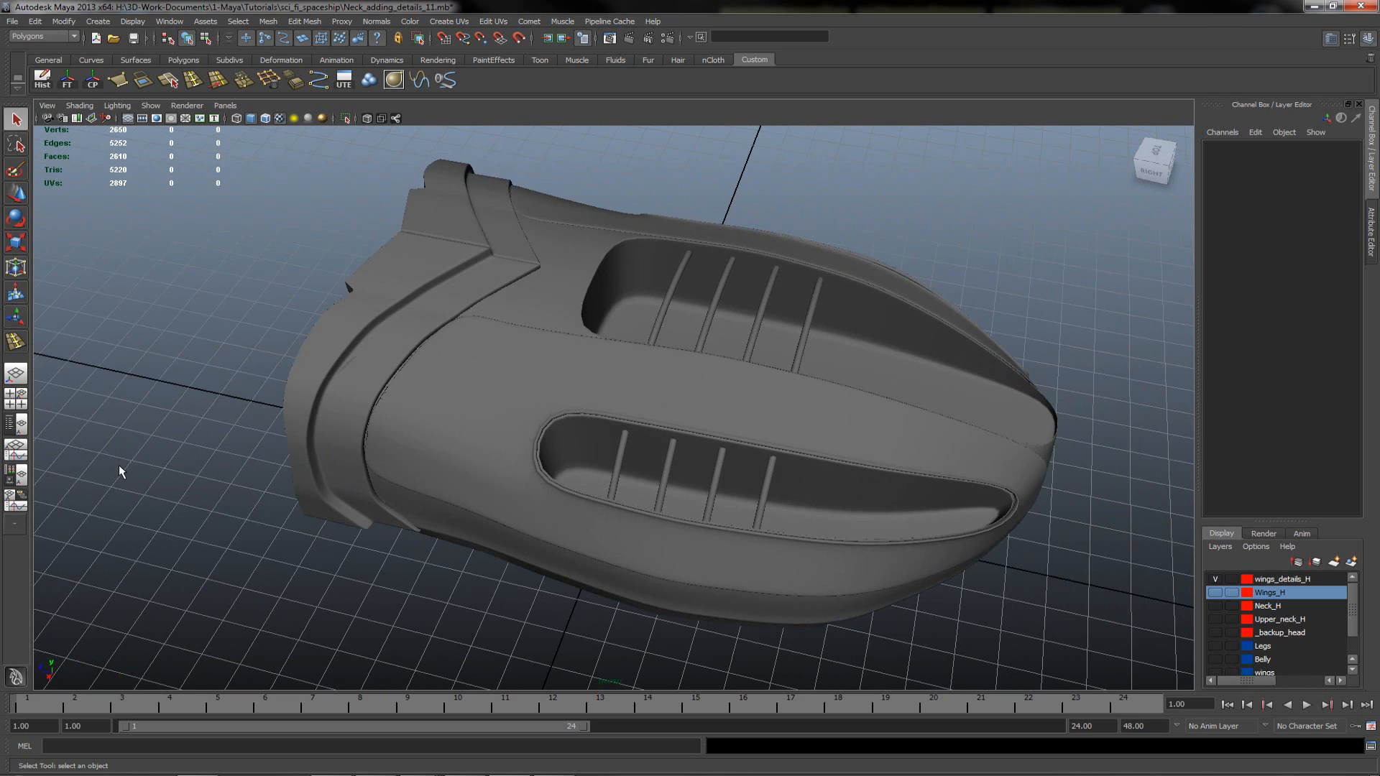